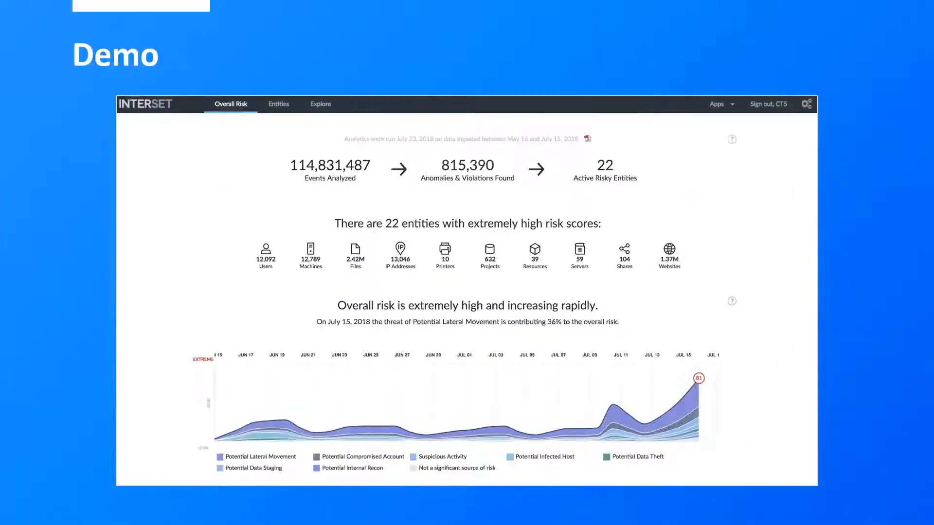
# Sign back in from the Entities tab to list Top Risky Entities, led by OTTAWADC.interset.com at 96.
pyautogui.press('Alt+Tab')
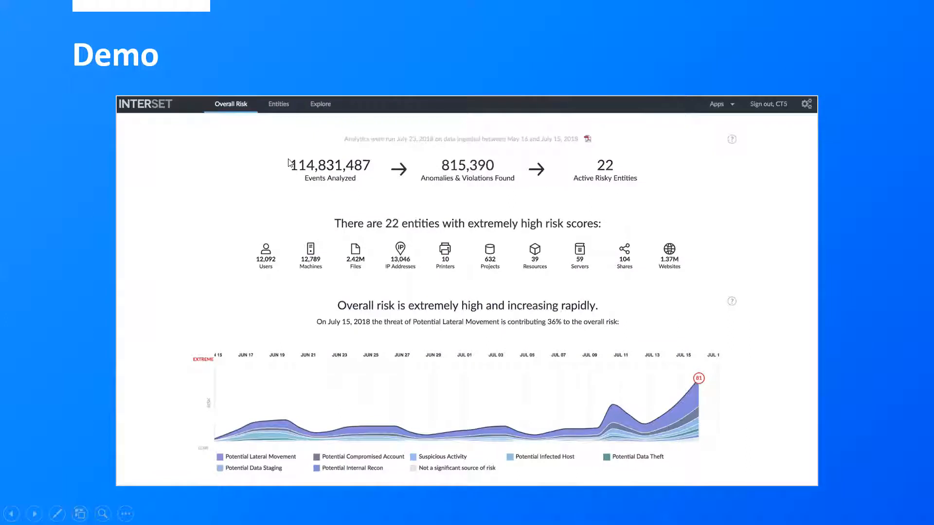
pyautogui.press('alt+tab')
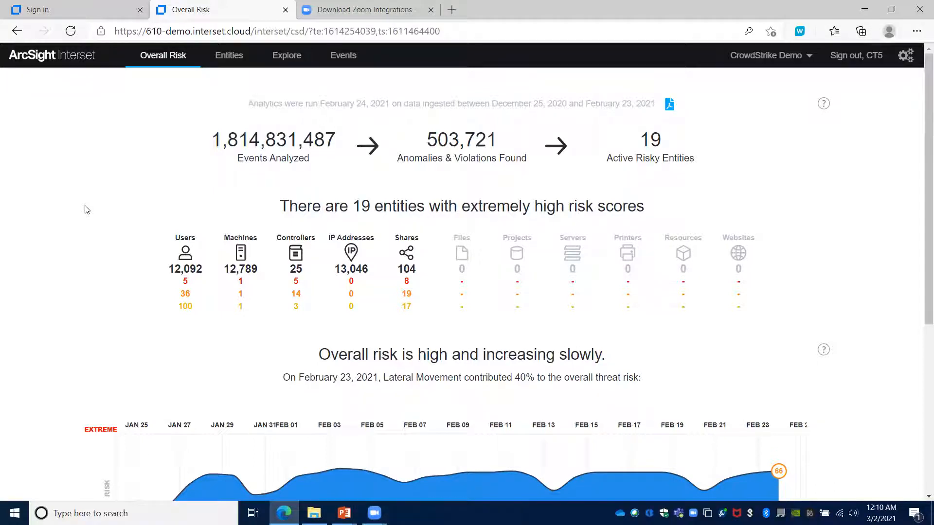
pyautogui.moveTo(99, 246)
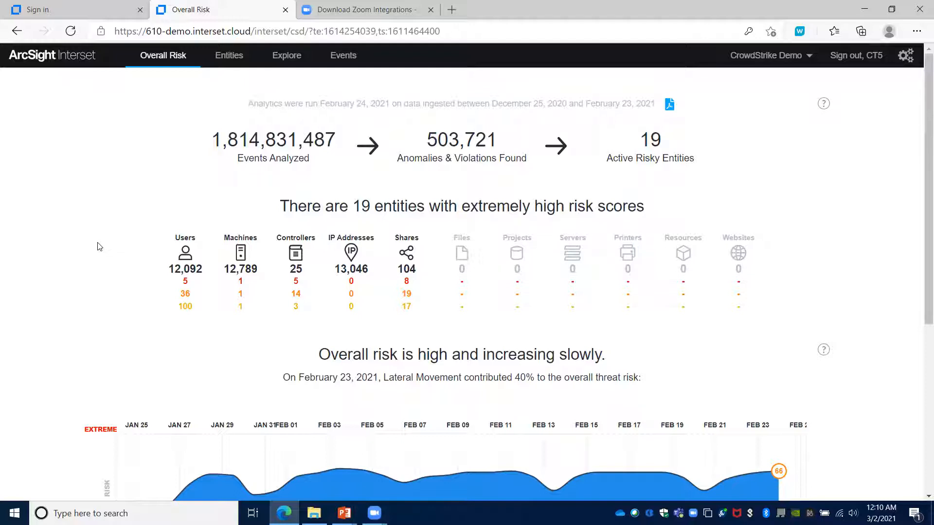
pyautogui.moveTo(77, 181)
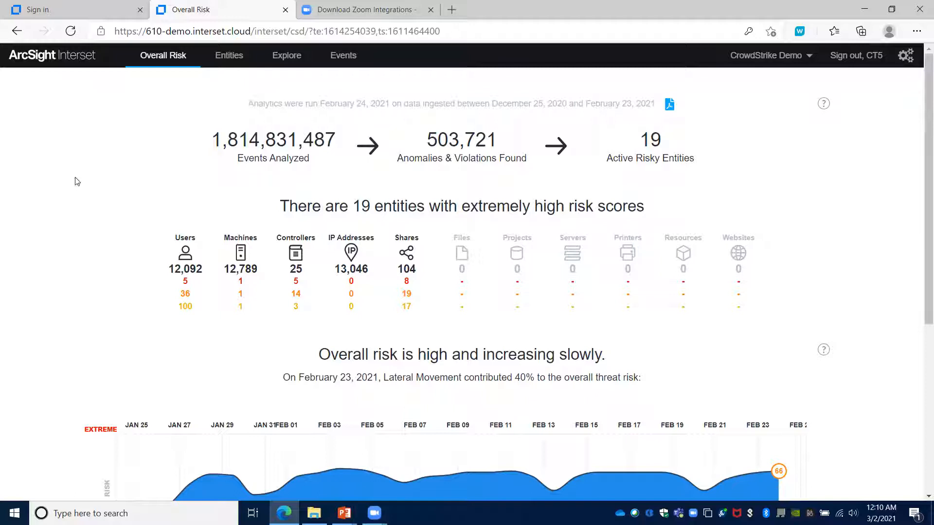
pyautogui.moveTo(124, 268)
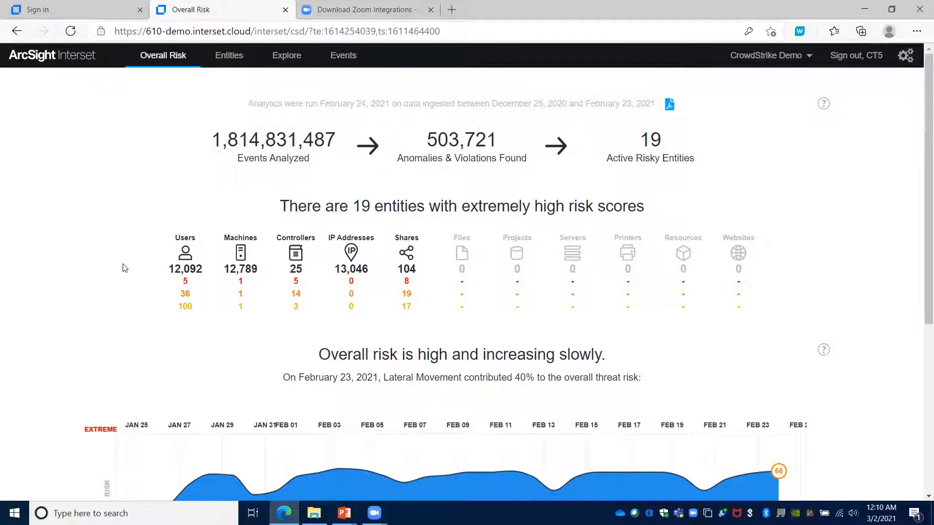
pyautogui.scroll(-3)
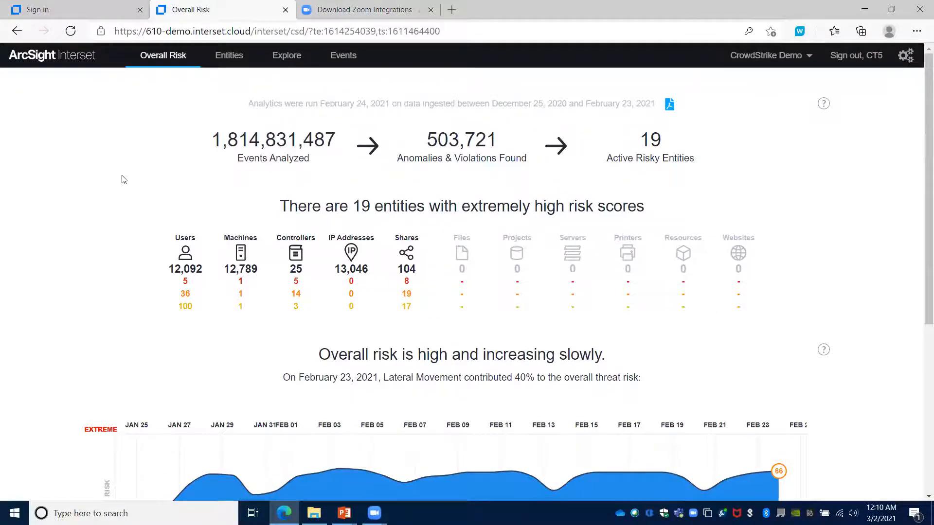
pyautogui.moveTo(486, 161)
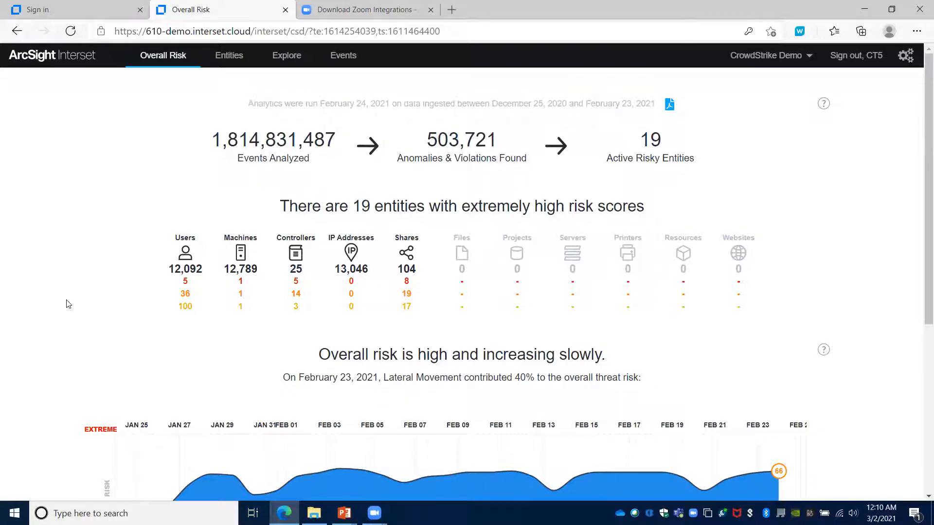
pyautogui.moveTo(88, 149)
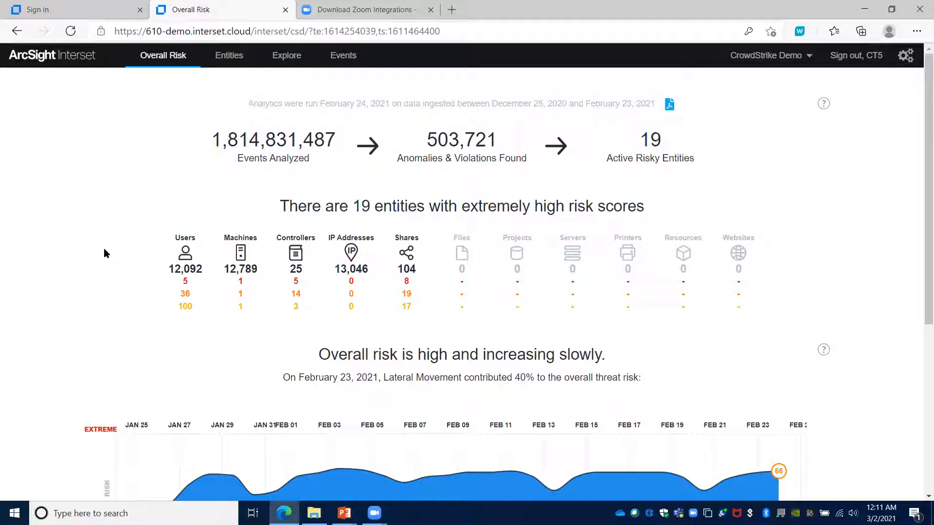
pyautogui.moveTo(86, 274)
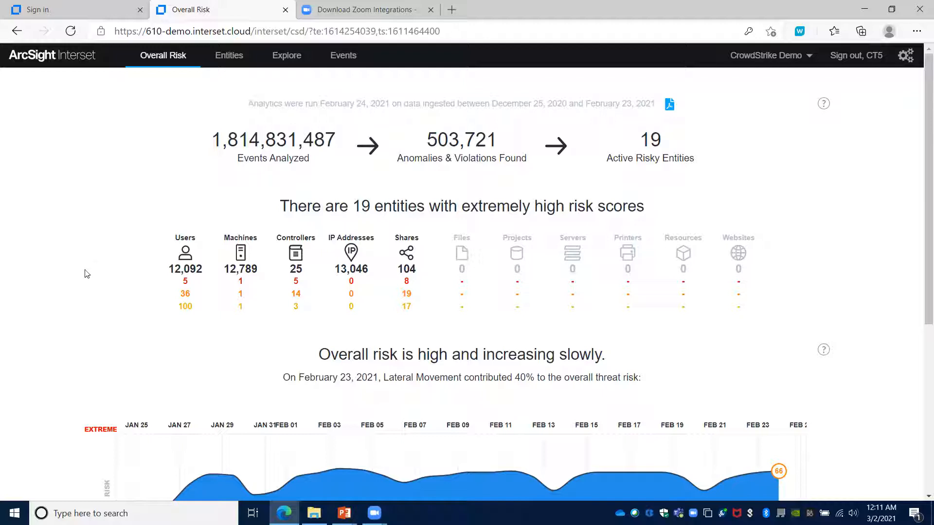
pyautogui.moveTo(134, 280)
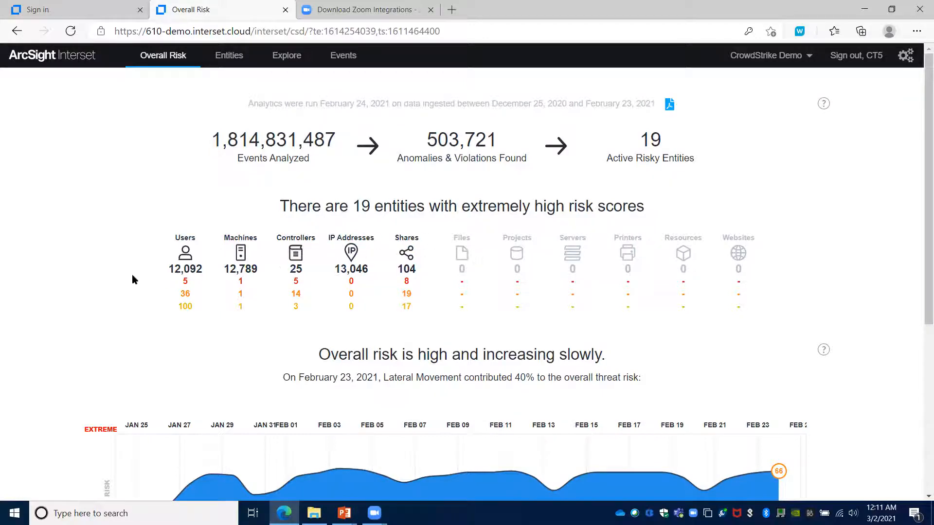
pyautogui.moveTo(792, 291)
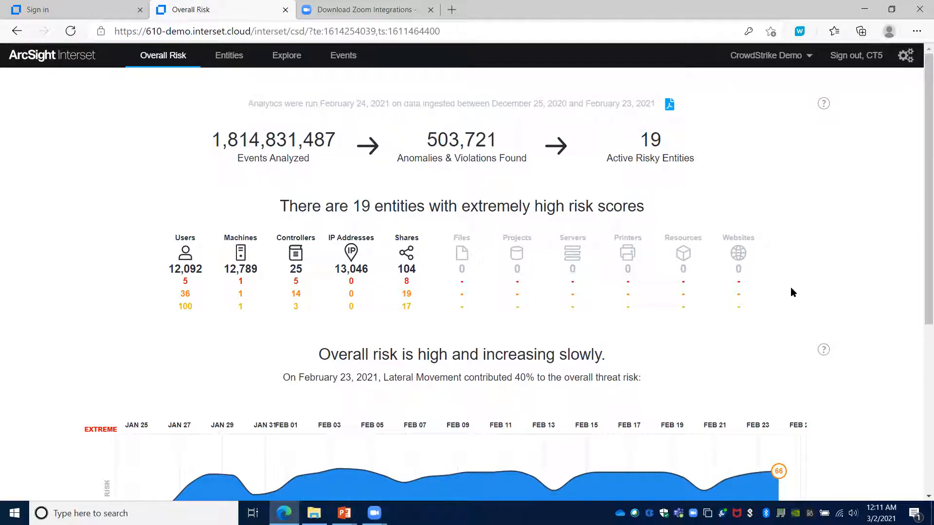
pyautogui.moveTo(140, 276)
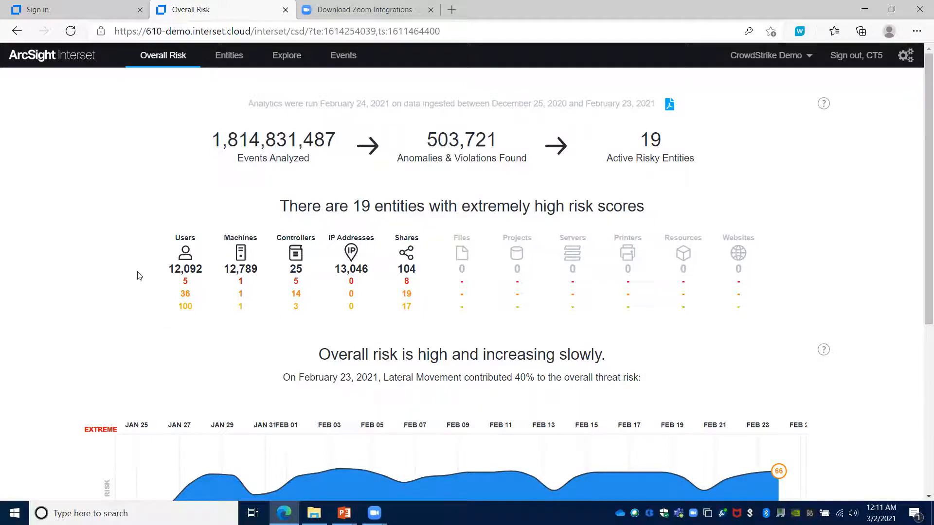
pyautogui.moveTo(133, 300)
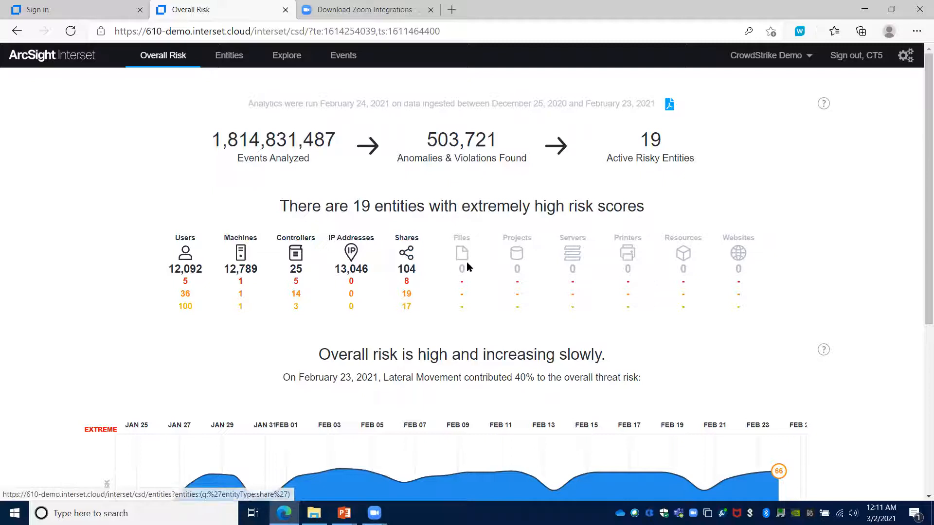
pyautogui.moveTo(64, 282)
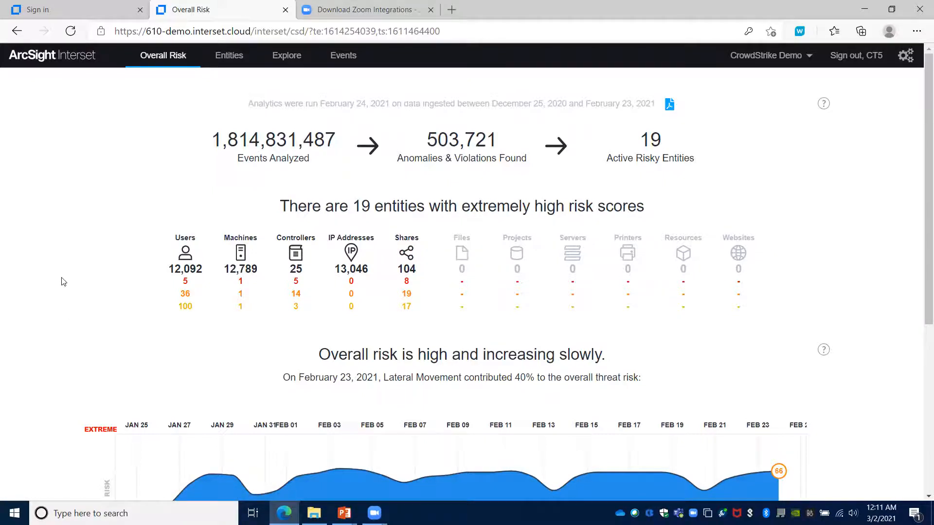
pyautogui.scroll(-3)
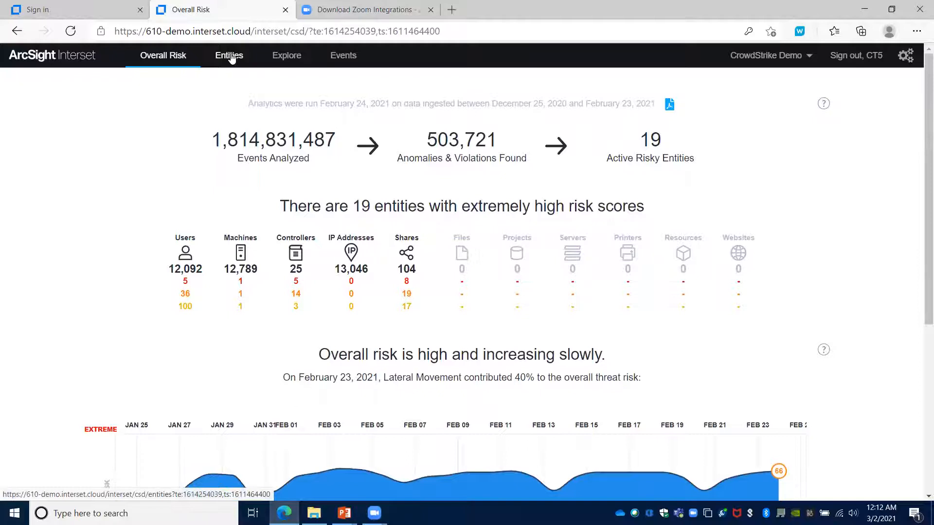
pyautogui.click(228, 55)
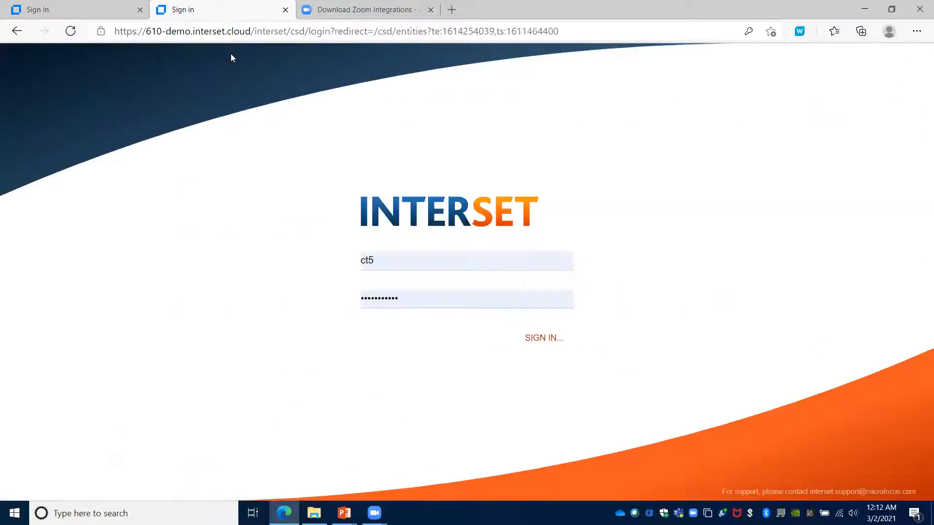
pyautogui.click(543, 337)
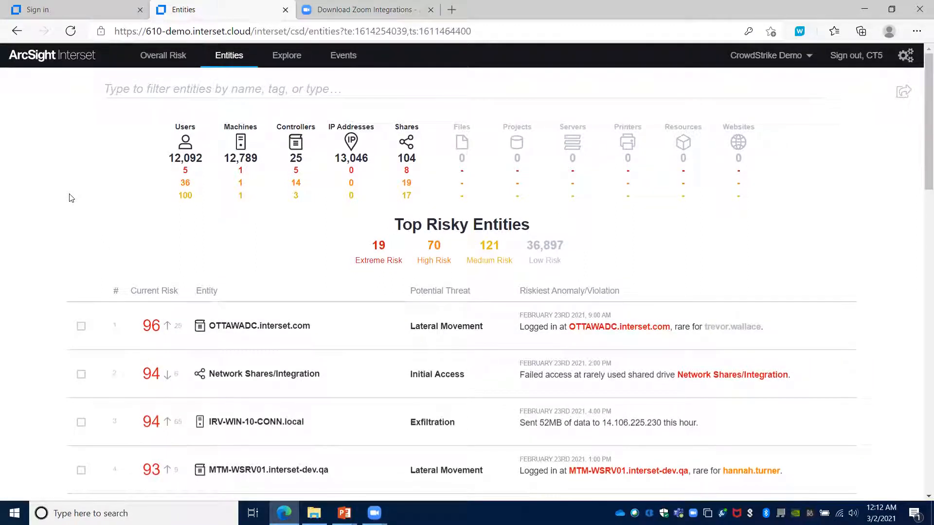
pyautogui.scroll(-3)
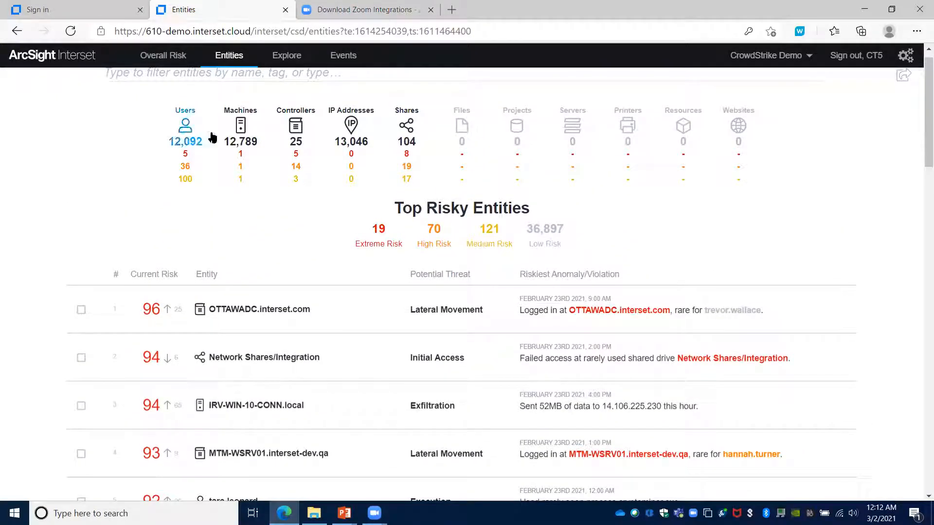
pyautogui.click(240, 134)
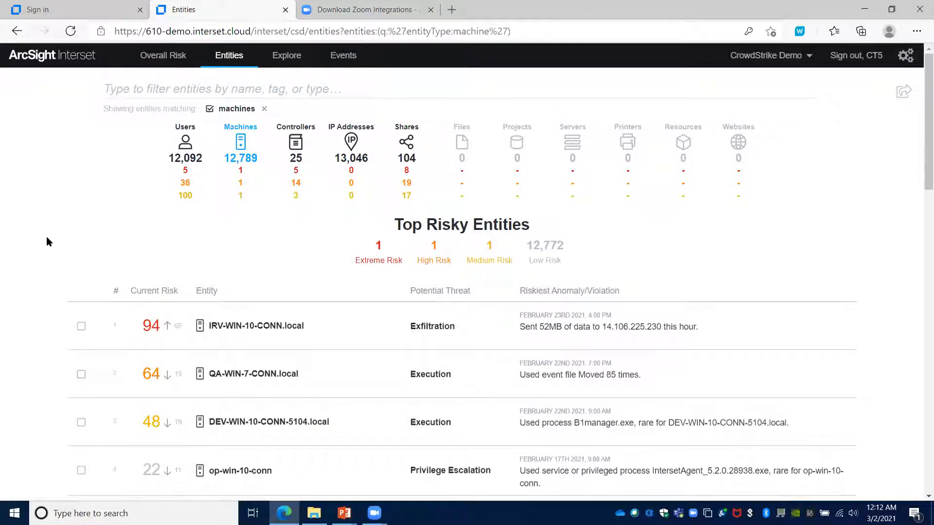
pyautogui.scroll(-3)
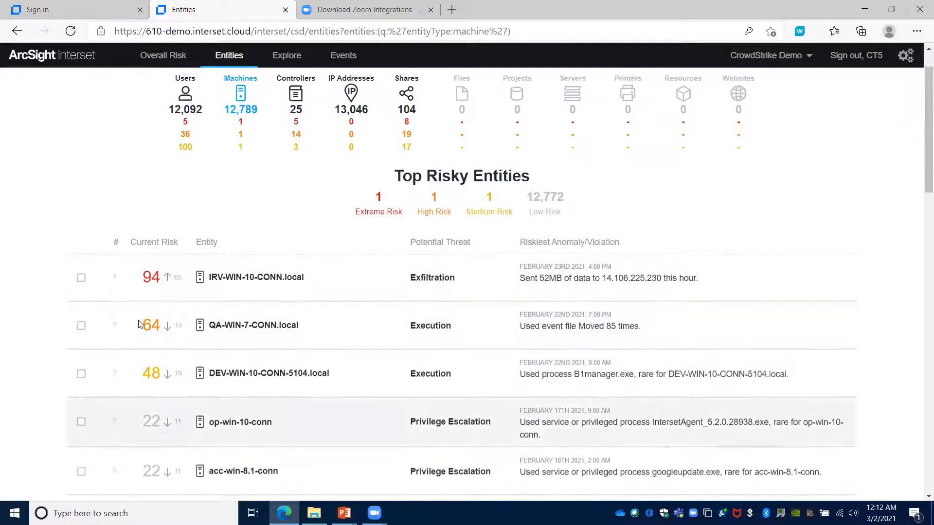
pyautogui.scroll(-3)
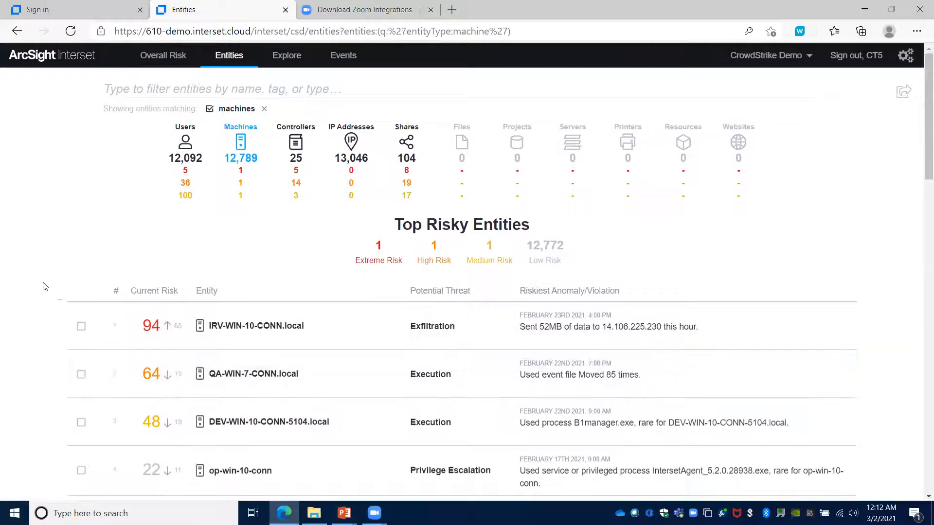
pyautogui.moveTo(185, 154)
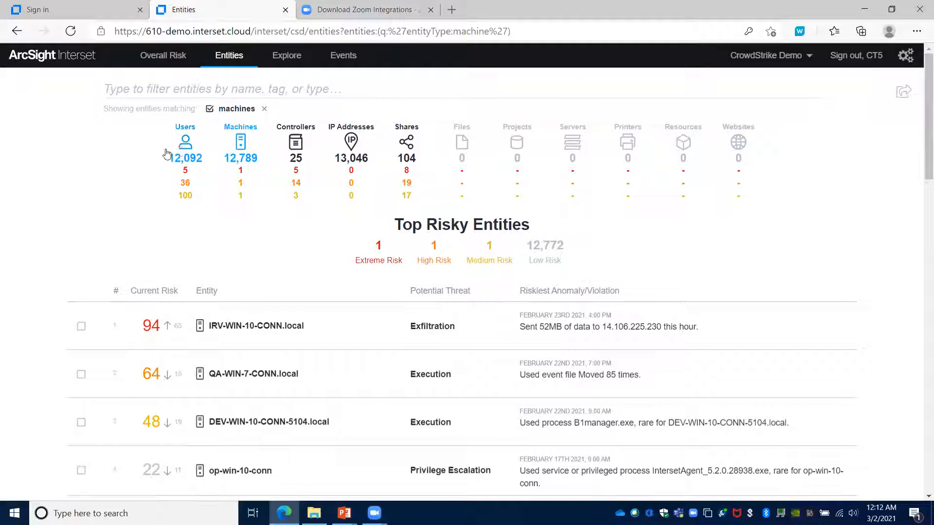
pyautogui.click(185, 143)
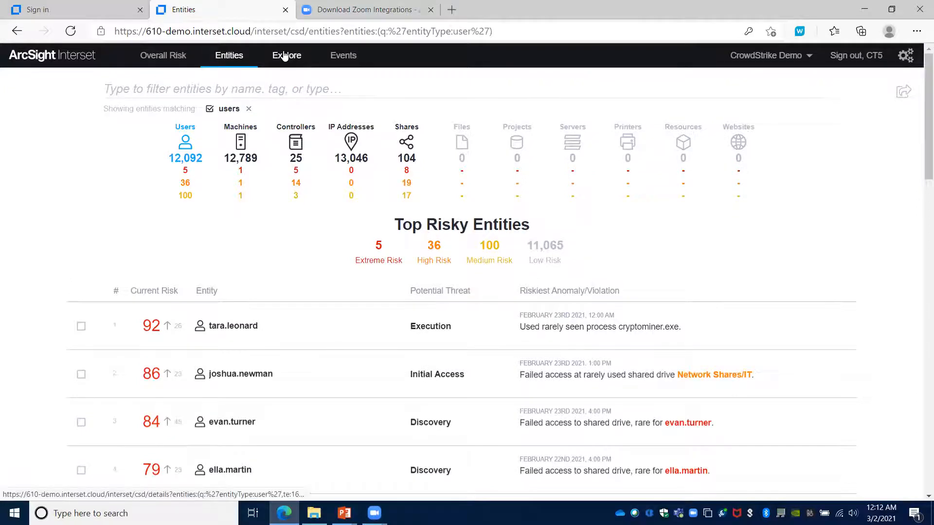
# Zoom the Explore matrix to February 13–17, then reset to the full January 24–February 25 range.
pyautogui.click(287, 56)
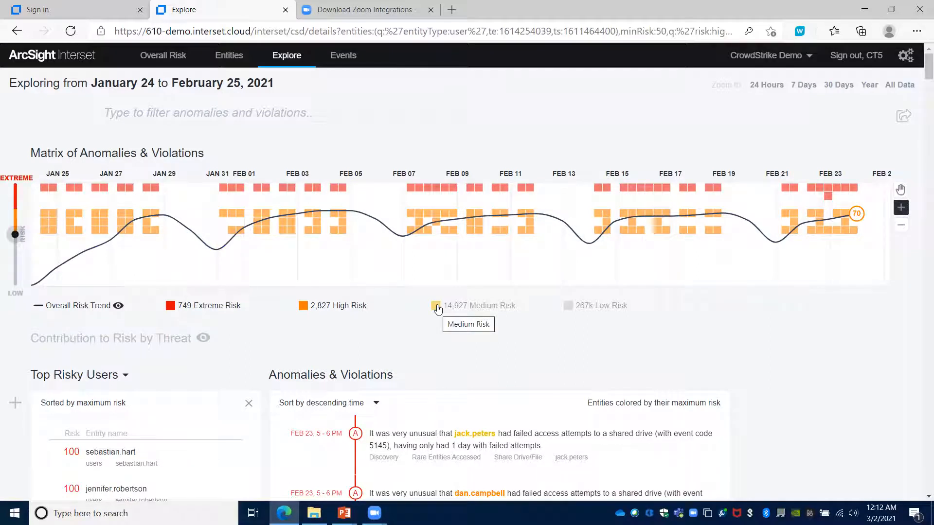
pyautogui.click(436, 305)
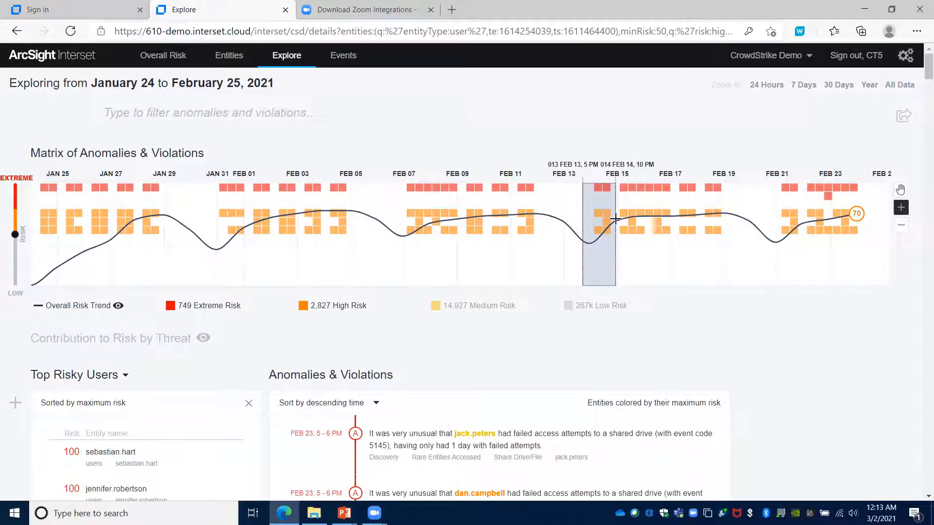
pyautogui.moveTo(616, 220); pyautogui.dragTo(673, 220)
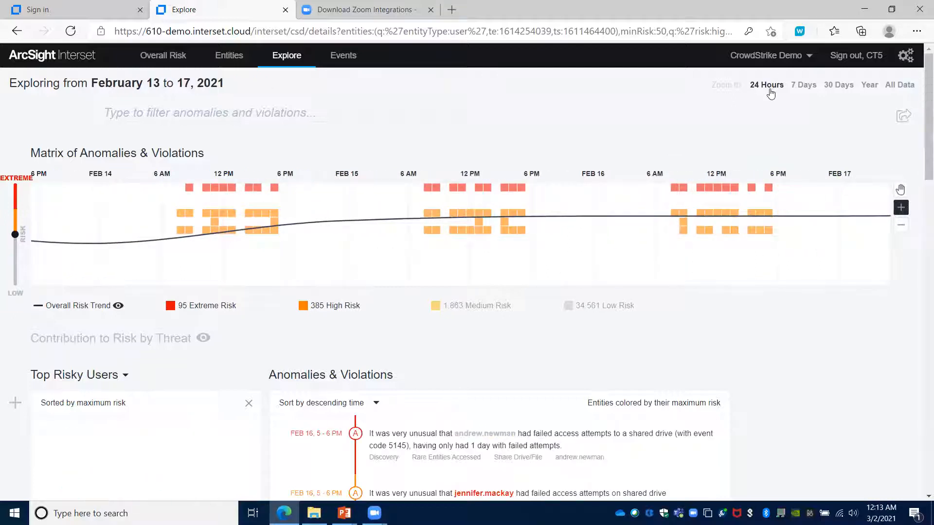
pyautogui.click(838, 85)
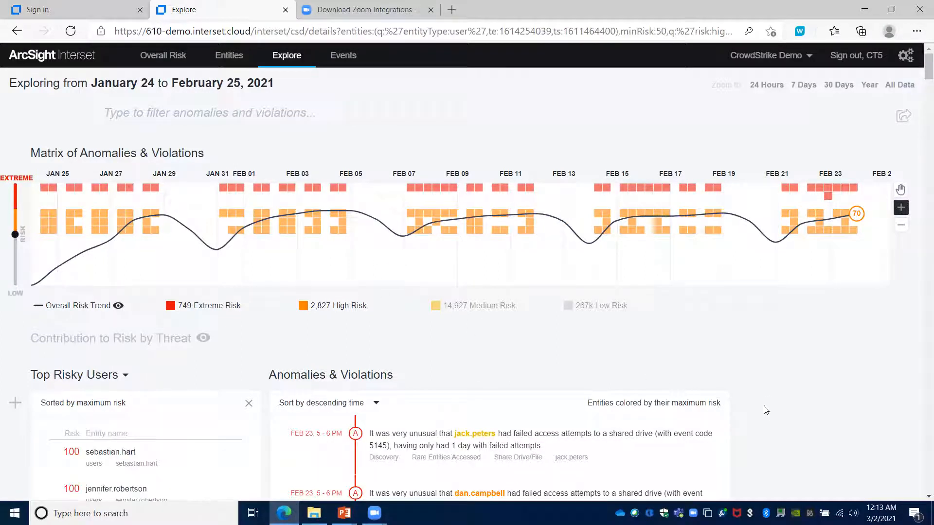
pyautogui.scroll(-3)
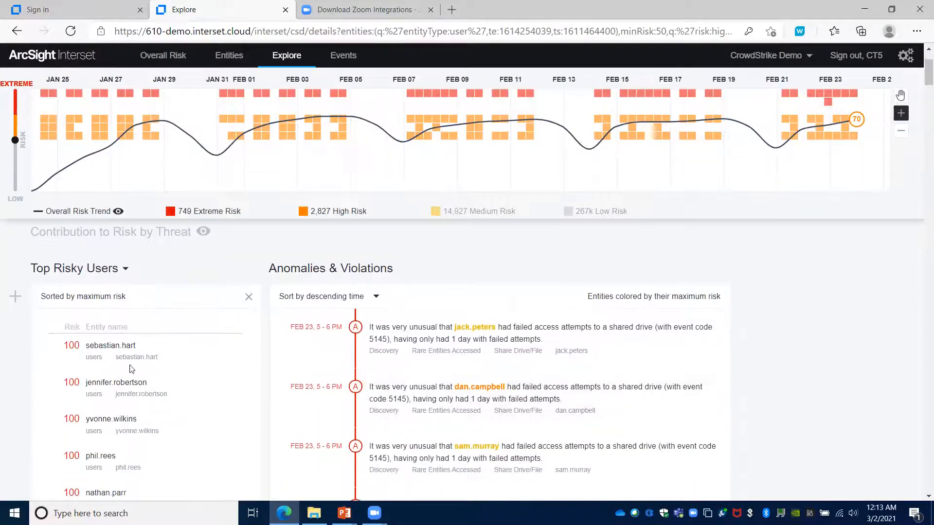
pyautogui.click(110, 345)
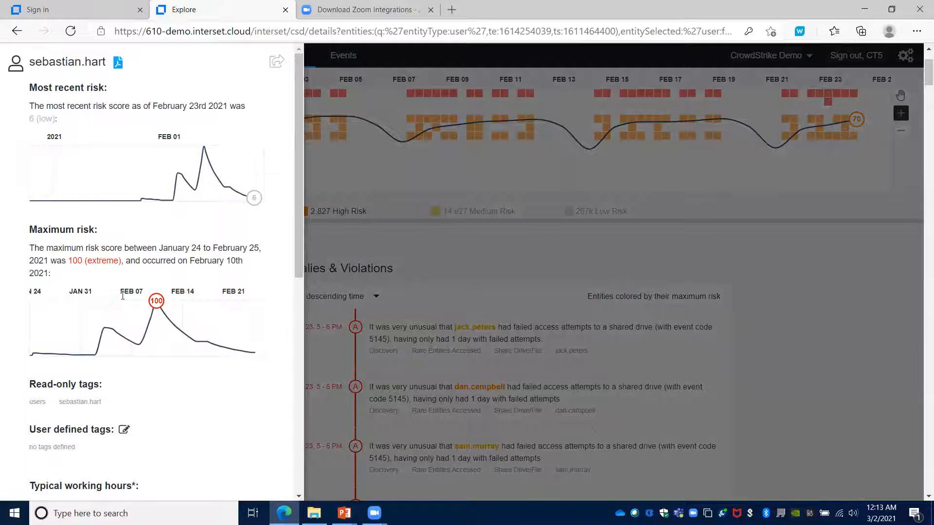
pyautogui.moveTo(76, 358)
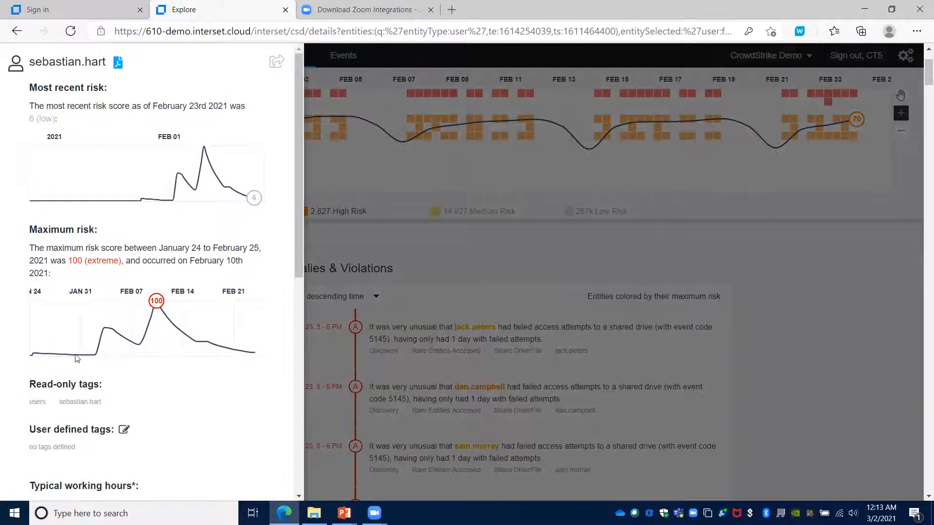
pyautogui.scroll(-3)
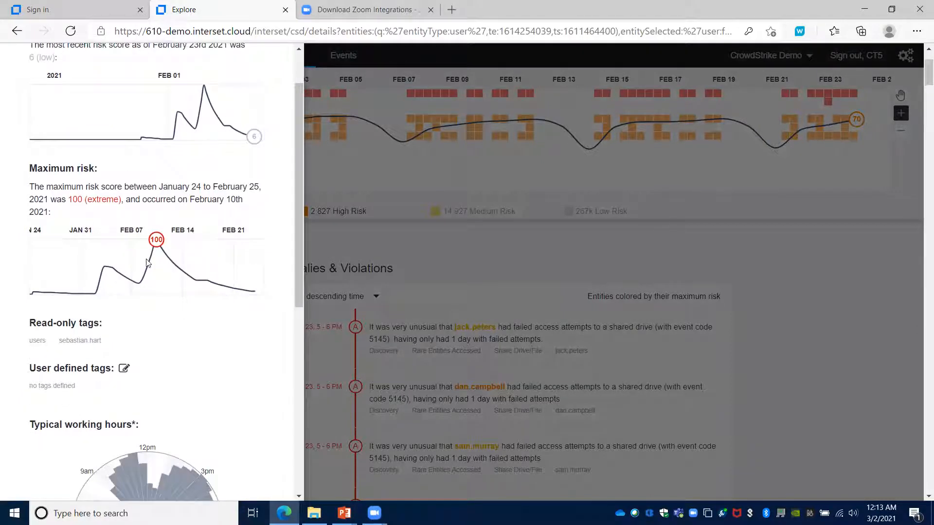
pyautogui.scroll(-3)
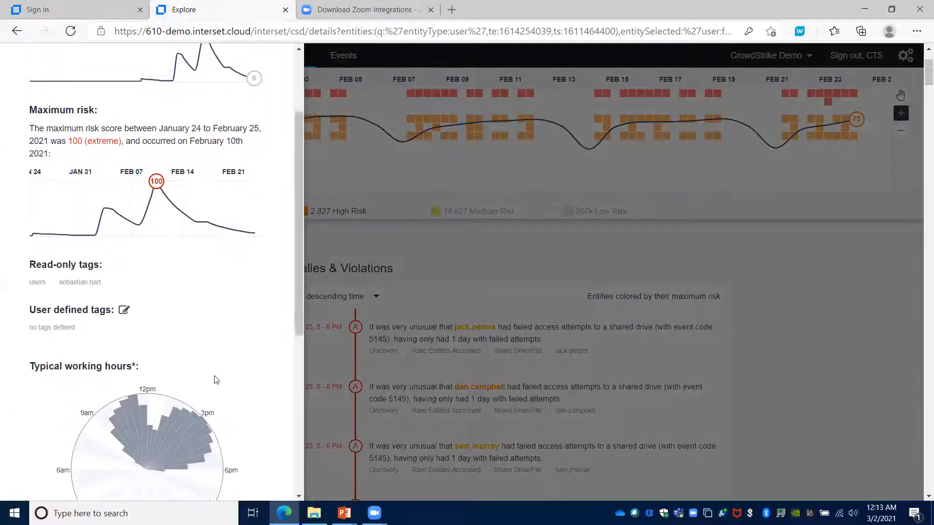
pyautogui.scroll(-3)
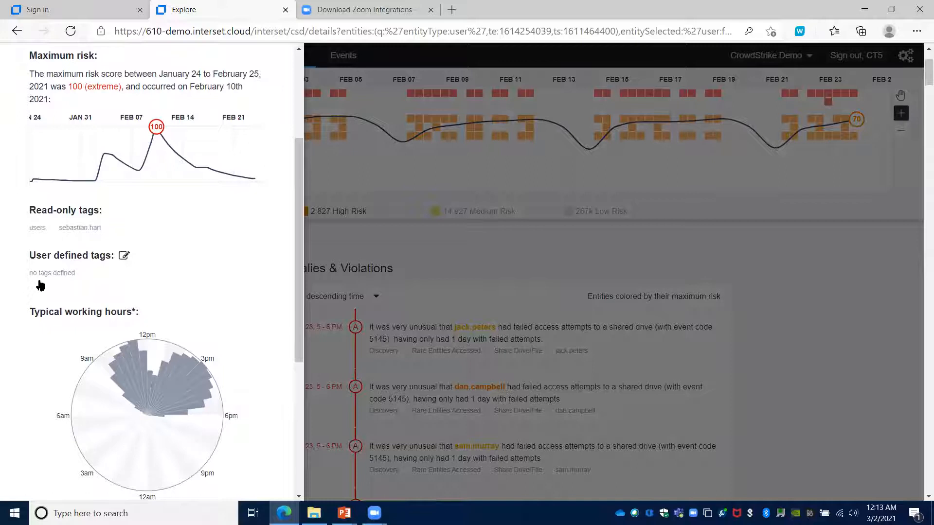
pyautogui.scroll(-3)
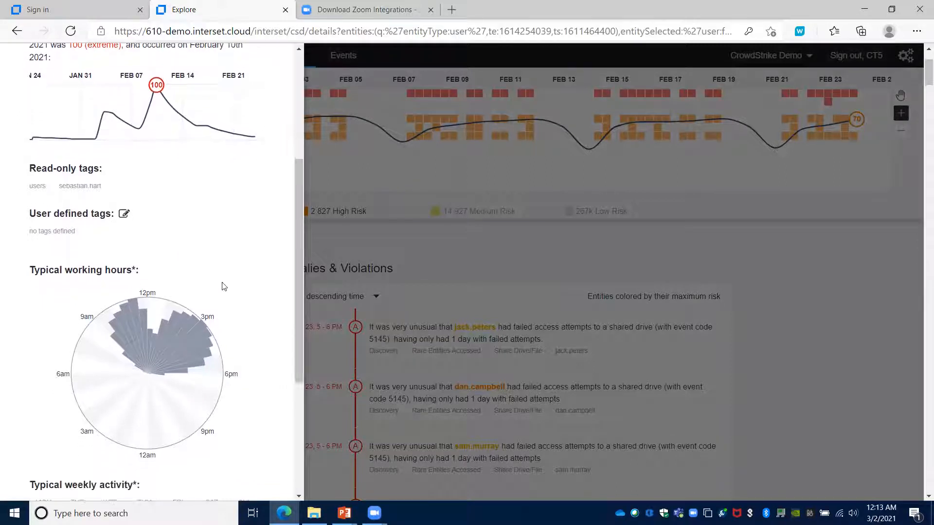
pyautogui.scroll(-3)
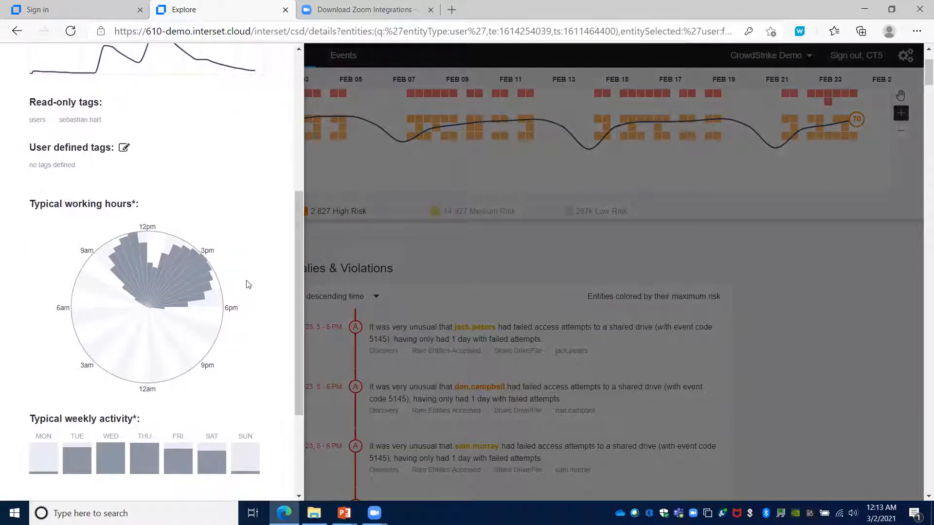
pyautogui.moveTo(115, 374)
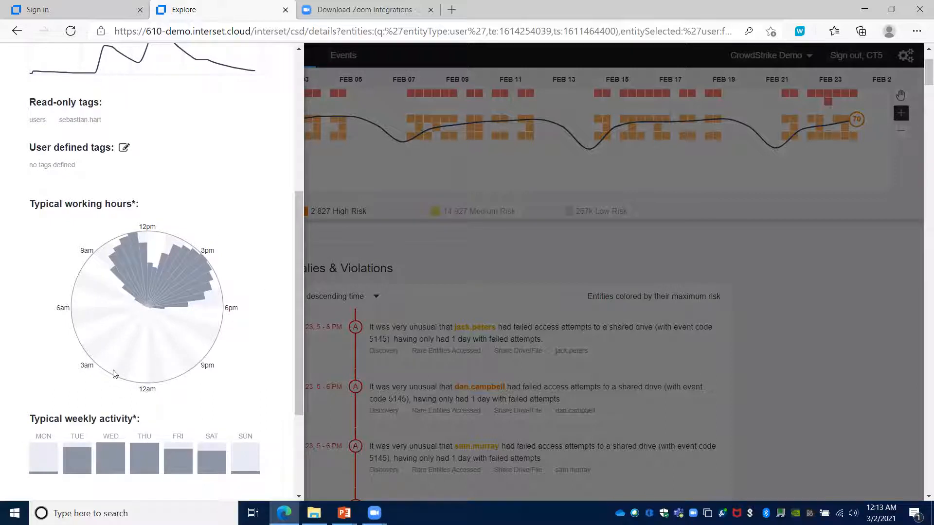
pyautogui.moveTo(171, 431)
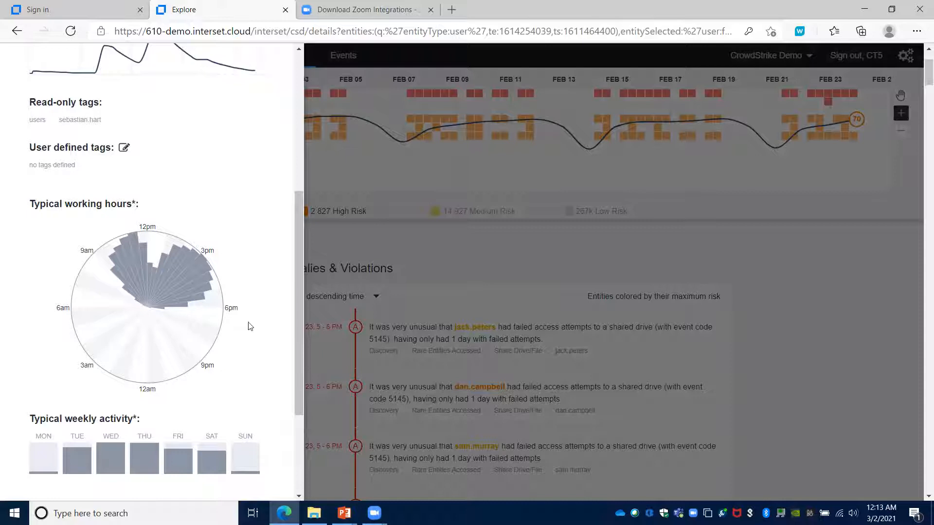
pyautogui.moveTo(258, 289)
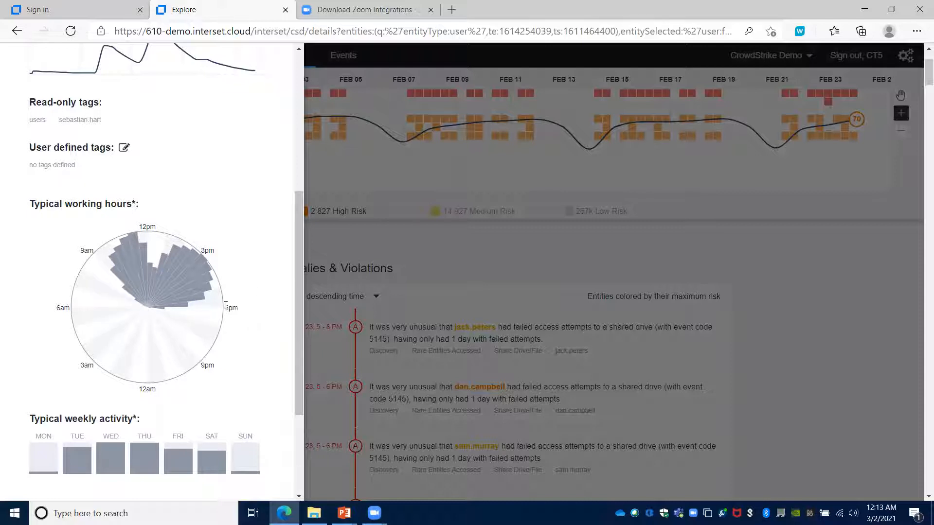
pyautogui.moveTo(259, 283)
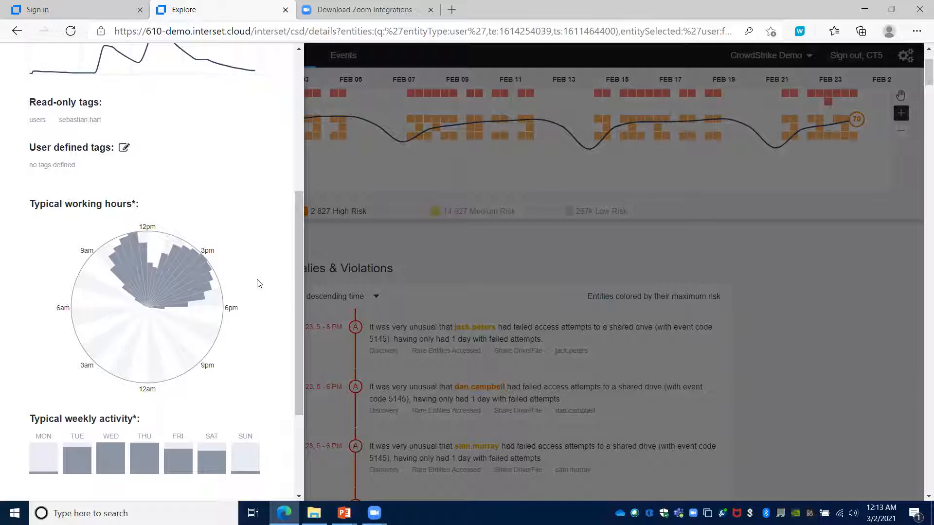
pyautogui.moveTo(88, 265)
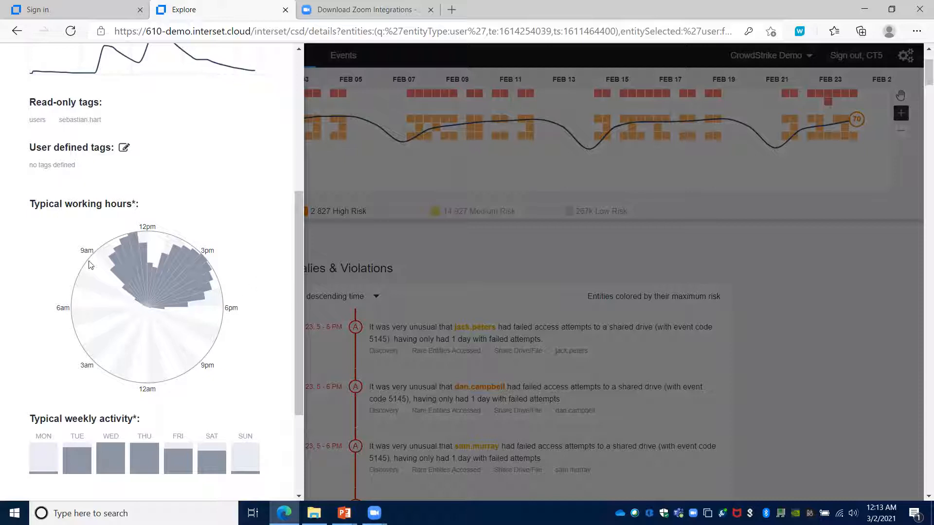
pyautogui.moveTo(140, 299)
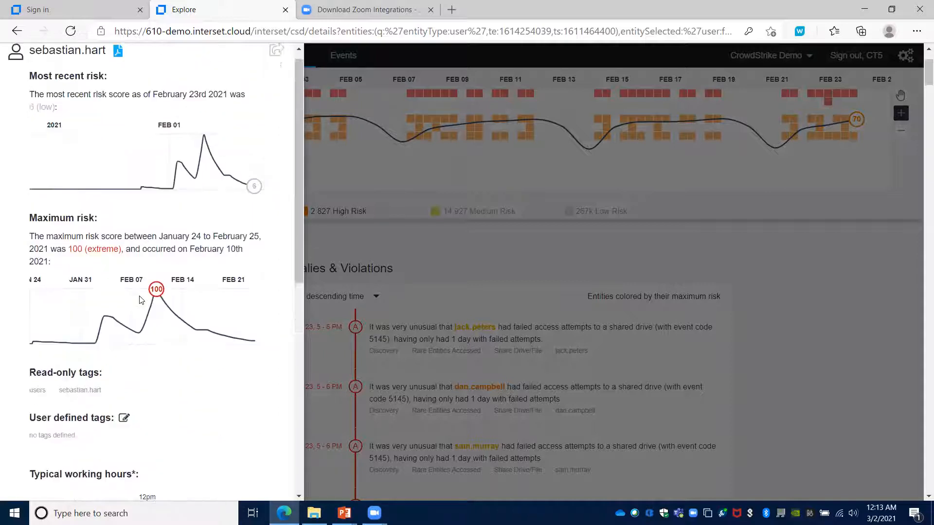
pyautogui.scroll(-3)
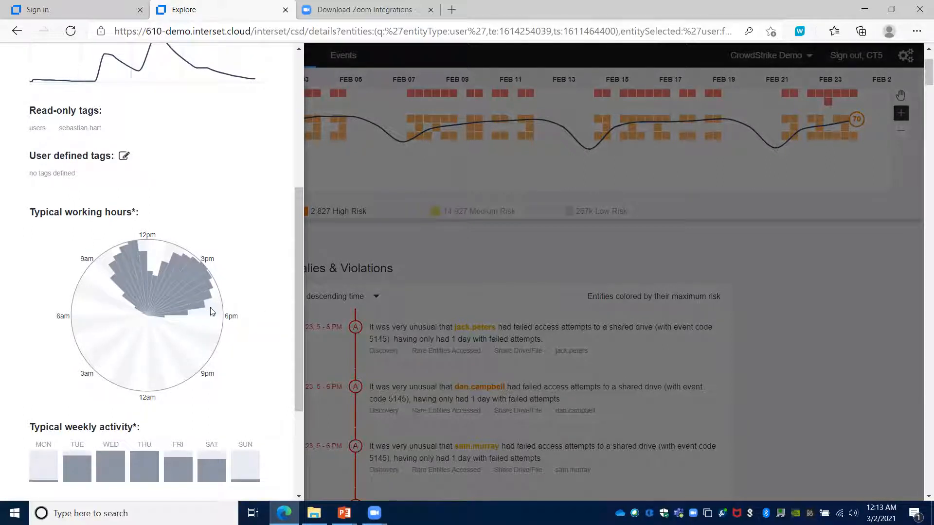
pyautogui.scroll(-3)
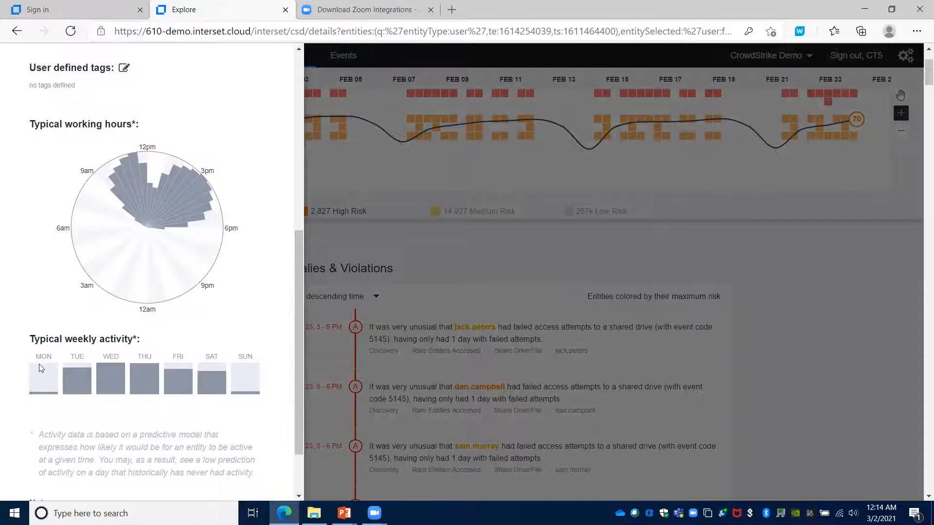
pyautogui.moveTo(197, 404)
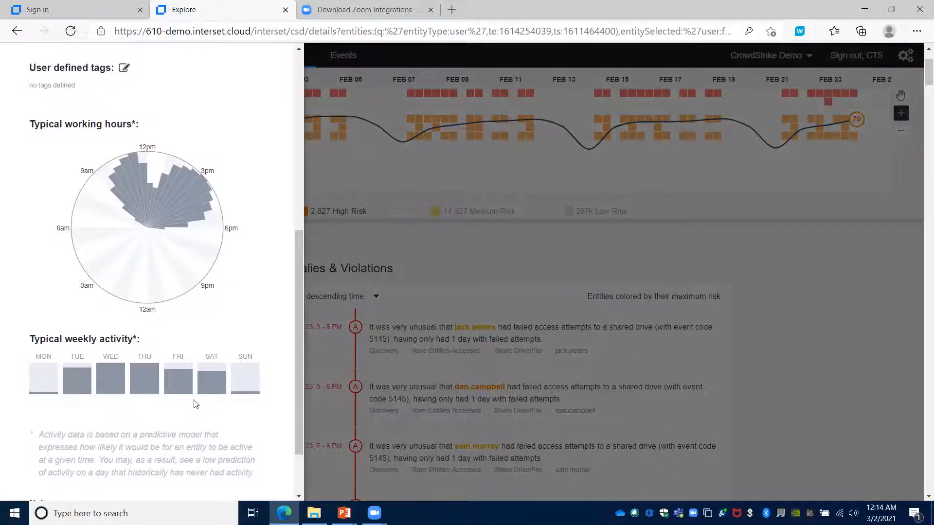
pyautogui.moveTo(119, 411)
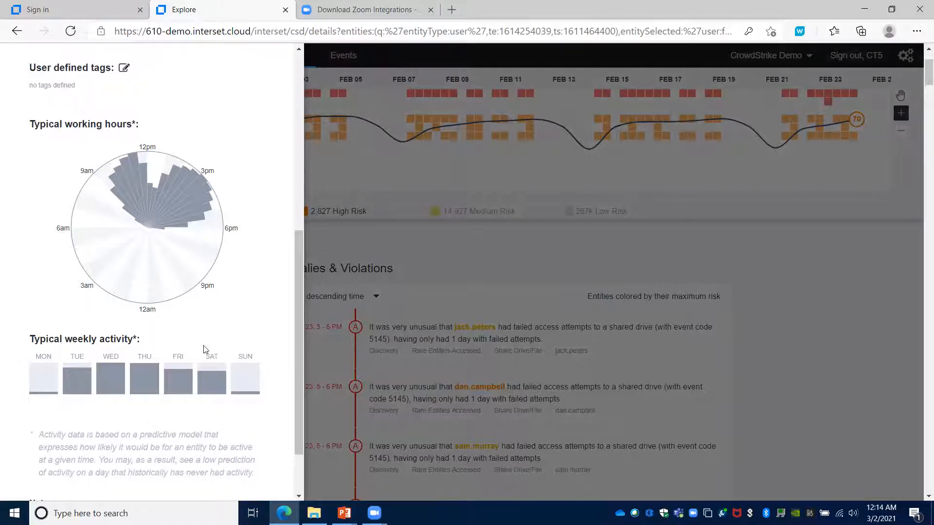
pyautogui.moveTo(214, 414)
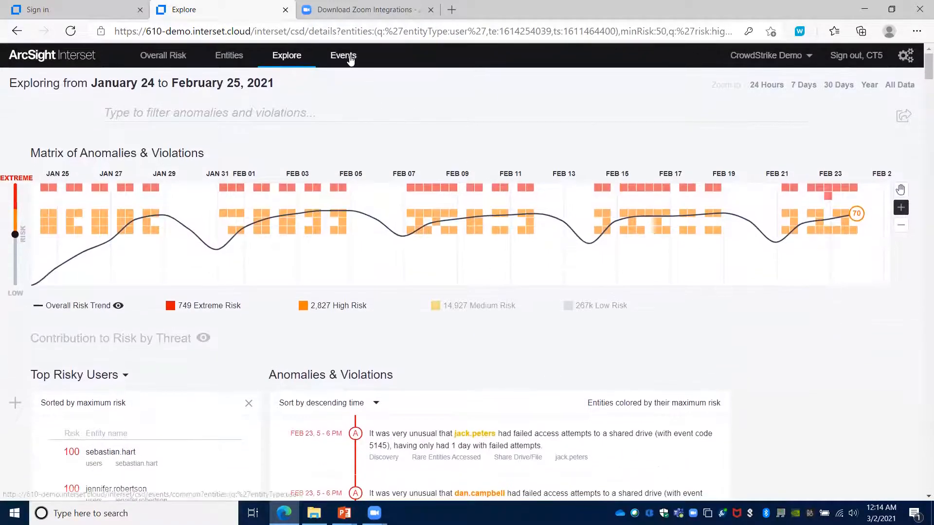
# Show the Events table of five February 22–23 raw events and inspect its columns.
pyautogui.click(343, 55)
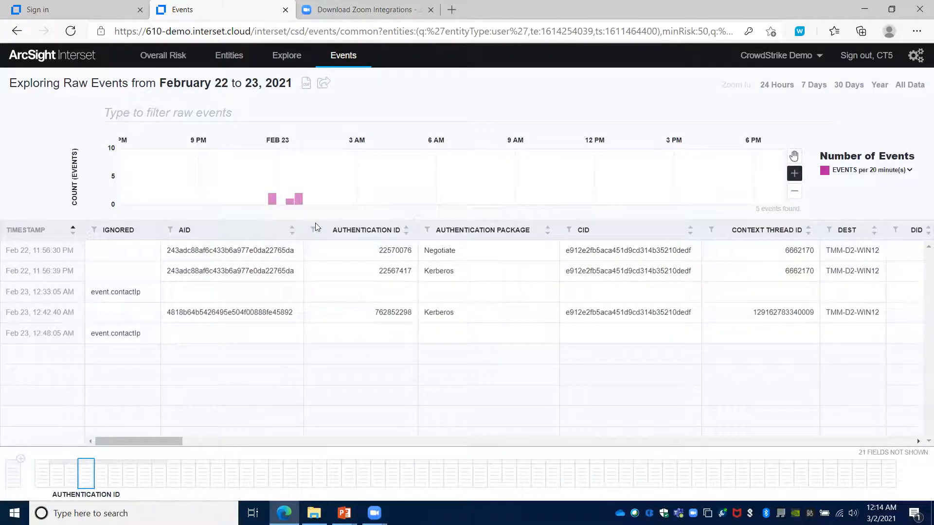
pyautogui.click(489, 334)
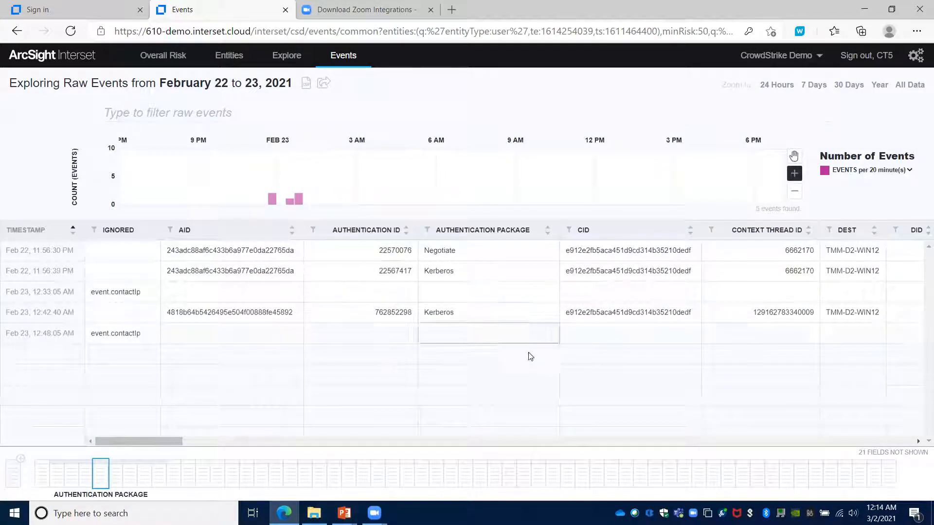
pyautogui.click(363, 475)
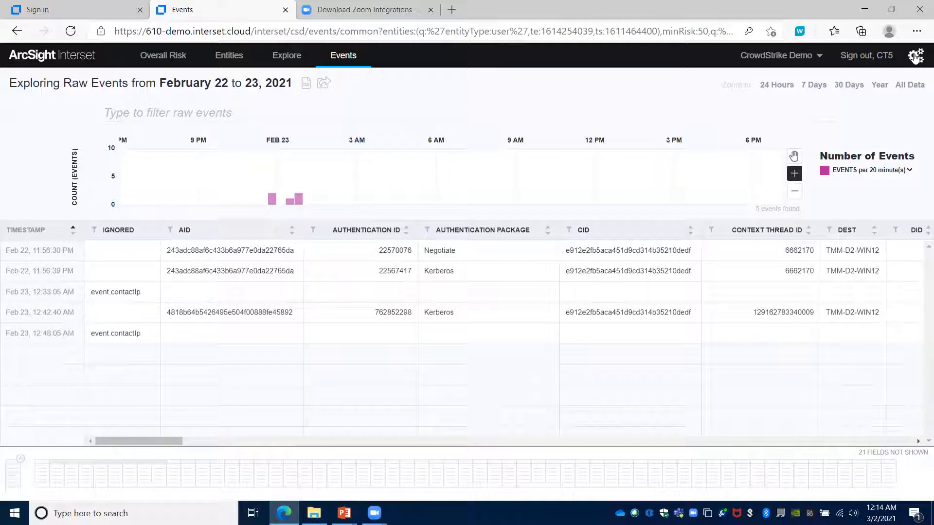
# Launch the REST API documentation in a new tab from the settings gear menu.
pyautogui.click(916, 55)
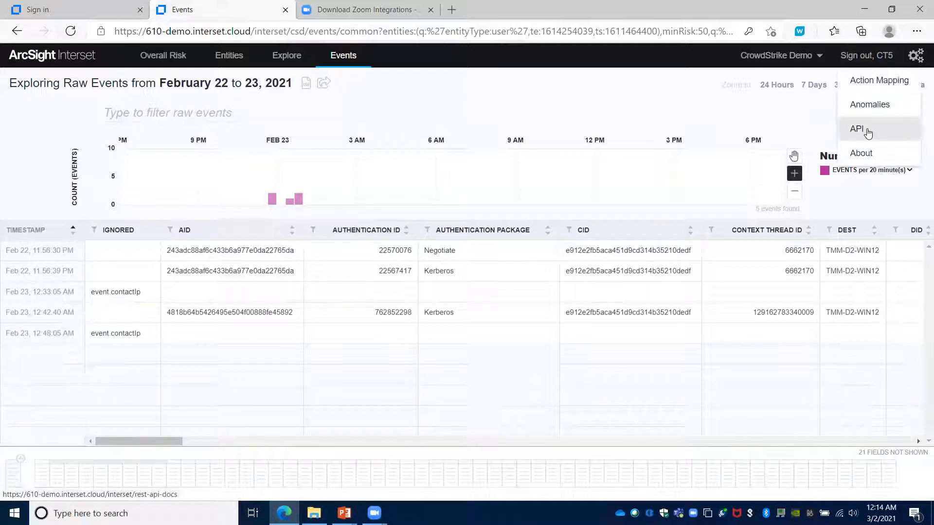
pyautogui.click(857, 128)
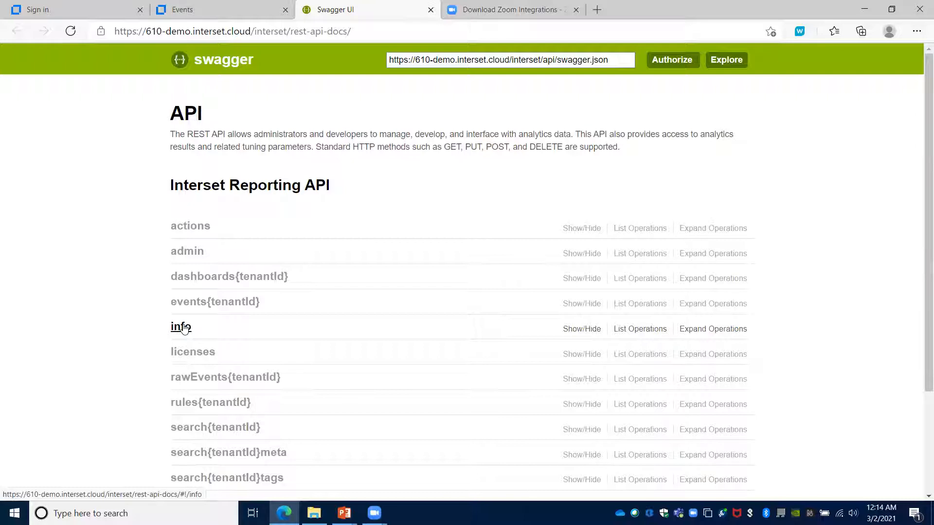
# Expand the info section to list GET auth, build, deployment and session endpoints.
pyautogui.click(181, 328)
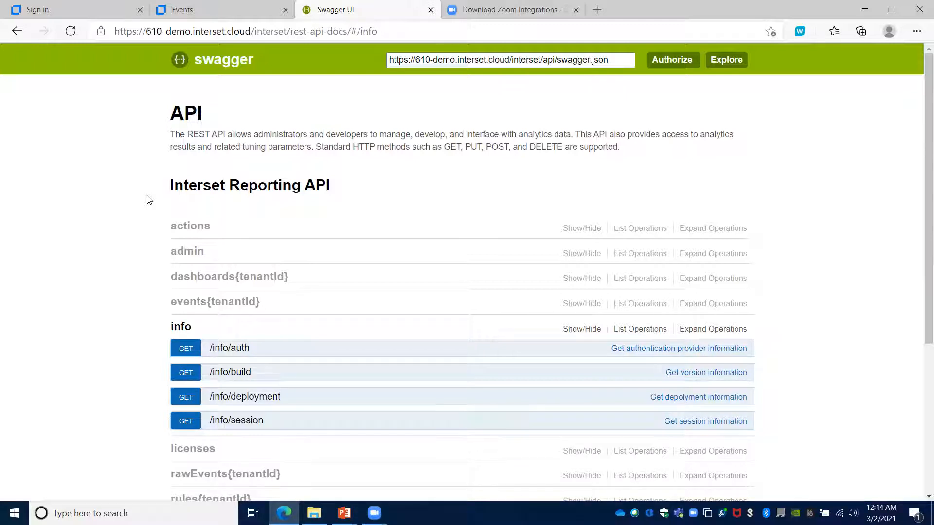
pyautogui.moveTo(114, 310)
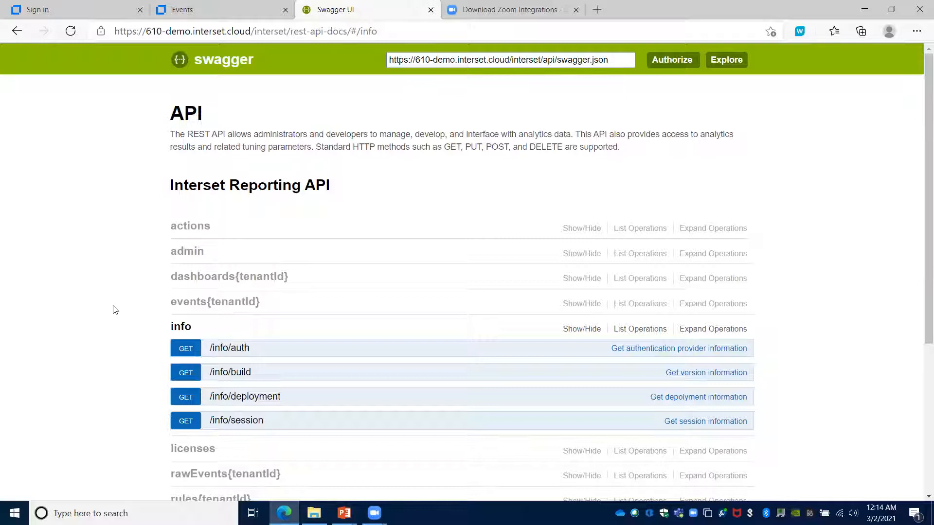
pyautogui.scroll(-3)
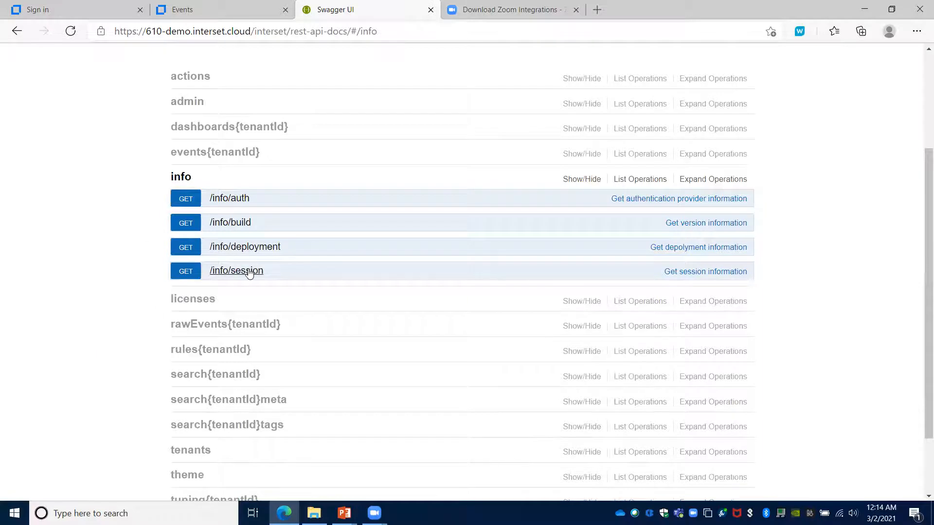
# Expand GET /info/session to read its description and example session response.
pyautogui.click(236, 270)
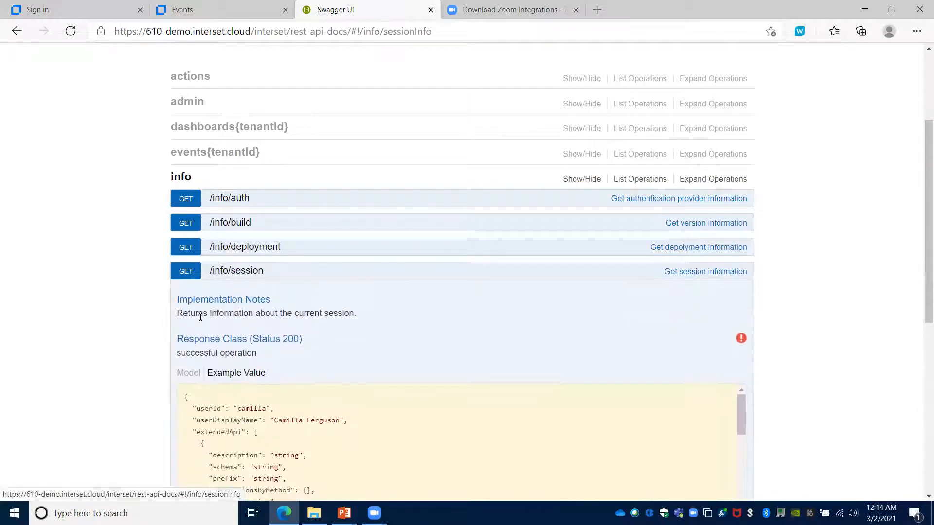
pyautogui.scroll(-3)
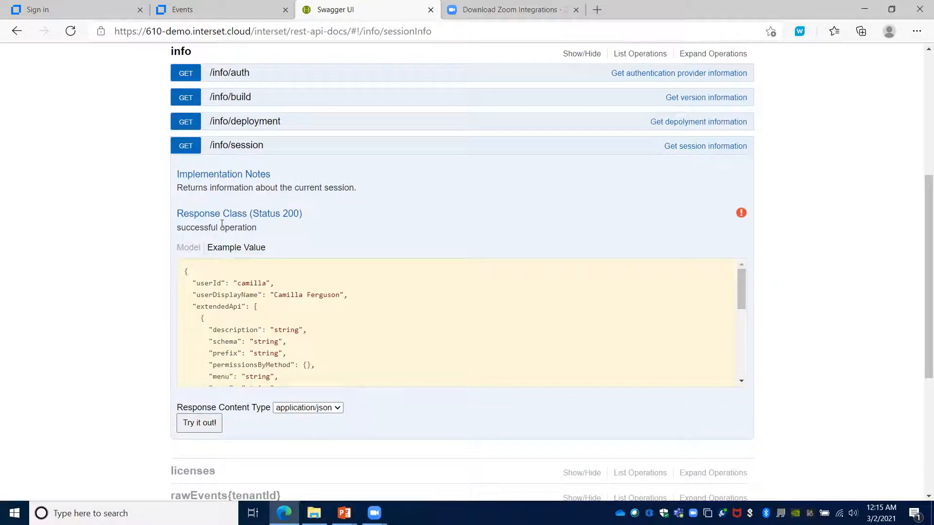
pyautogui.moveTo(317, 222)
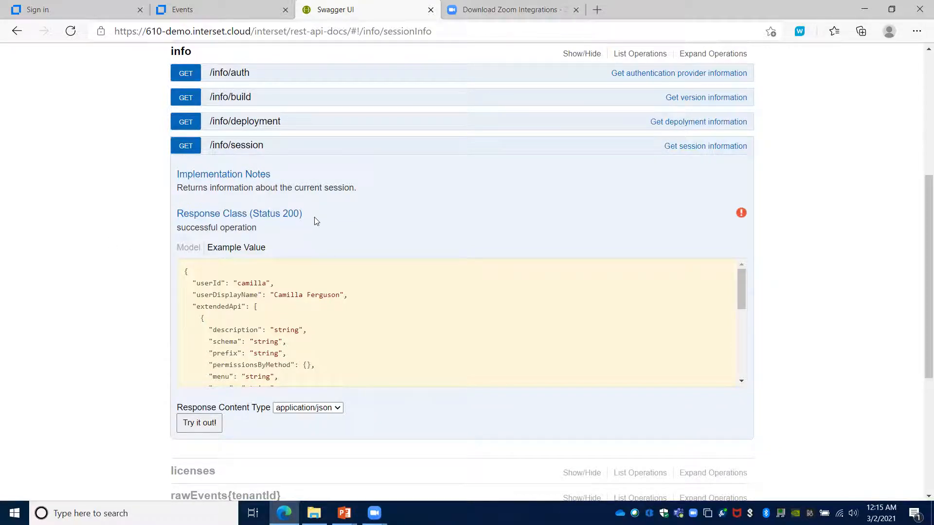
pyautogui.moveTo(314, 220)
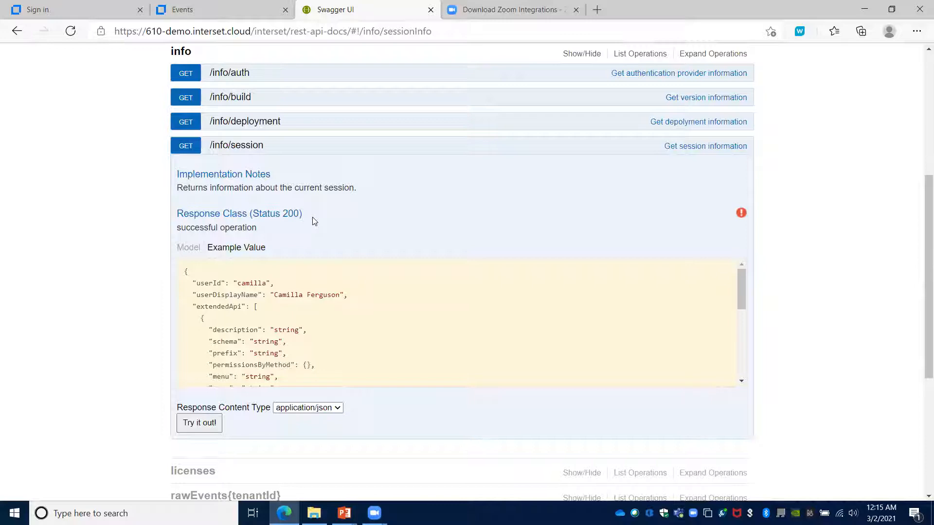
pyautogui.moveTo(266, 227)
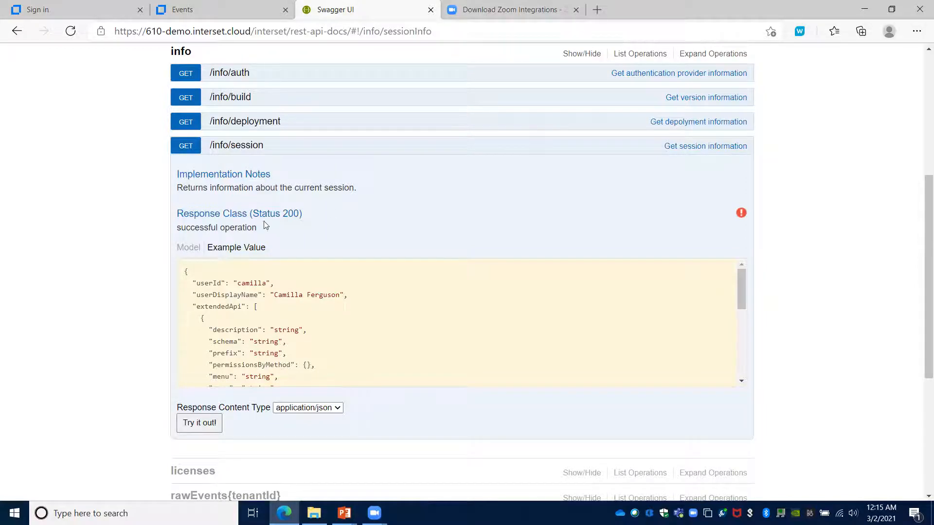
pyautogui.moveTo(278, 223)
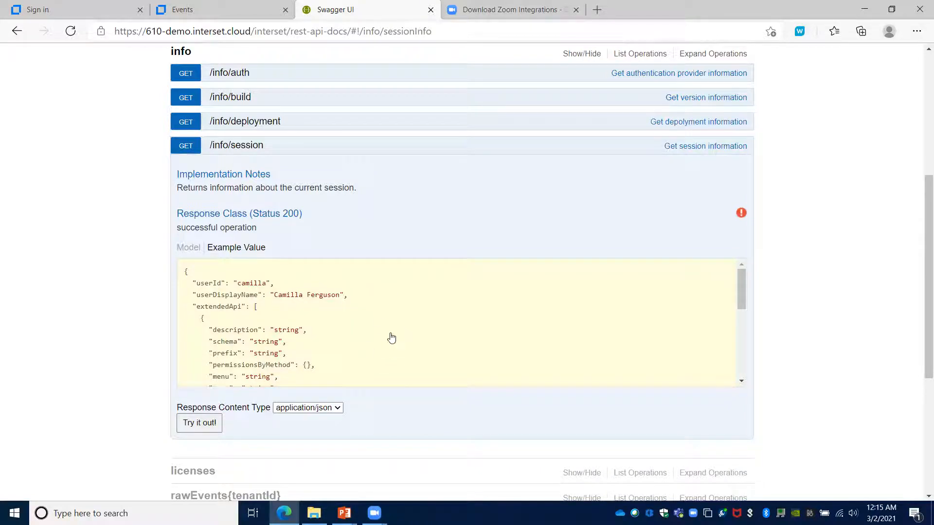
pyautogui.moveTo(438, 328)
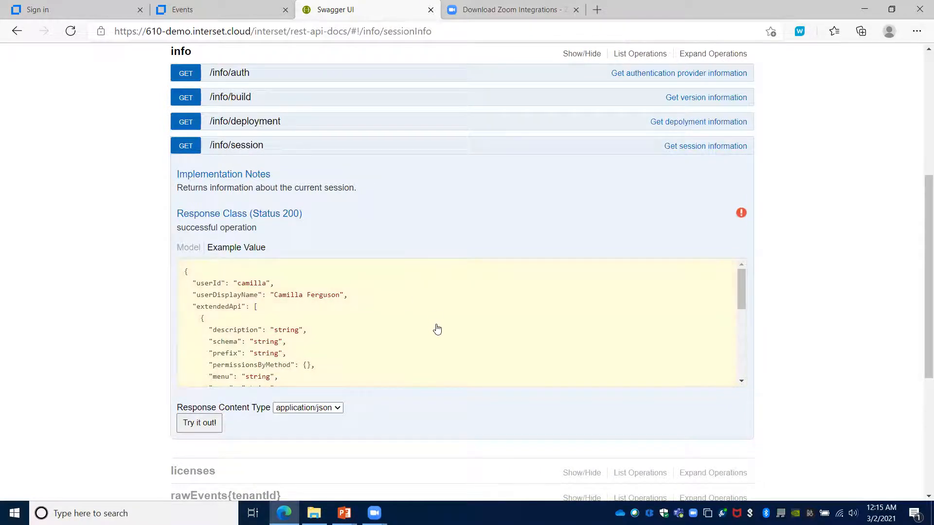
pyautogui.scroll(-3)
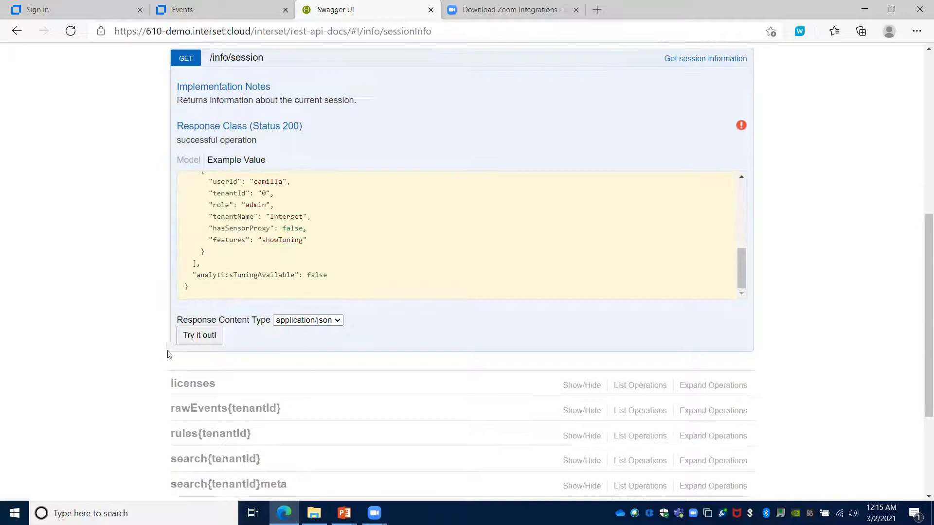
# Run GET /info/session and review the 200 response with tenant roles and features.
pyautogui.click(199, 335)
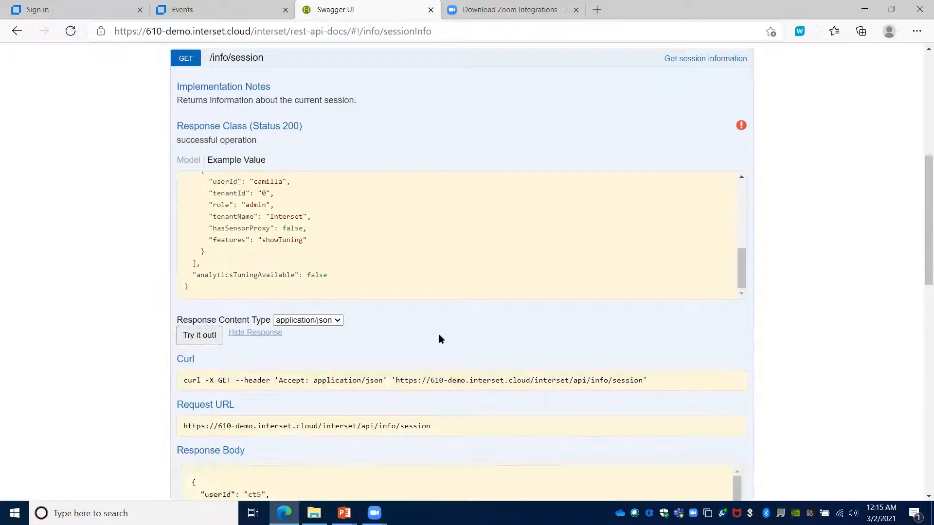
pyautogui.scroll(-3)
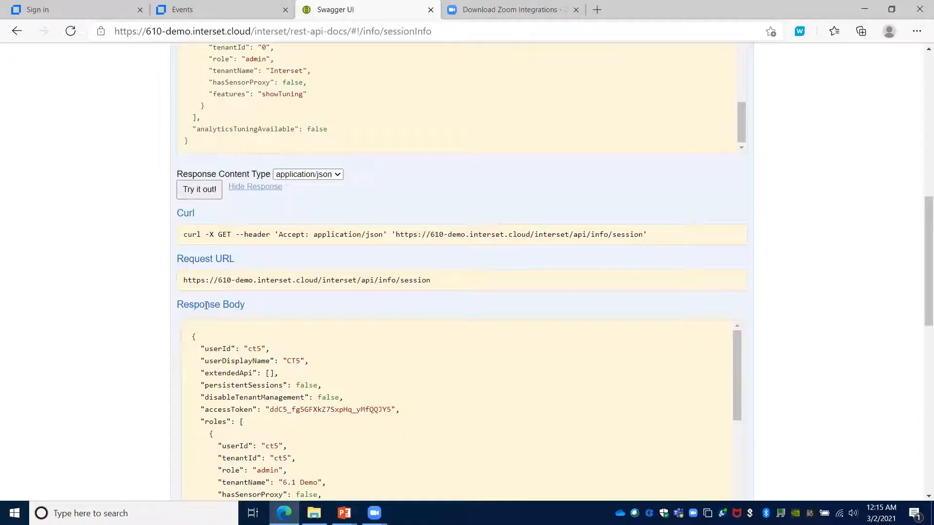
pyautogui.moveTo(284, 309)
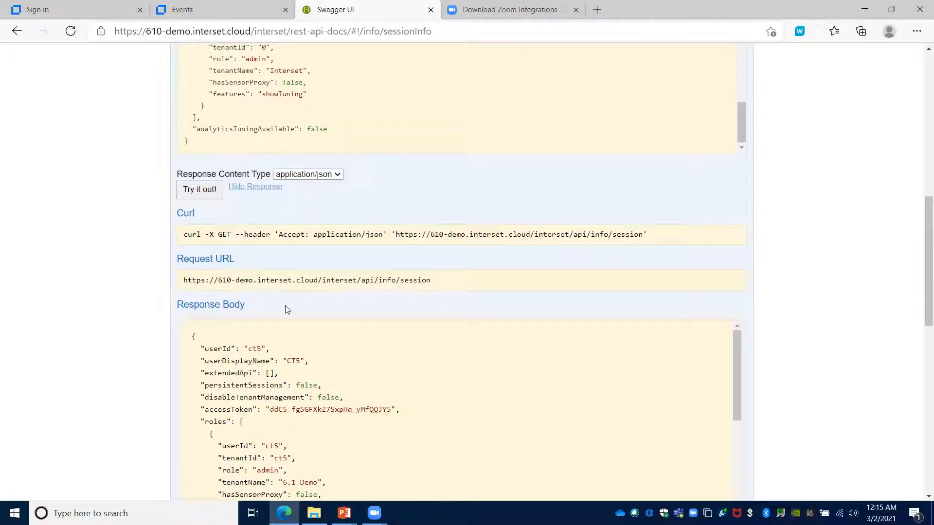
pyautogui.moveTo(419, 308)
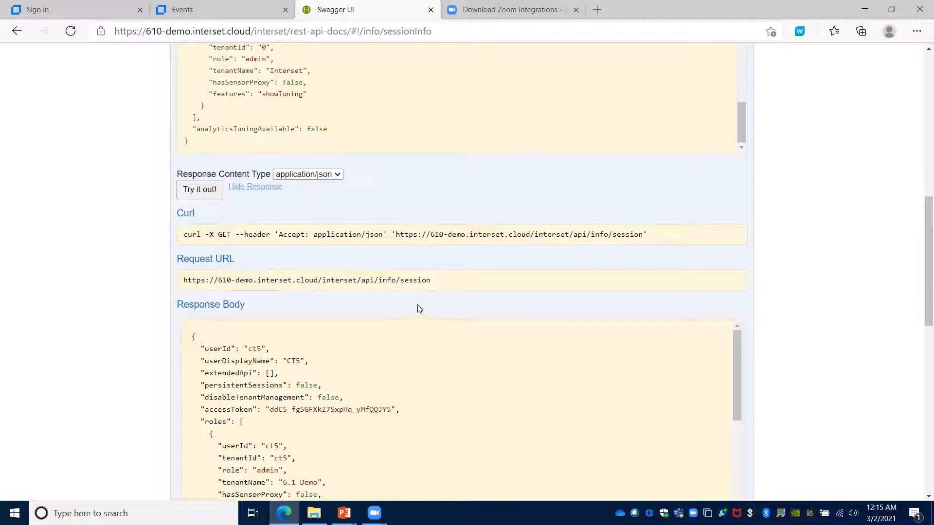
pyautogui.scroll(-3)
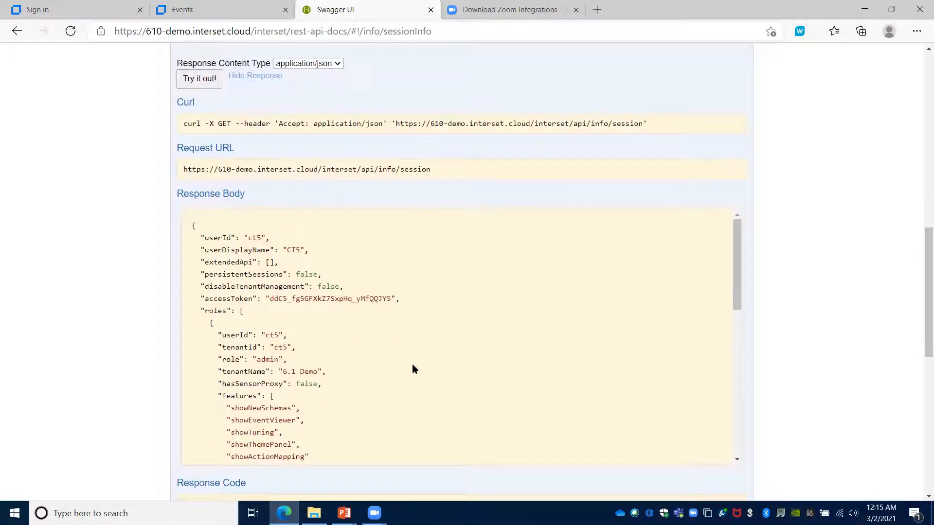
pyautogui.moveTo(374, 351)
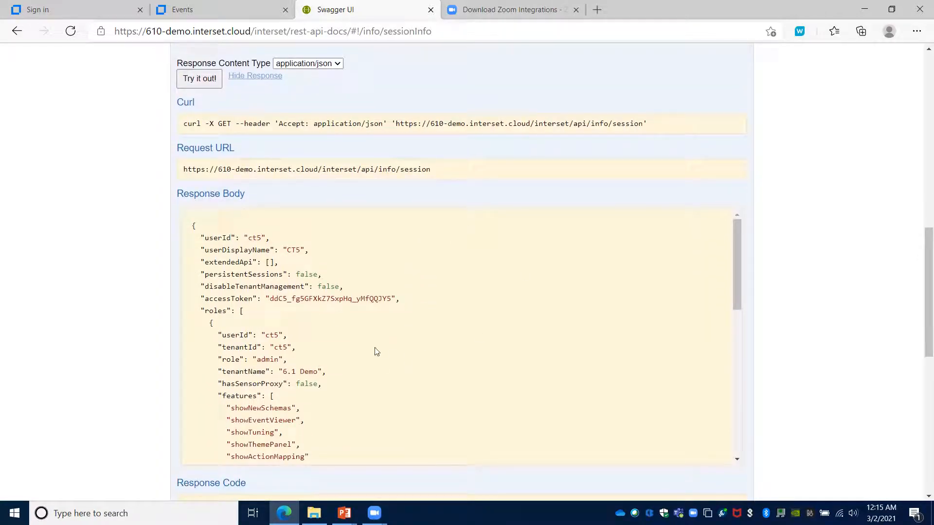
pyautogui.moveTo(447, 348)
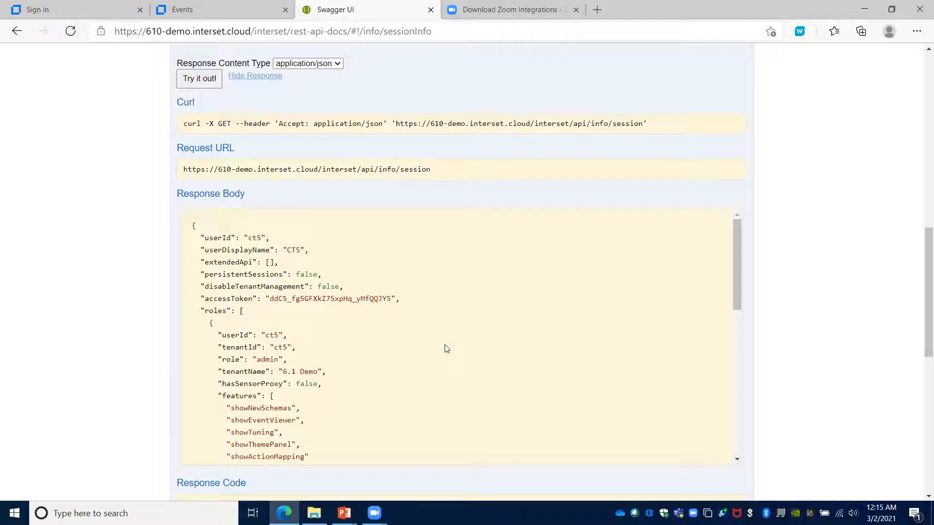
pyautogui.scroll(-3)
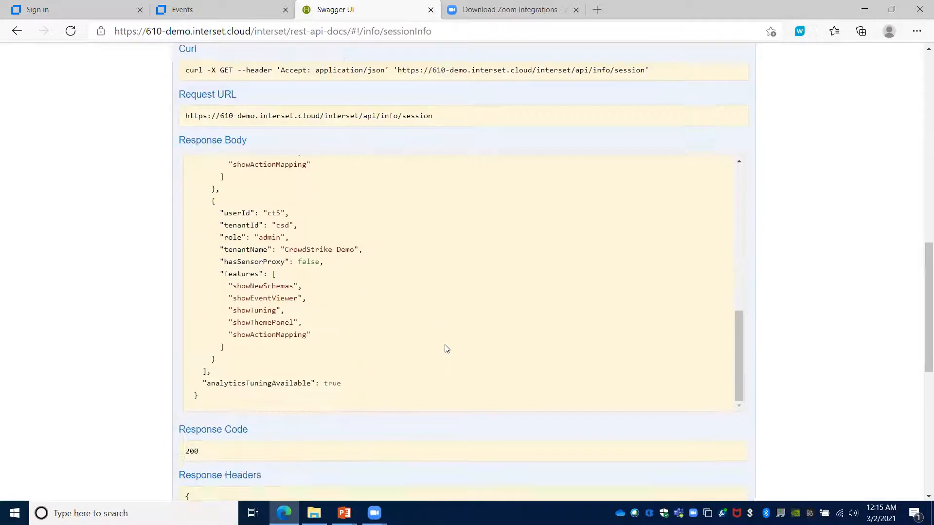
pyautogui.scroll(-3)
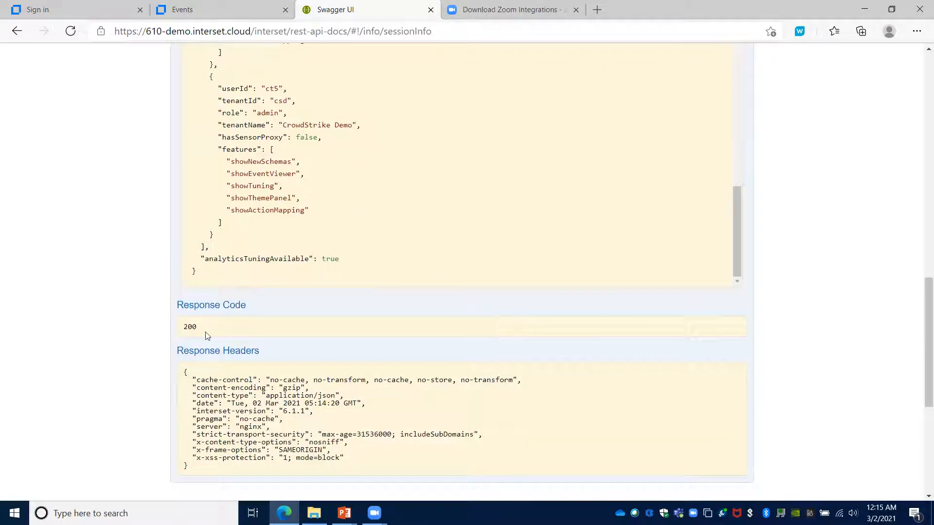
pyautogui.scroll(-3)
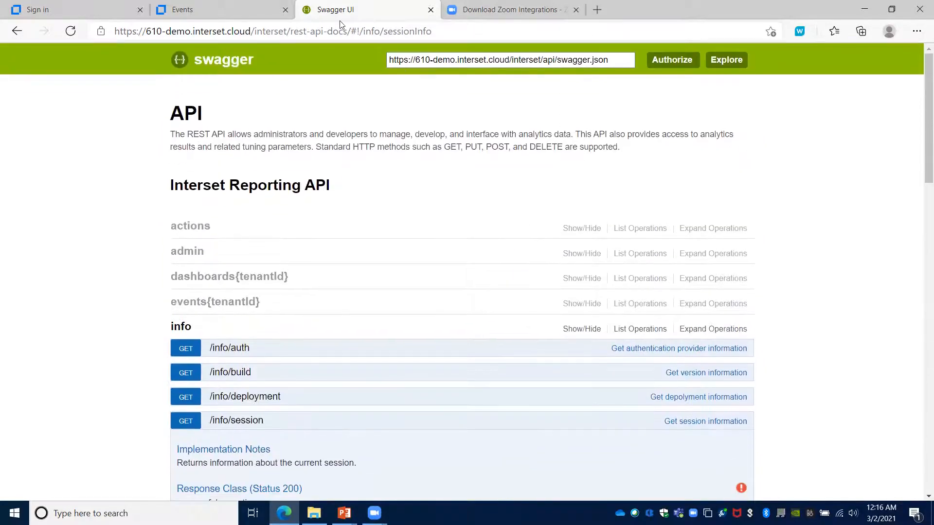
pyautogui.click(220, 10)
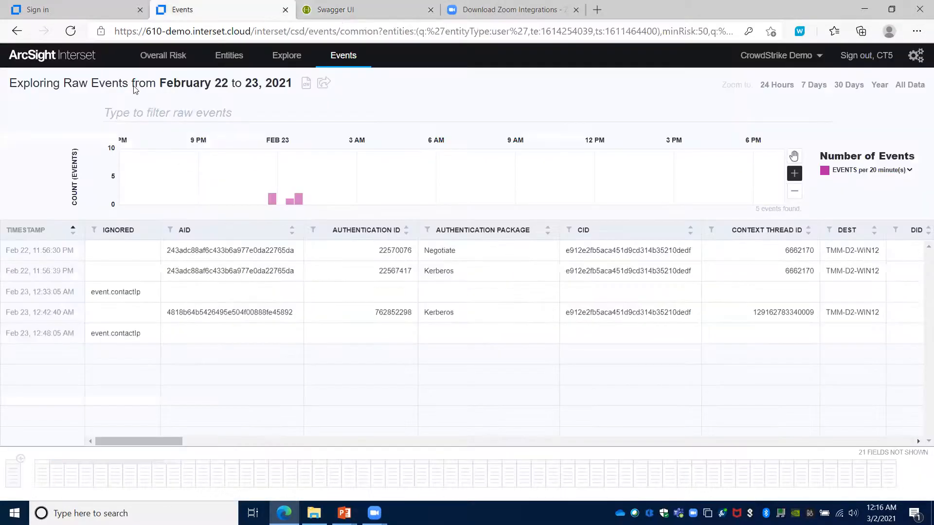
pyautogui.click(162, 55)
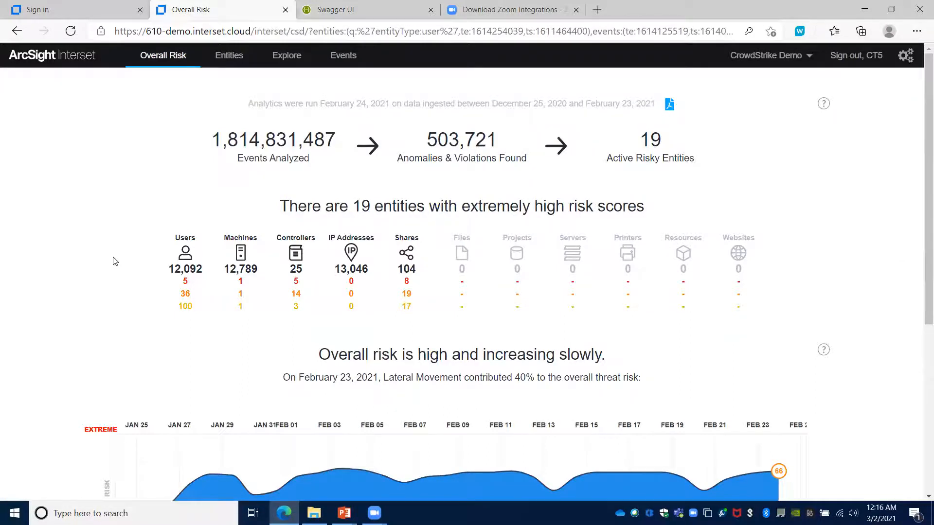
pyautogui.scroll(-3)
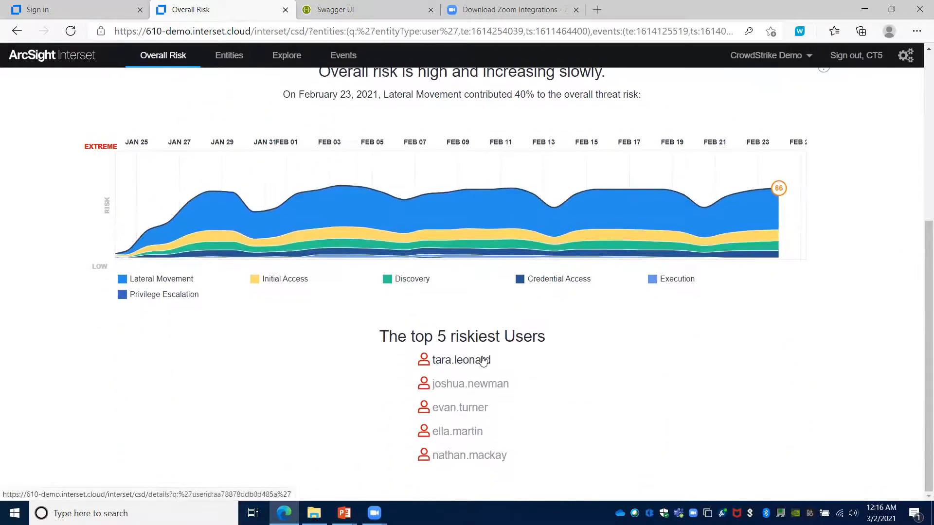
pyautogui.click(456, 360)
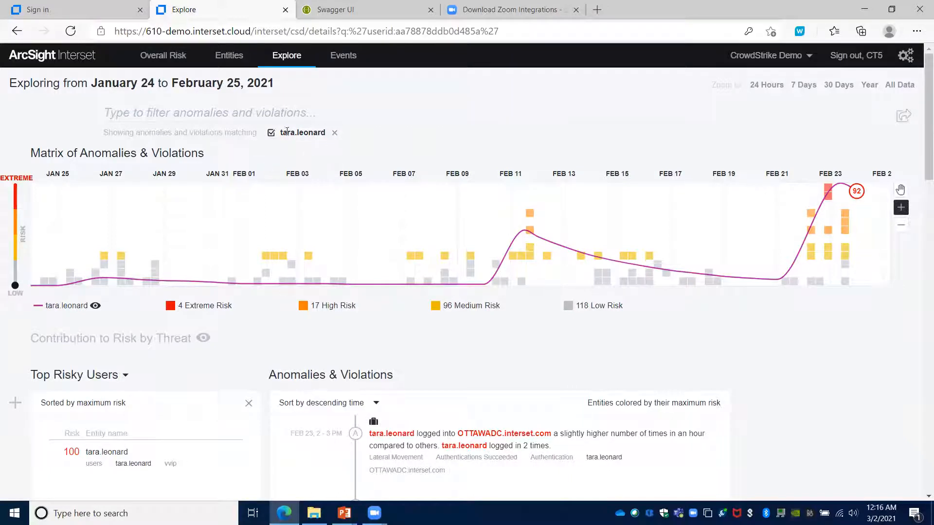
pyautogui.click(209, 112)
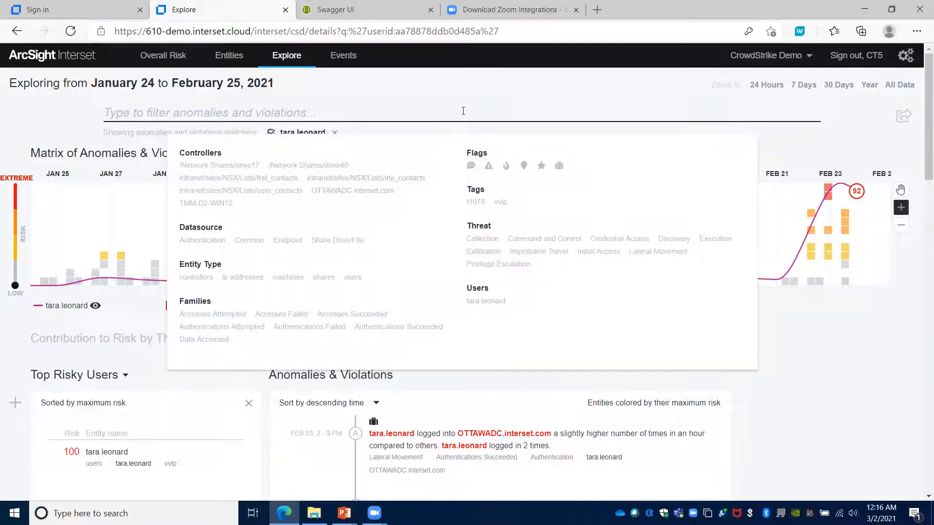
pyautogui.click(57, 118)
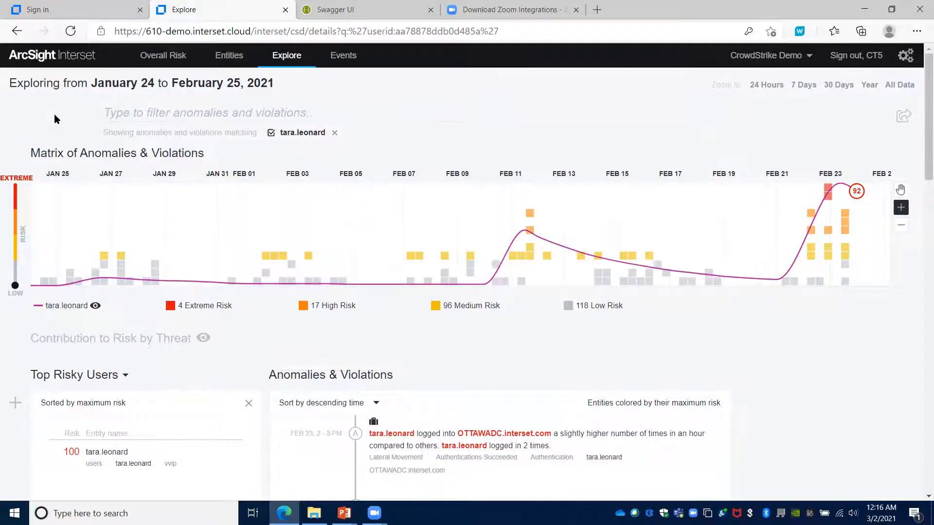
pyautogui.moveTo(297, 324)
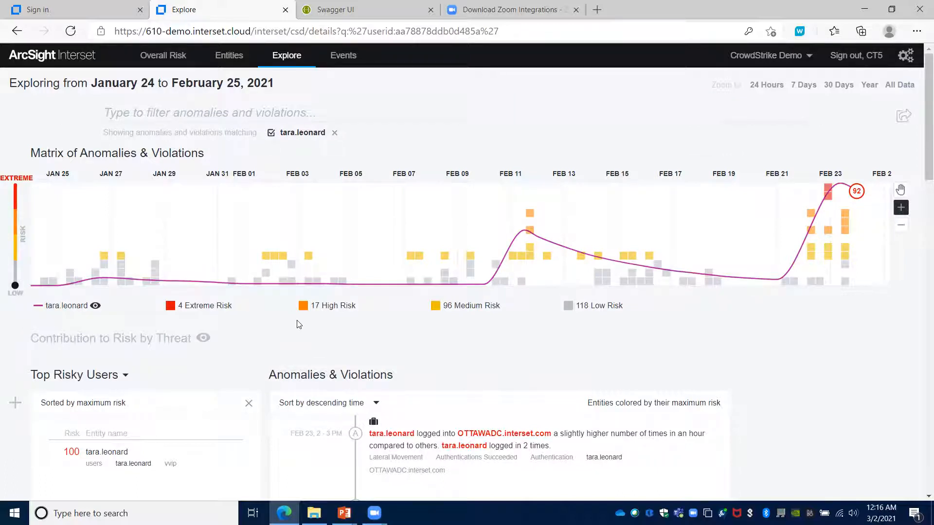
pyautogui.scroll(-3)
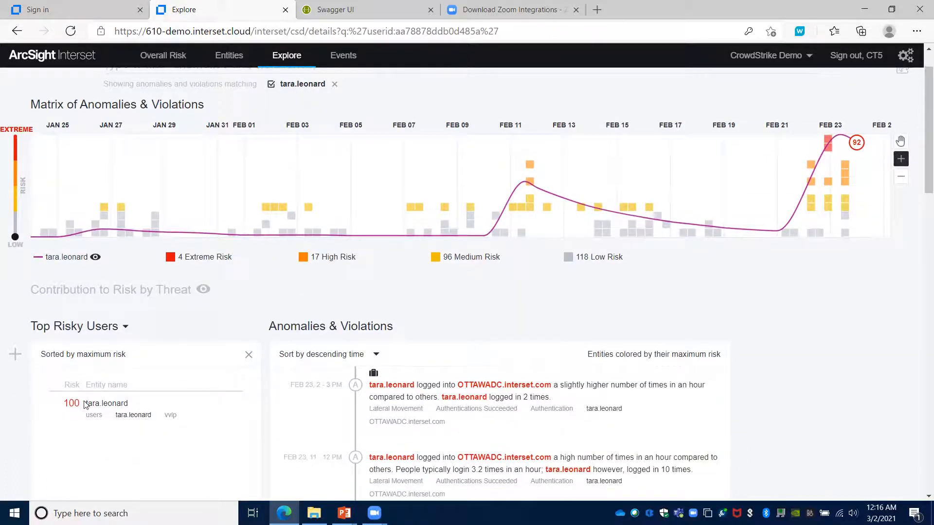
pyautogui.moveTo(115, 414)
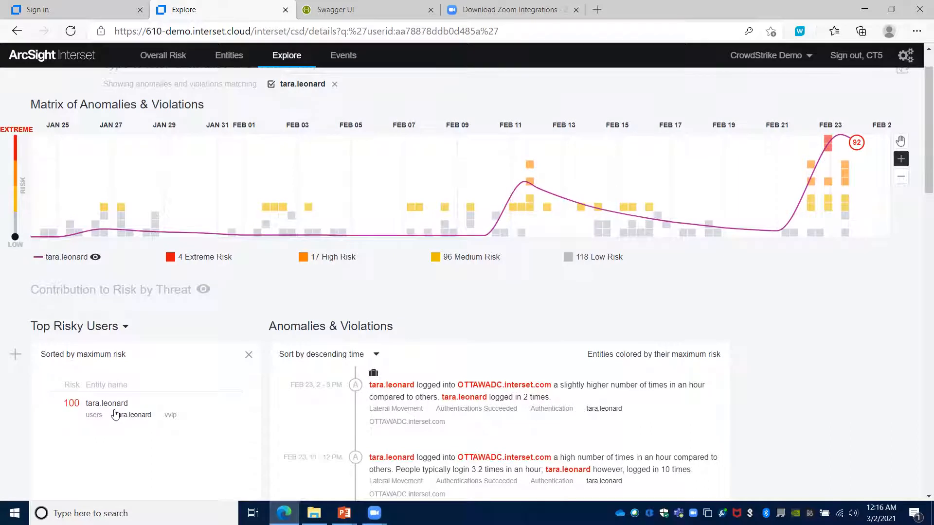
pyautogui.click(106, 403)
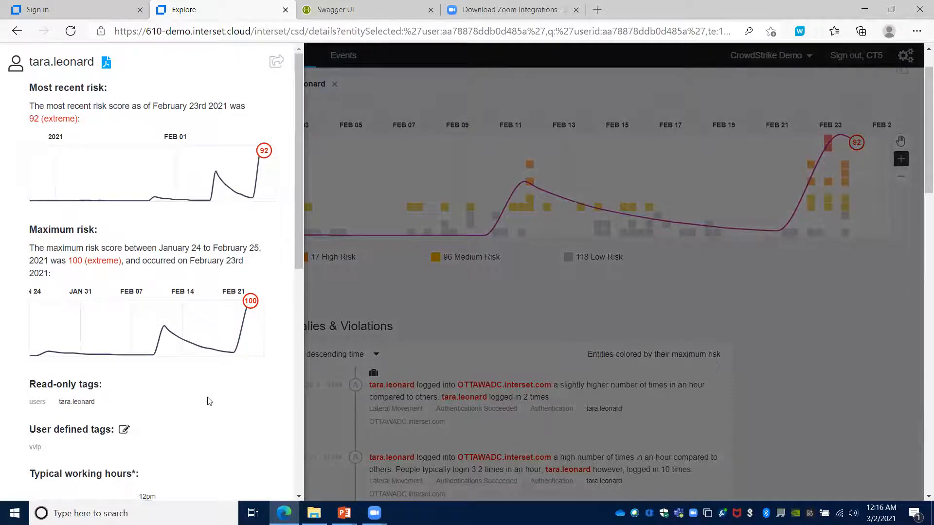
pyautogui.scroll(-3)
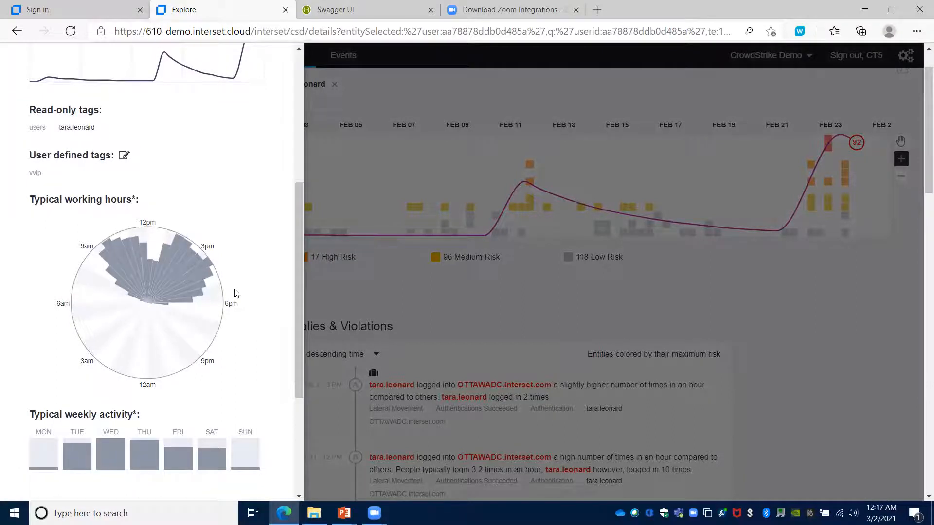
pyautogui.moveTo(67, 173)
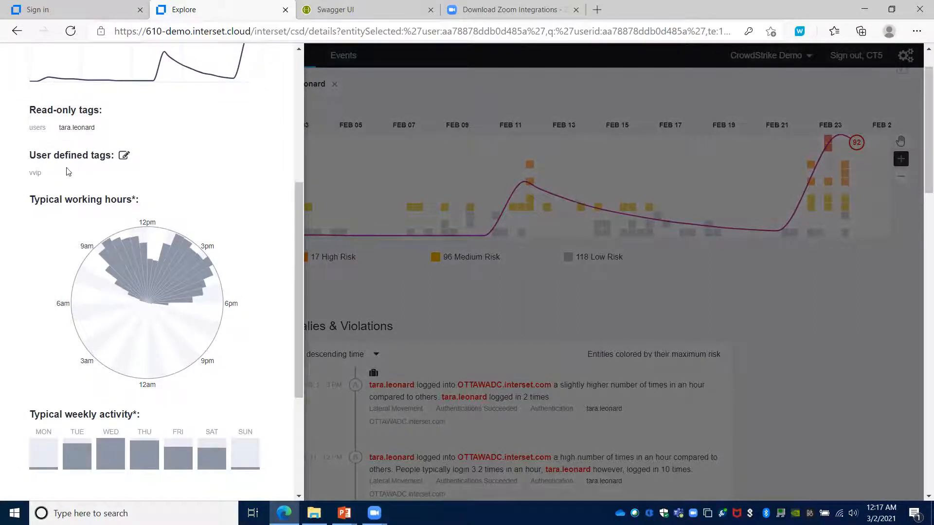
pyautogui.moveTo(31, 320)
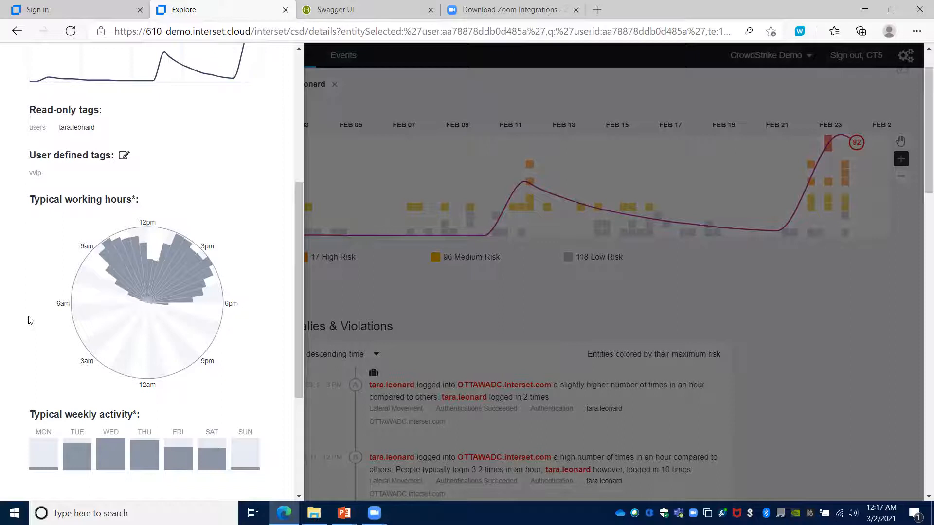
pyautogui.scroll(-3)
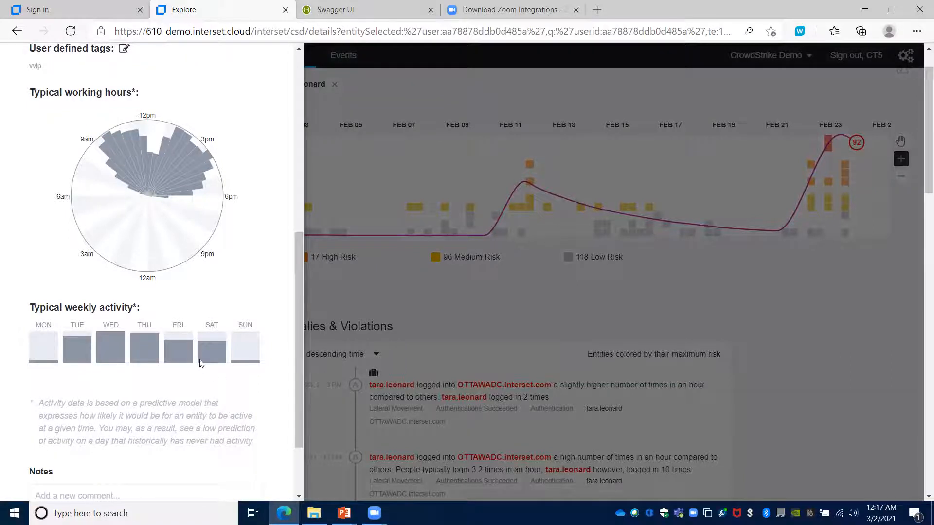
pyautogui.moveTo(205, 388)
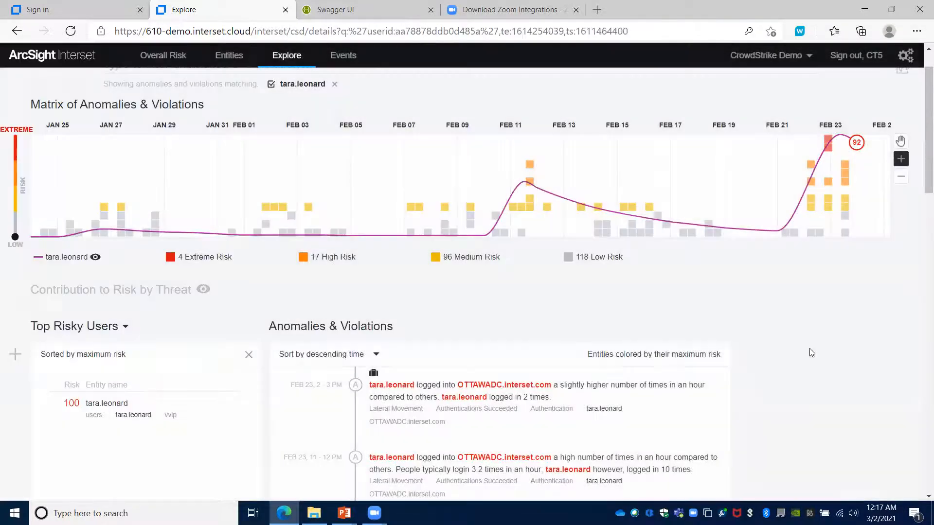
pyautogui.moveTo(526, 183)
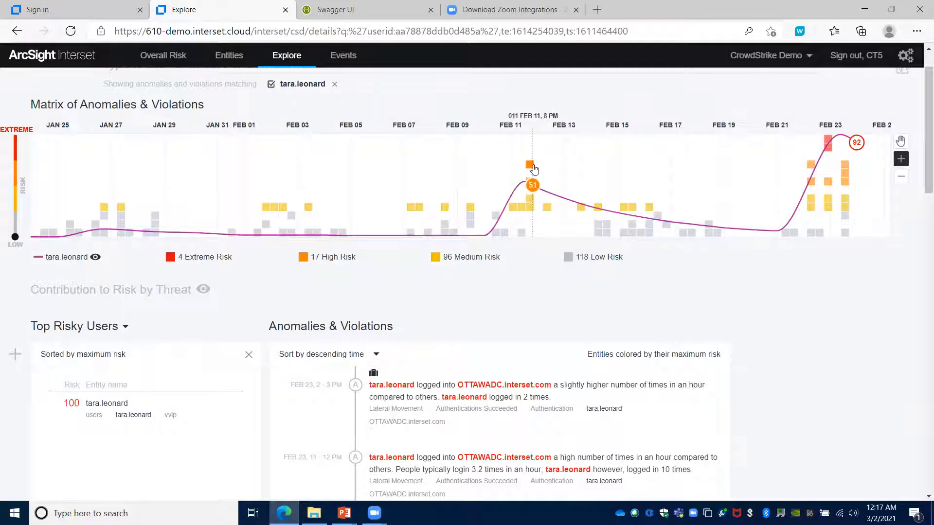
pyautogui.moveTo(530, 183)
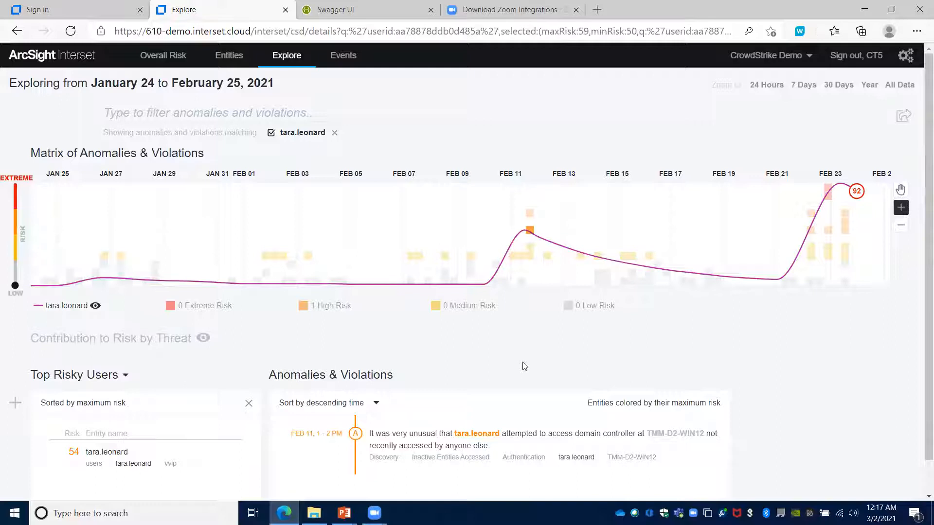
# Close the domain controller anomaly card and select the February 11 TMM-D2-WIN12 logon anomaly.
pyautogui.scroll(-3)
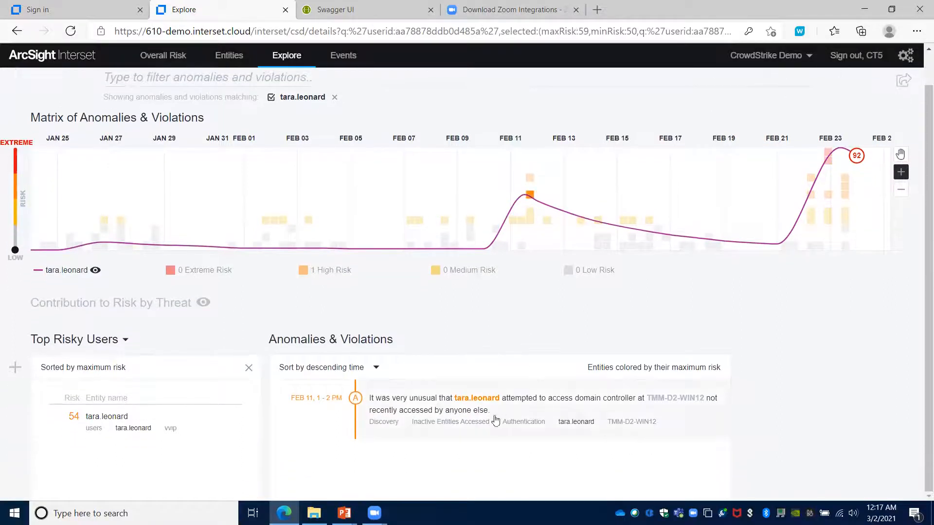
pyautogui.moveTo(558, 414)
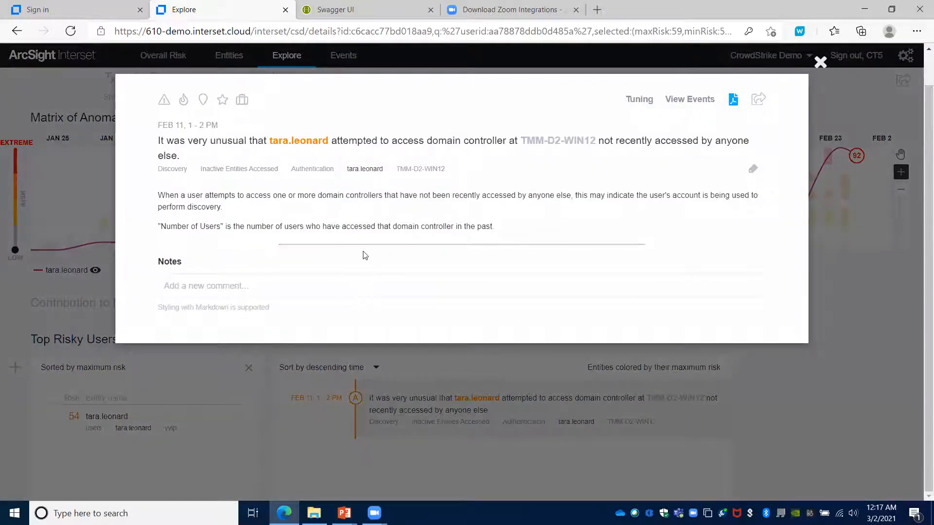
pyautogui.moveTo(466, 273)
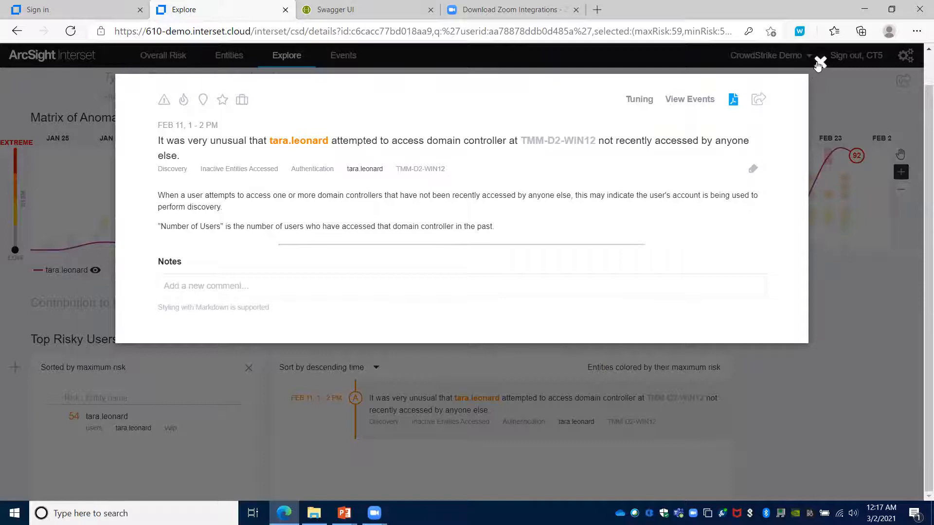
pyautogui.click(818, 61)
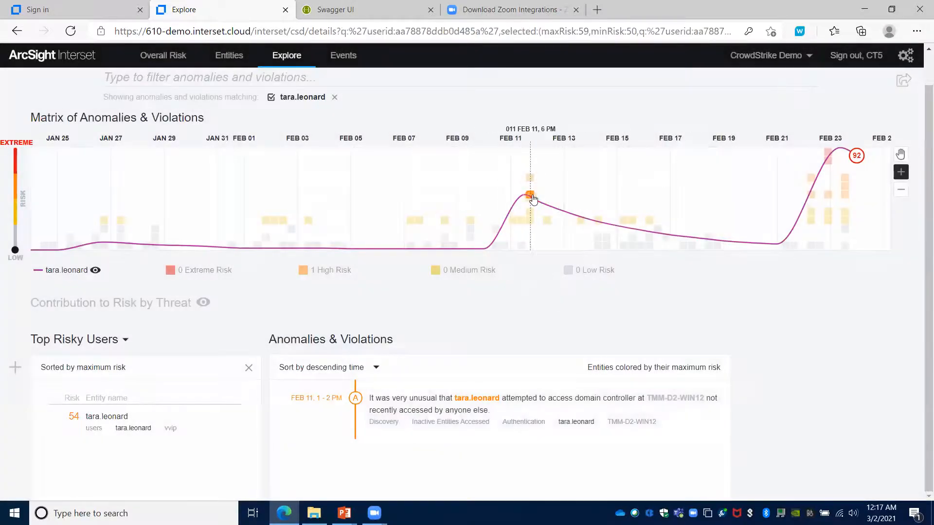
pyautogui.click(530, 196)
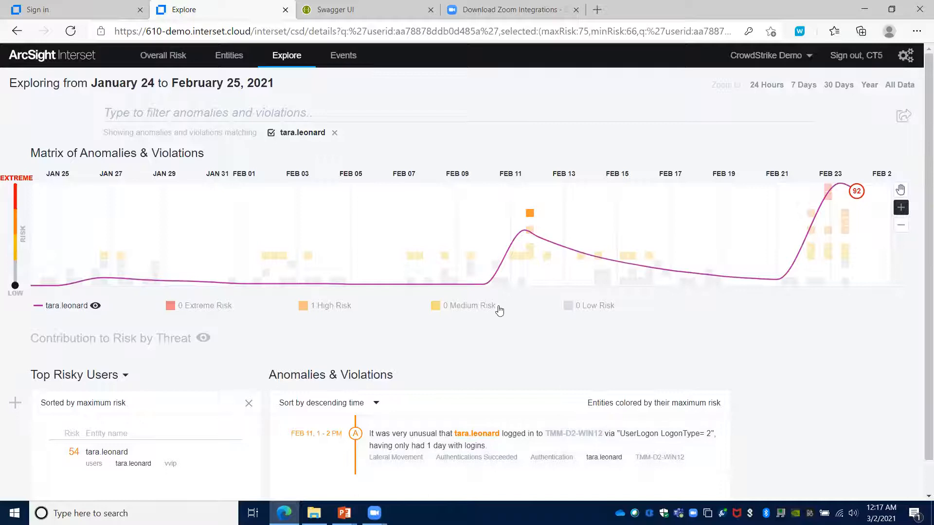
pyautogui.moveTo(519, 363)
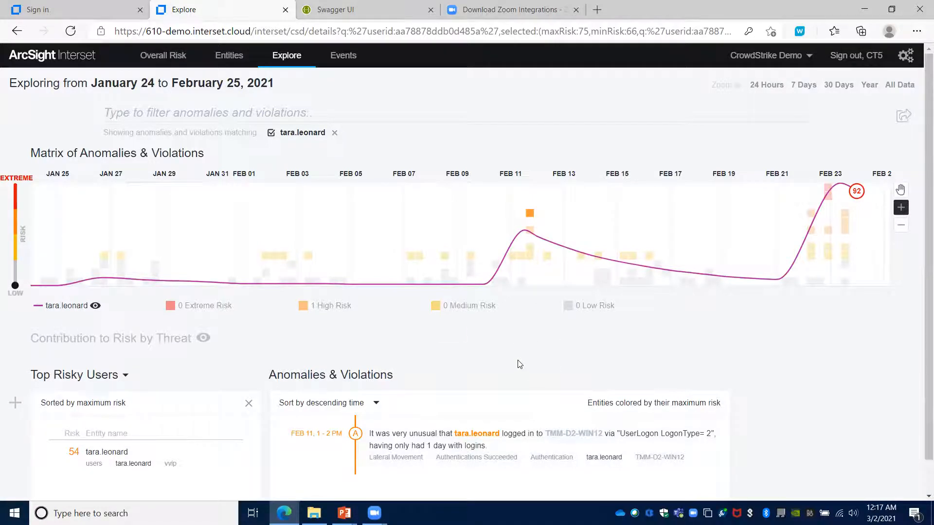
pyautogui.scroll(-3)
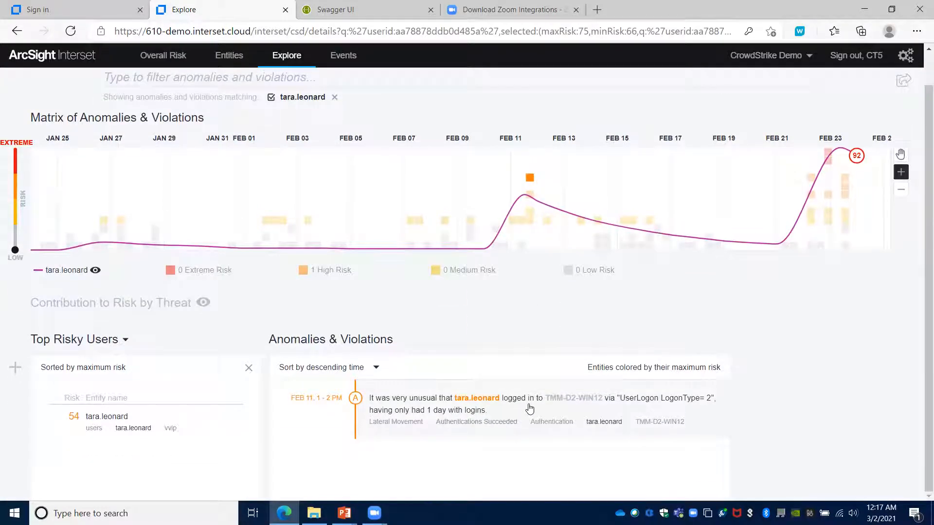
pyautogui.click(530, 403)
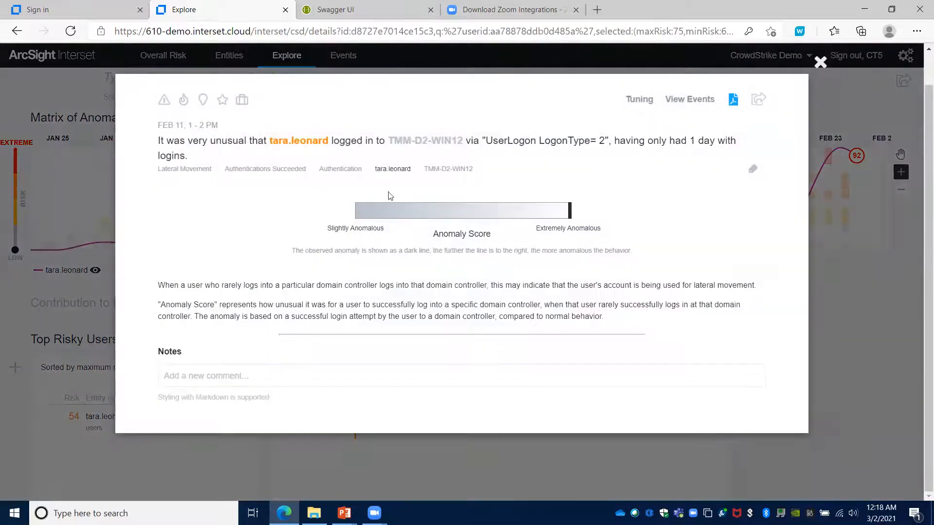
pyautogui.moveTo(426, 239)
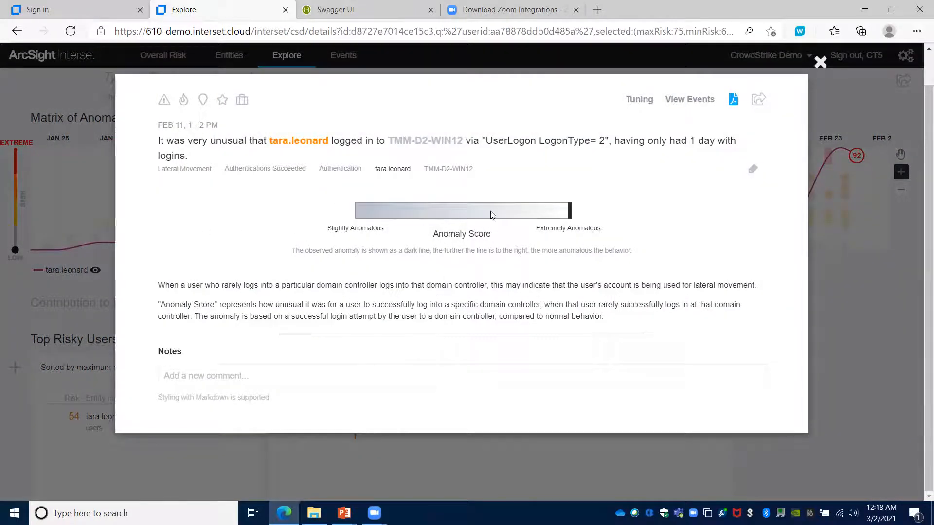
pyautogui.moveTo(538, 225)
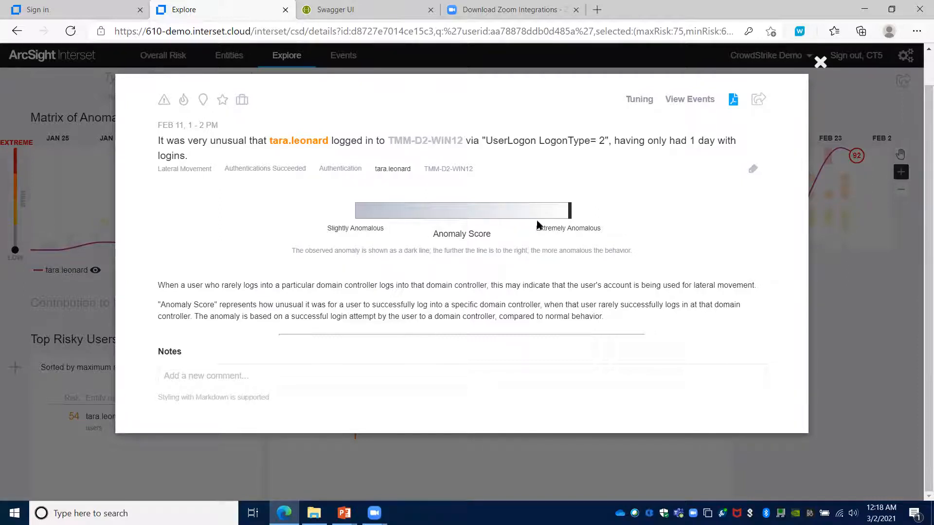
pyautogui.moveTo(554, 228)
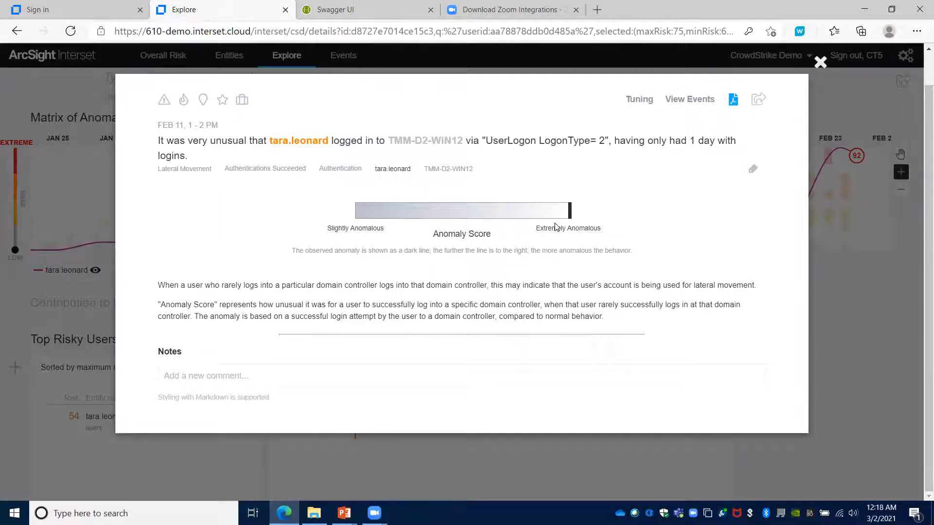
pyautogui.moveTo(541, 223)
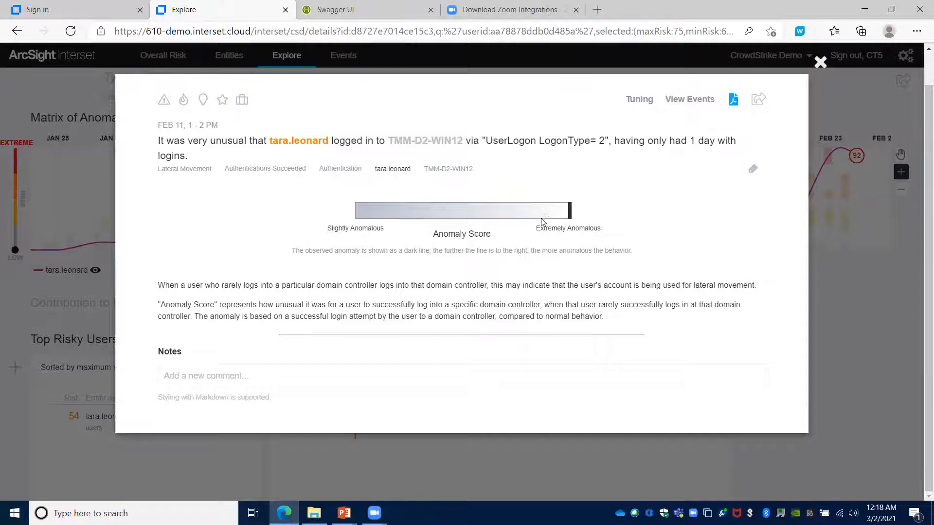
pyautogui.moveTo(359, 215)
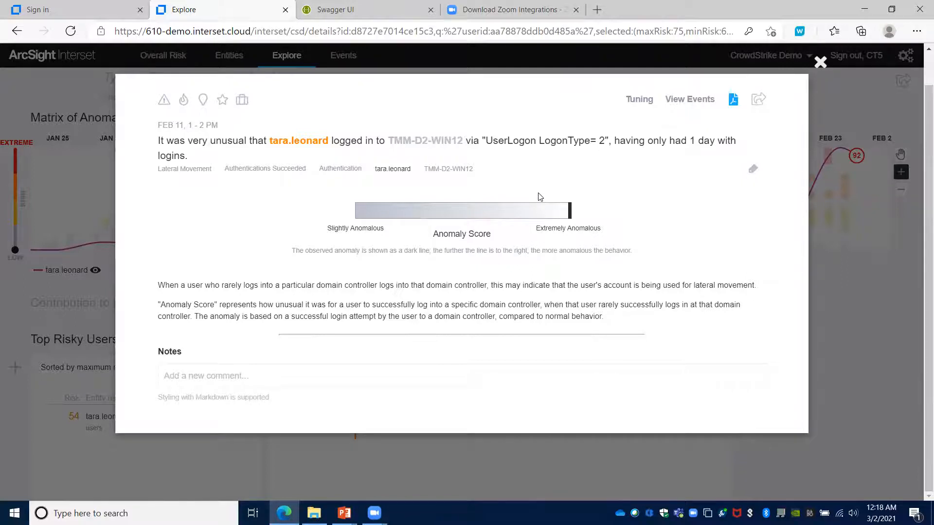
pyautogui.moveTo(448, 217)
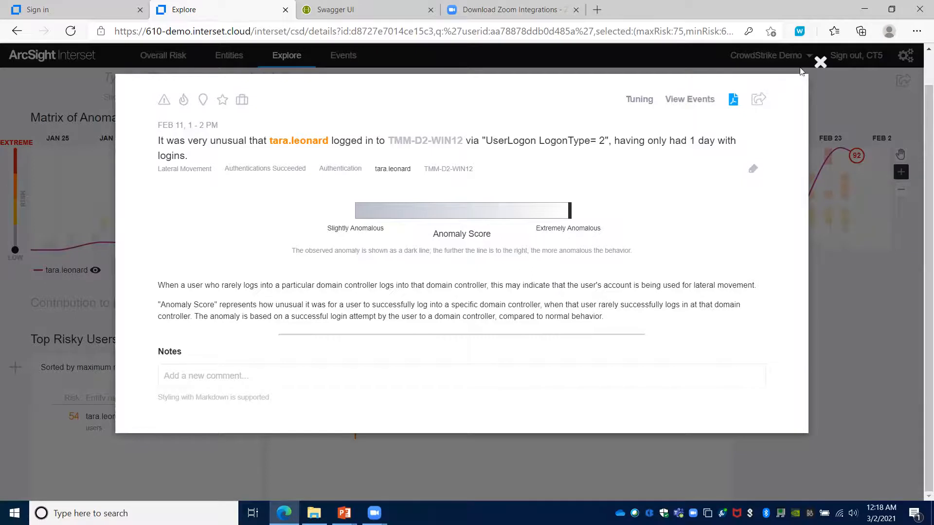
pyautogui.click(820, 62)
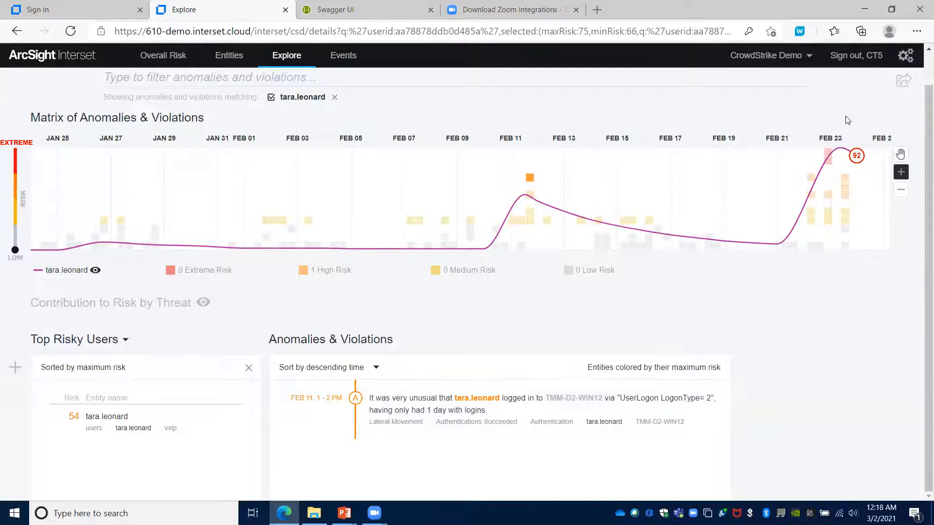
pyautogui.click(837, 85)
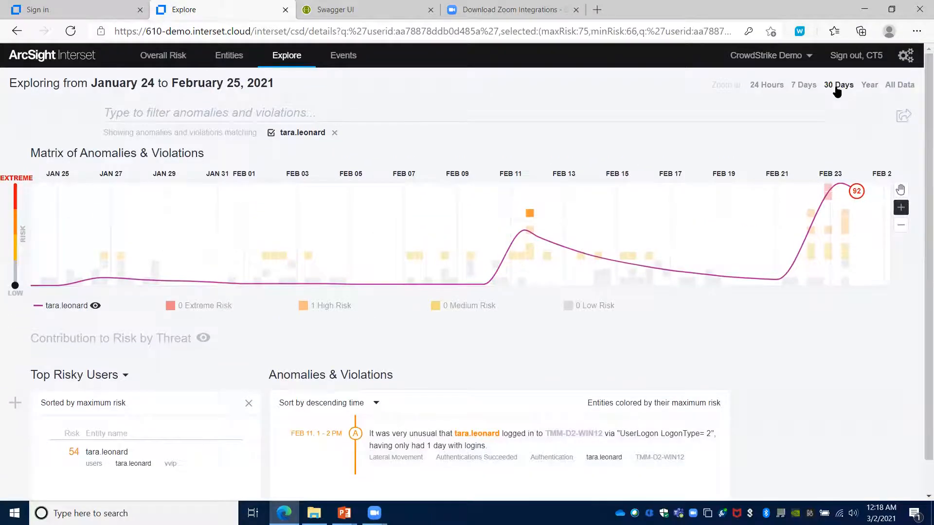
# Restore the 30-day period and raise the risk threshold to show the extreme-risk anomalies.
pyautogui.click(838, 85)
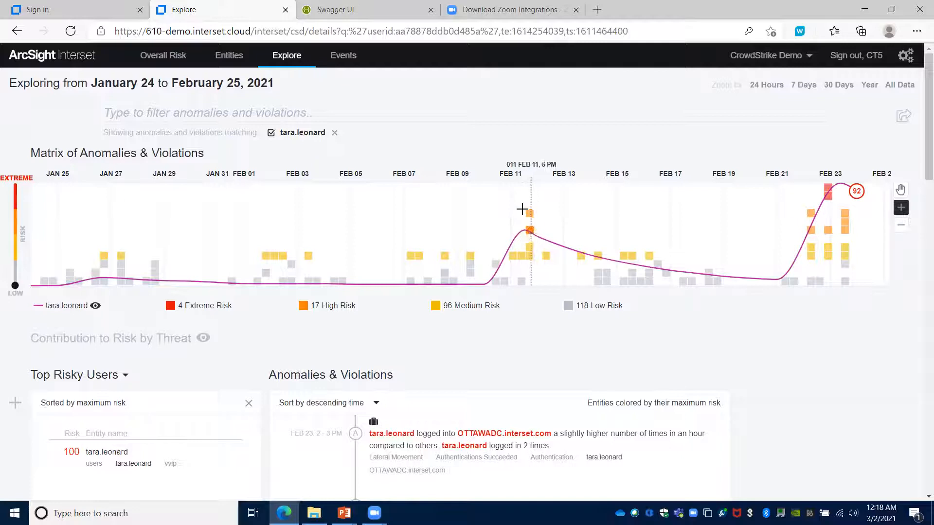
pyautogui.moveTo(534, 239)
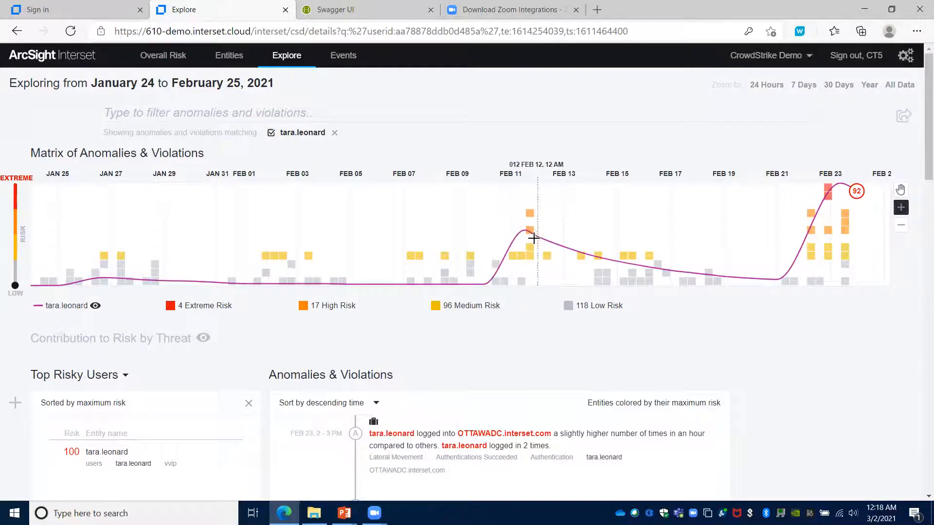
pyautogui.moveTo(529, 250)
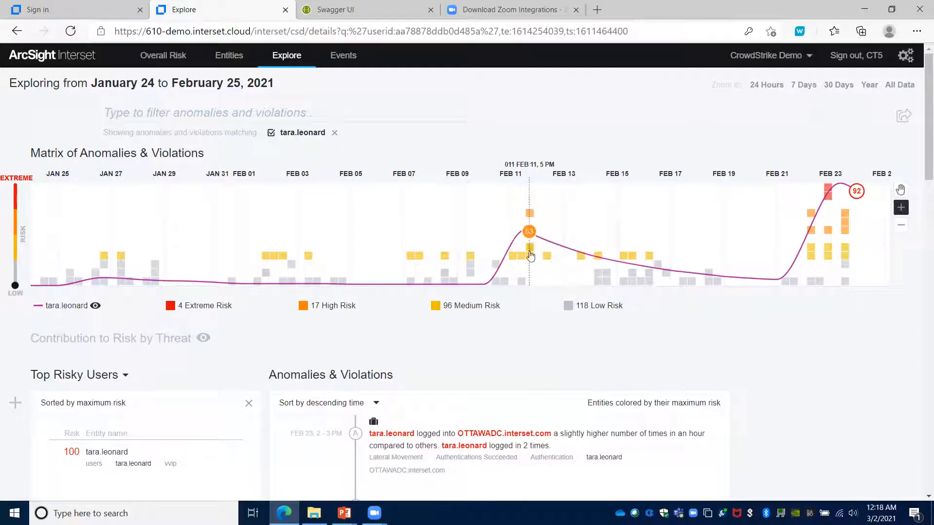
pyautogui.moveTo(798, 245)
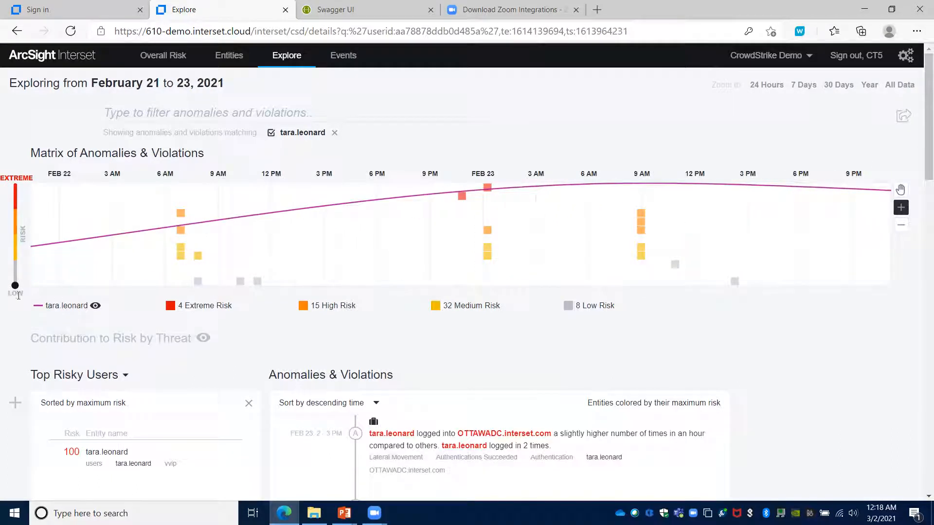
pyautogui.moveTo(16, 286); pyautogui.dragTo(16, 234)
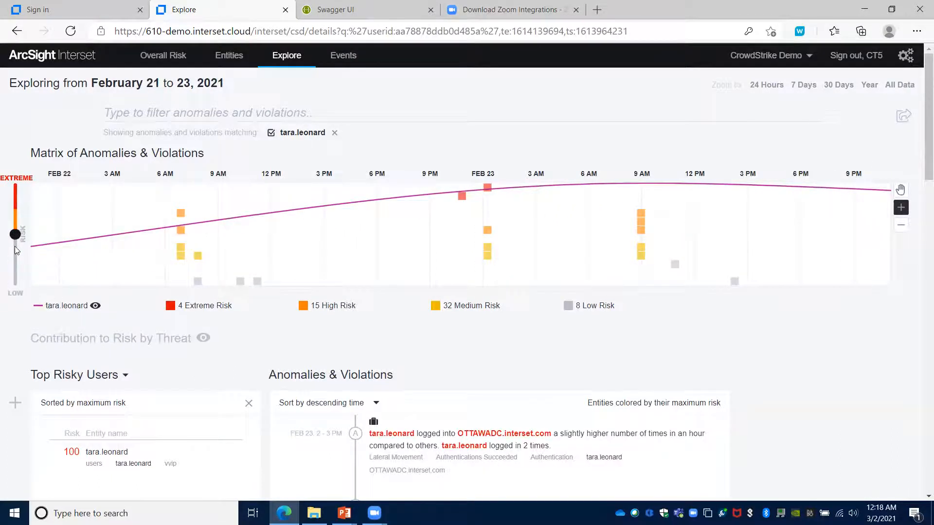
pyautogui.moveTo(14, 234); pyautogui.dragTo(14, 253)
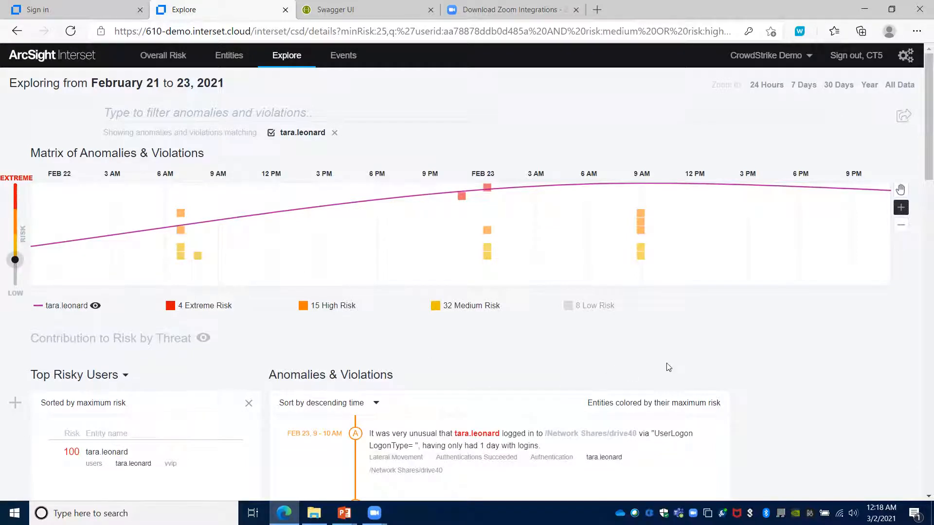
pyautogui.moveTo(518, 186)
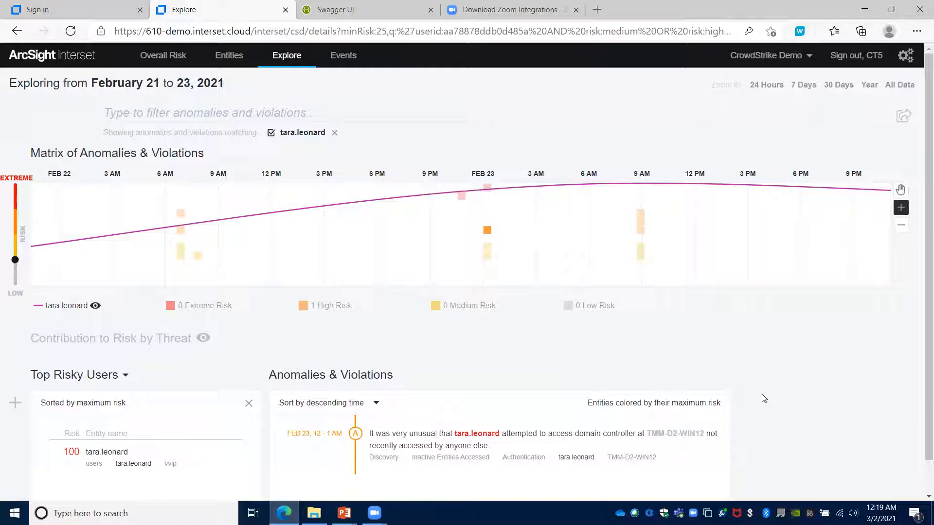
pyautogui.scroll(-3)
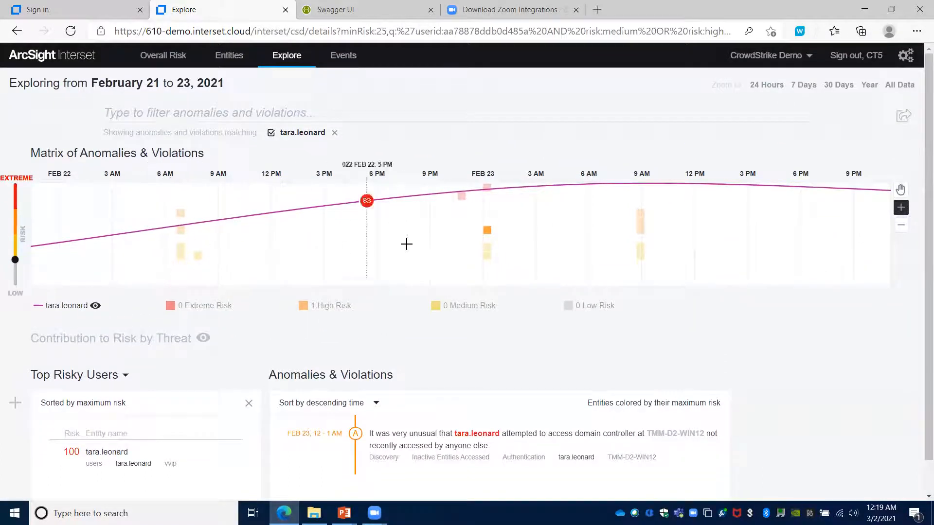
pyautogui.scroll(-3)
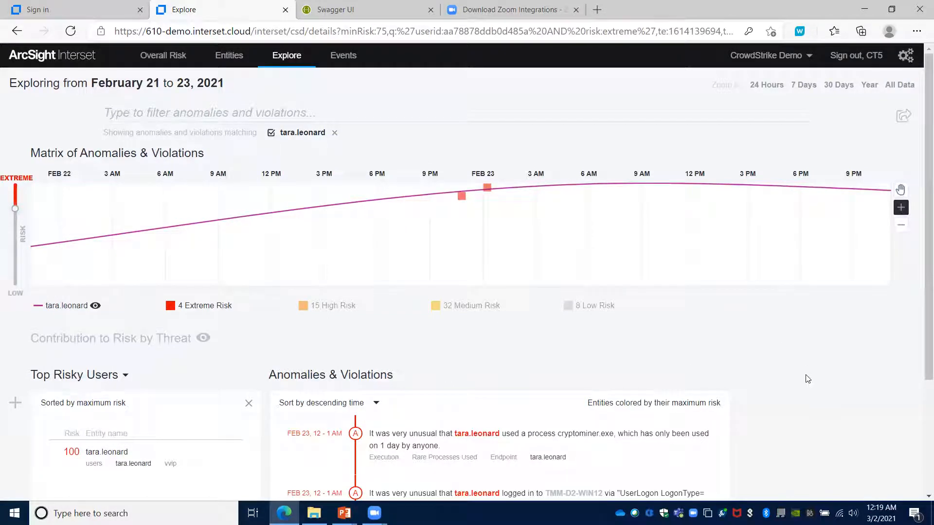
# Scroll to the TMM-D2-WIN12 logon, powershell.exe and February 22 working-hour entries.
pyautogui.scroll(-3)
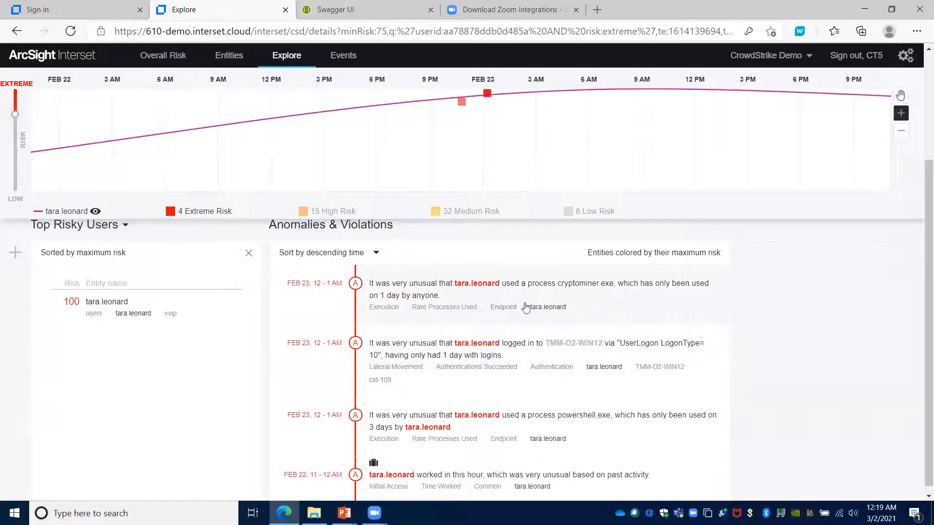
pyautogui.moveTo(630, 305)
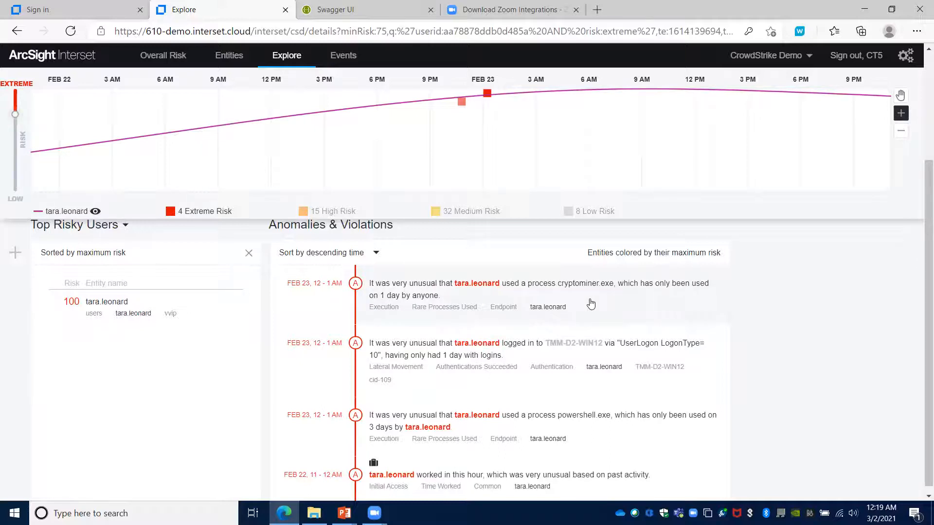
pyautogui.moveTo(612, 305)
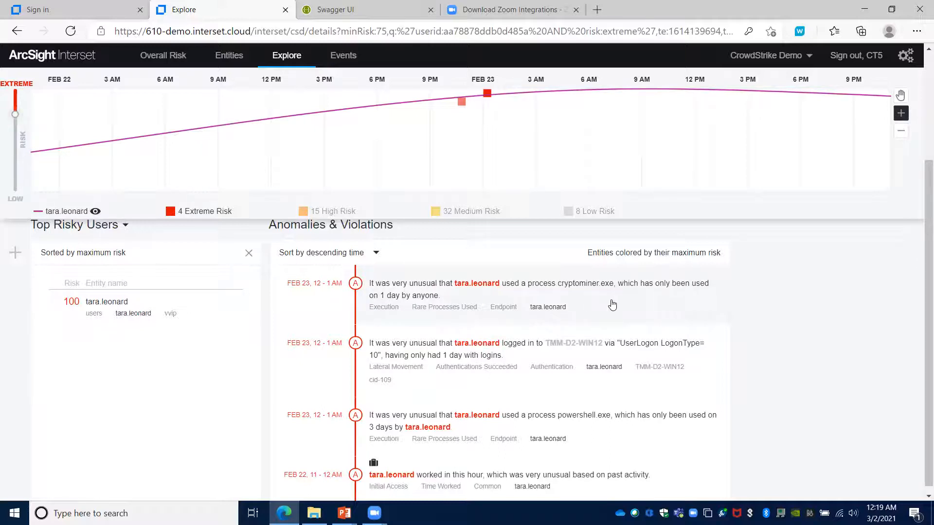
pyautogui.moveTo(626, 307)
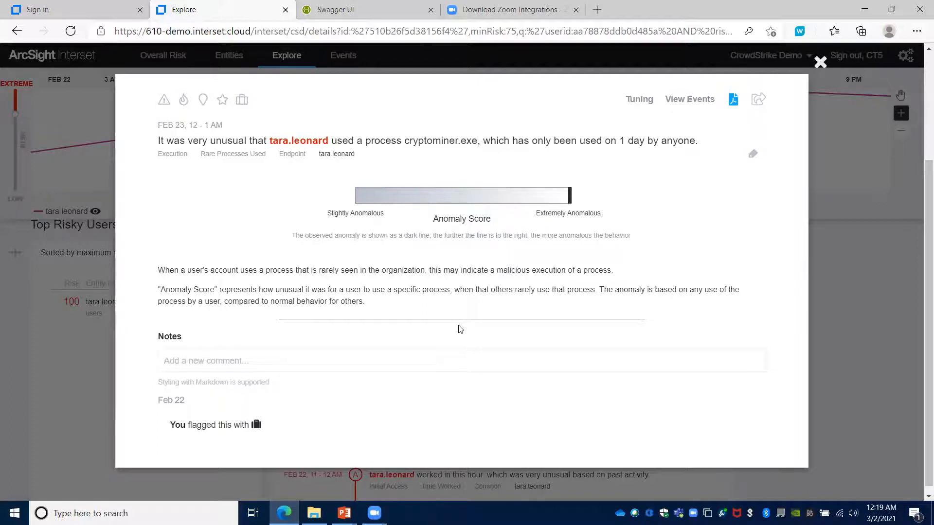
pyautogui.moveTo(451, 278)
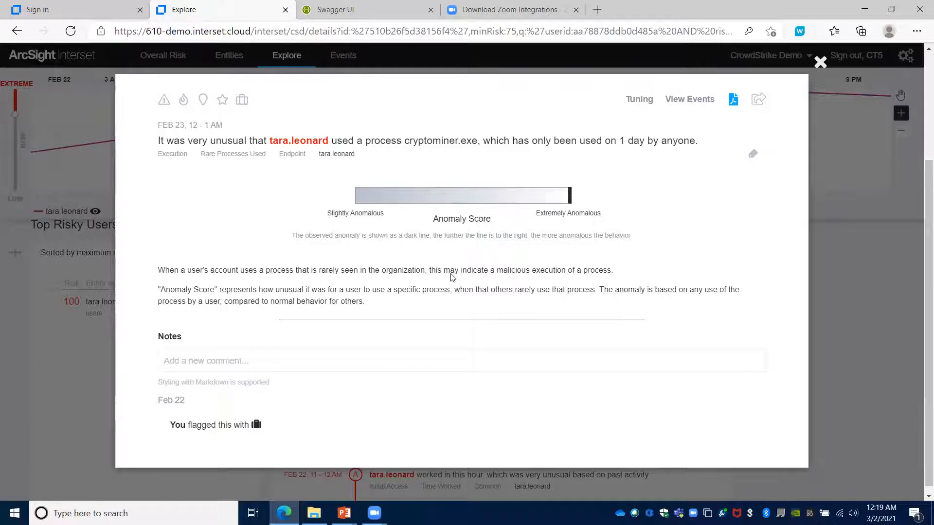
pyautogui.moveTo(576, 228)
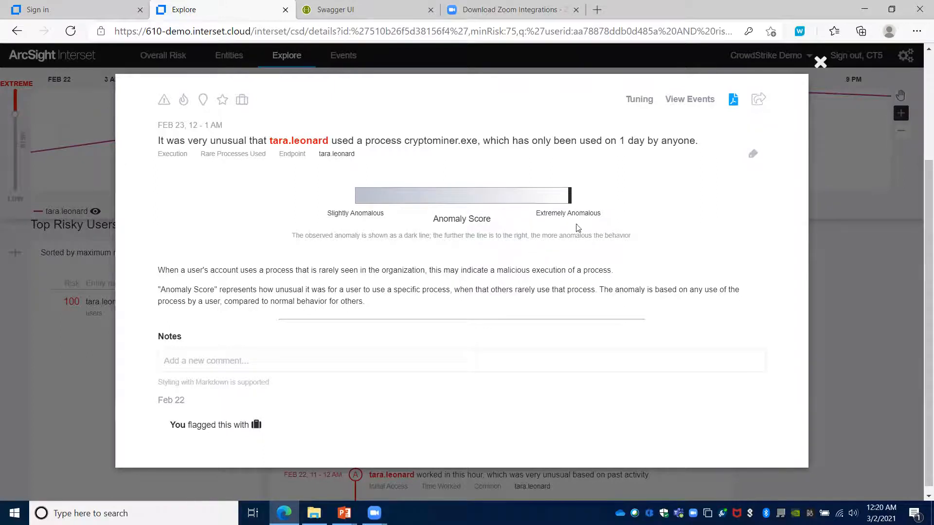
pyautogui.moveTo(434, 182)
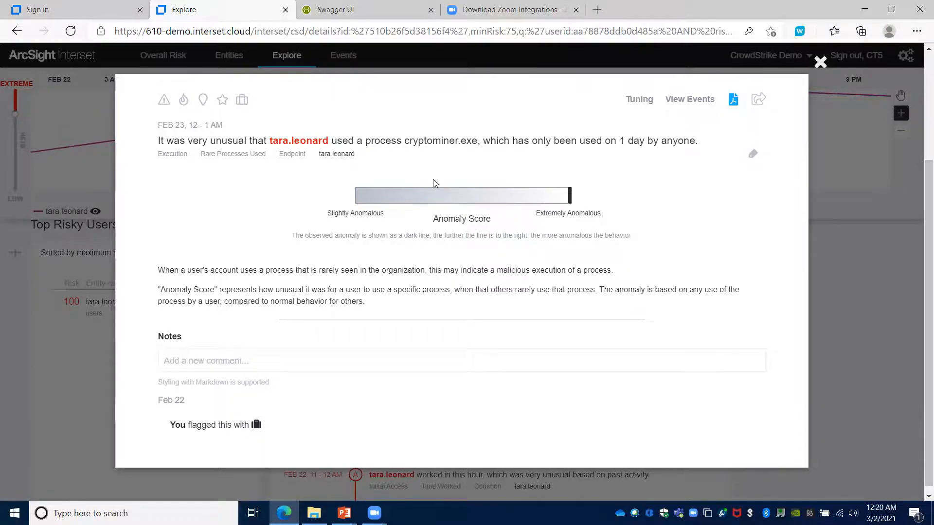
pyautogui.moveTo(392, 377)
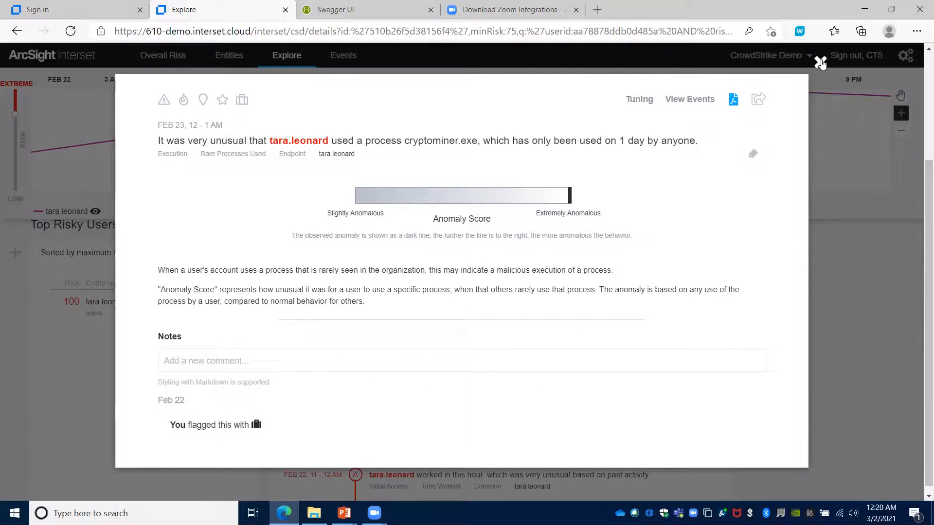
# Close the cryptominer.exe and TMM-D2-WIN12 logon anomaly detail popups.
pyautogui.click(821, 62)
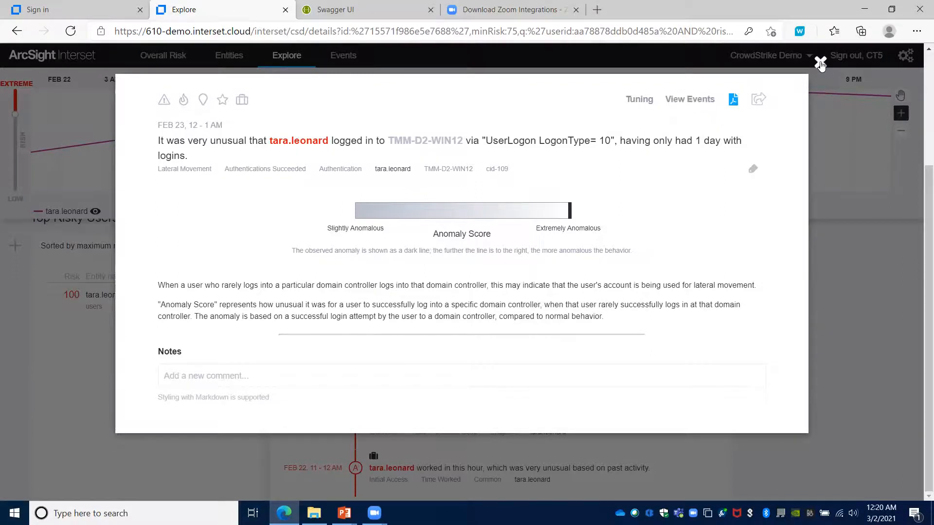
pyautogui.click(819, 64)
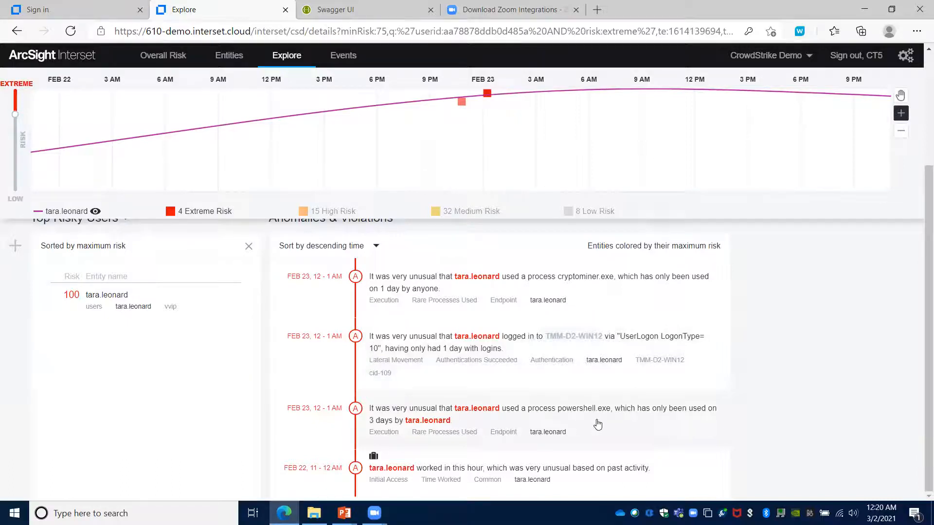
pyautogui.moveTo(616, 427)
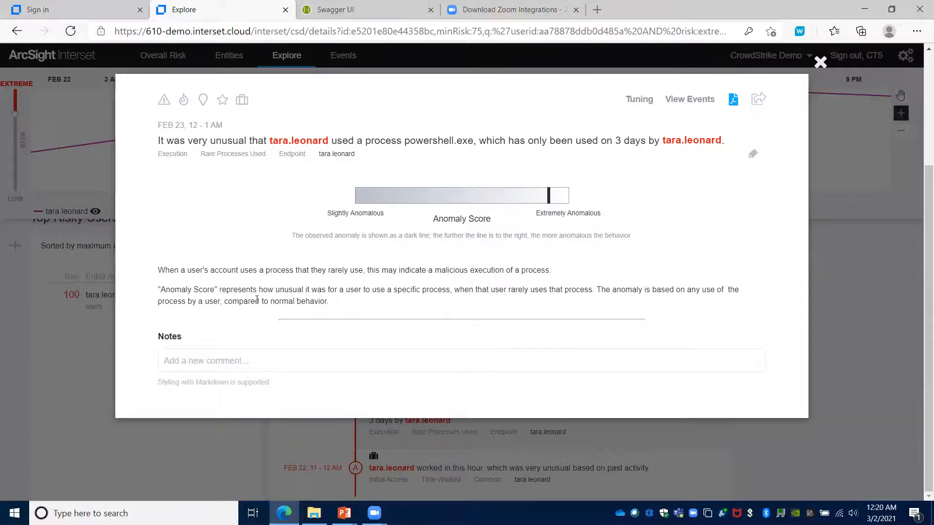
pyautogui.moveTo(178, 273)
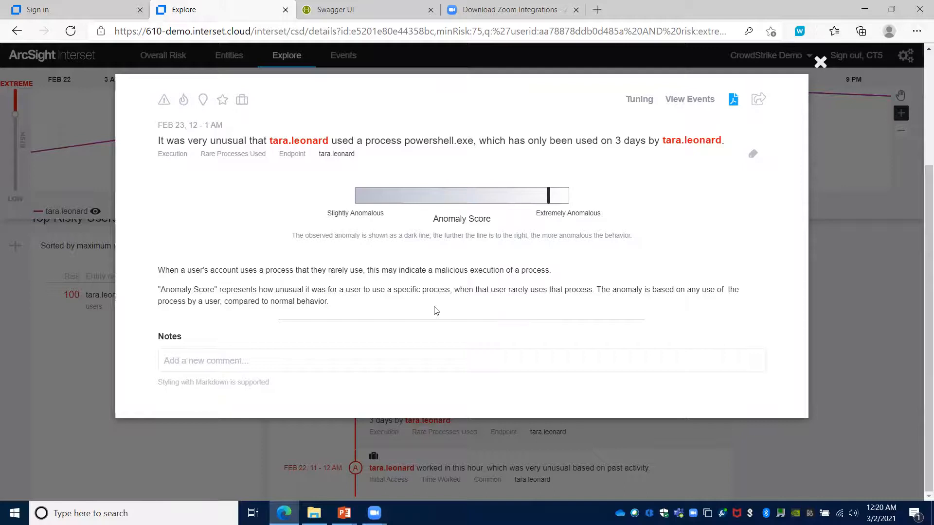
pyautogui.moveTo(504, 307)
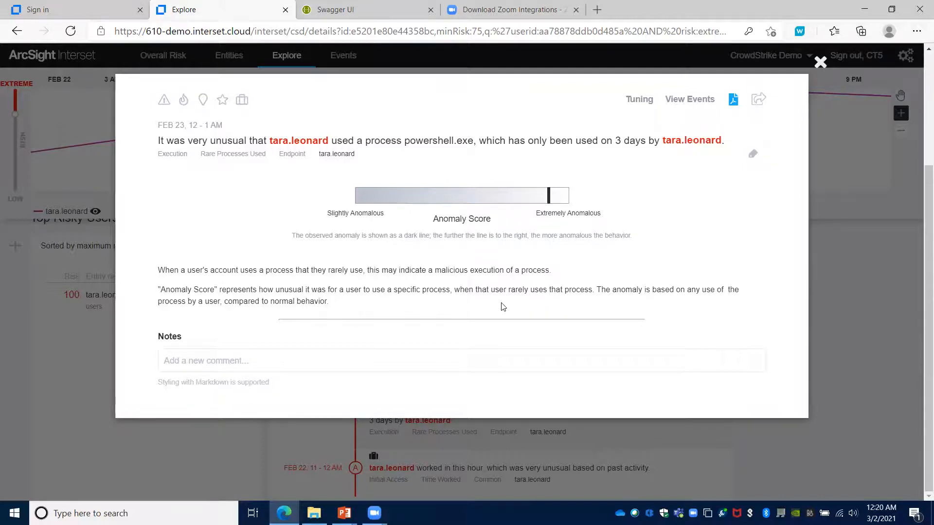
pyautogui.moveTo(414, 196)
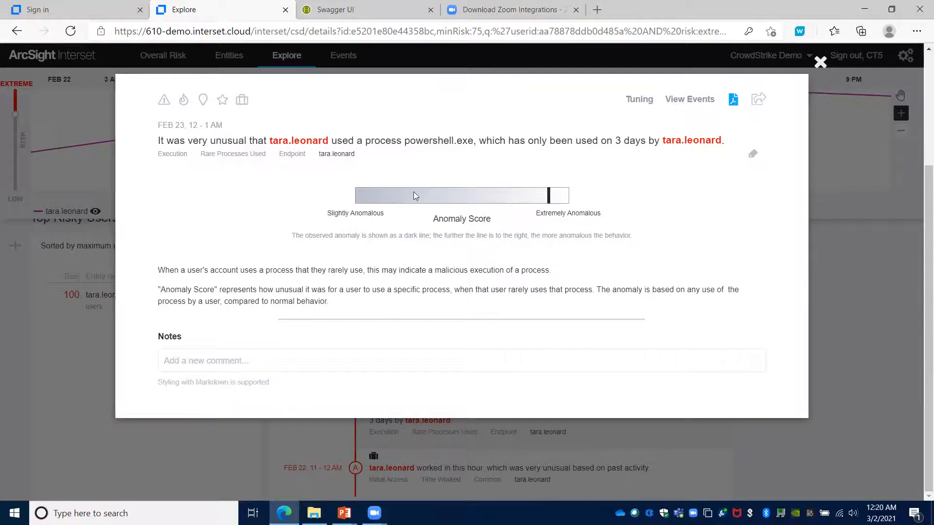
pyautogui.moveTo(625, 162)
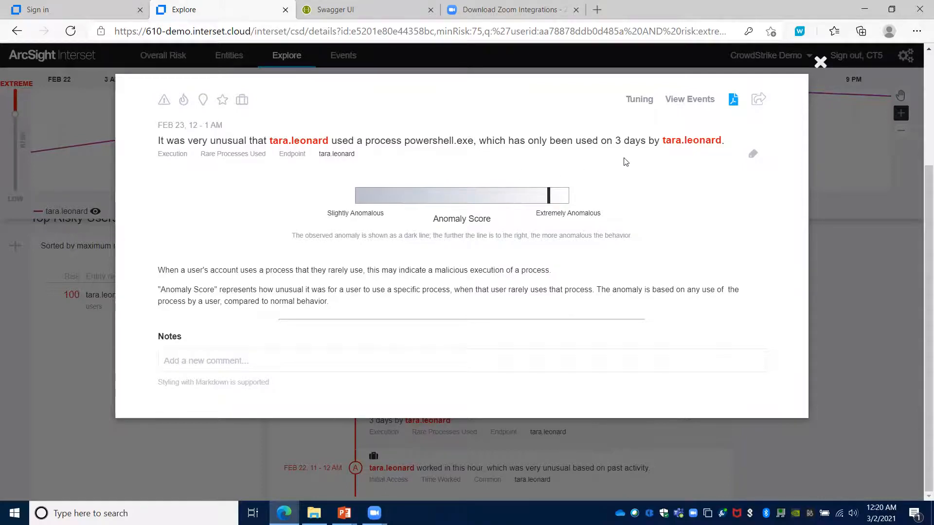
pyautogui.moveTo(454, 153)
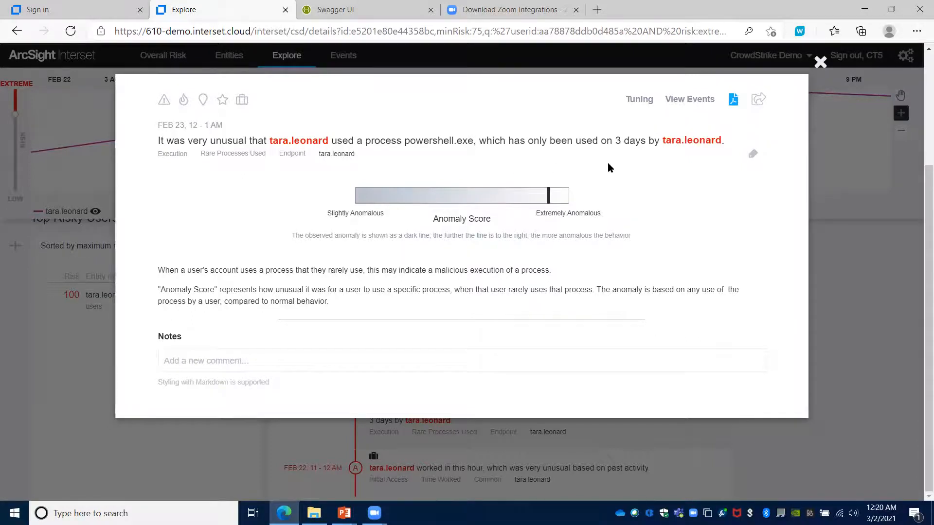
pyautogui.moveTo(470, 172)
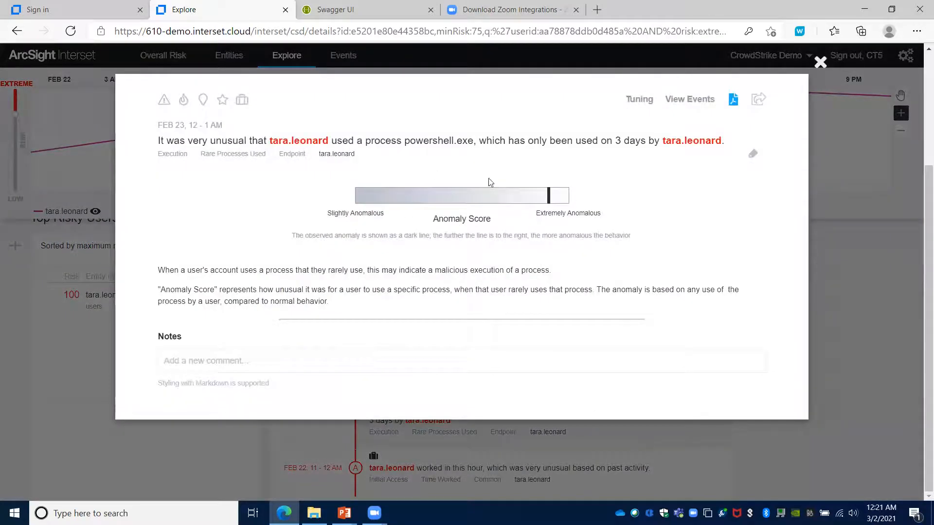
pyautogui.moveTo(587, 186)
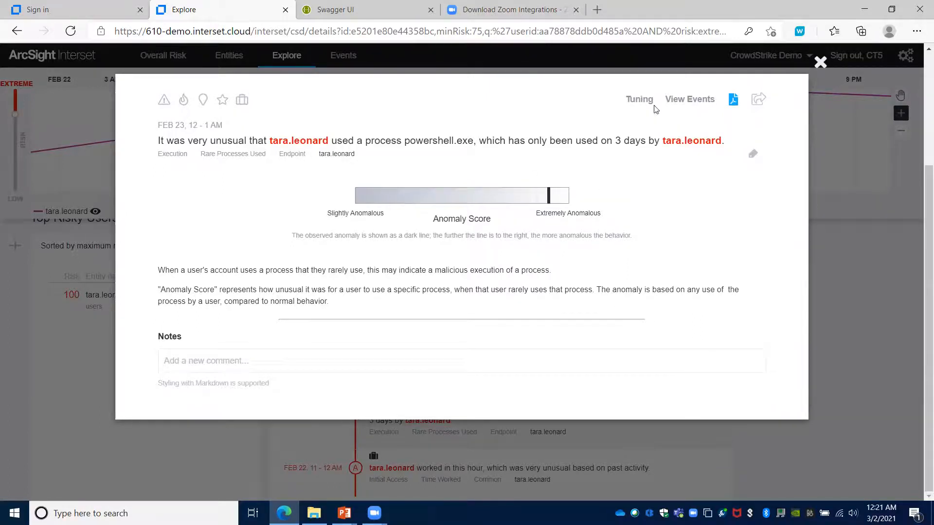
# Open tuning for Rare Processes Used and slide its importance to Low, then High.
pyautogui.click(638, 99)
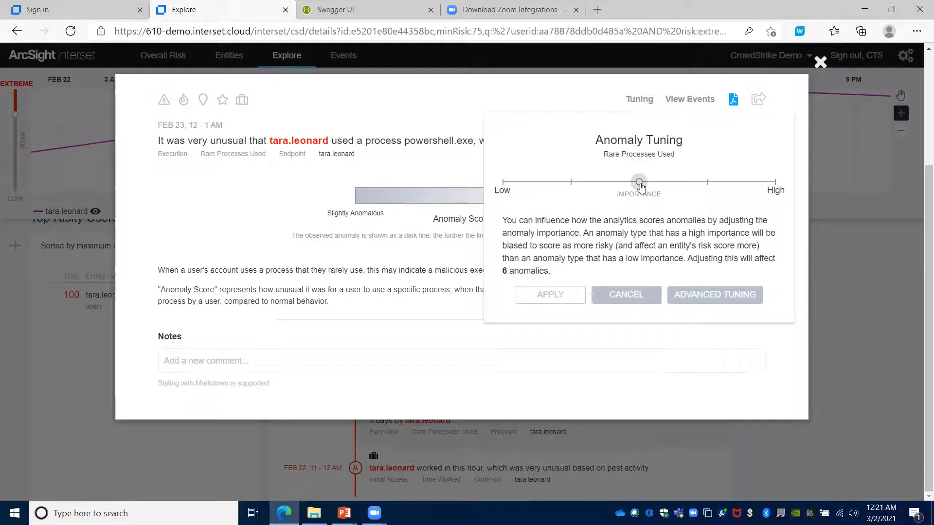
pyautogui.moveTo(639, 182); pyautogui.dragTo(502, 181)
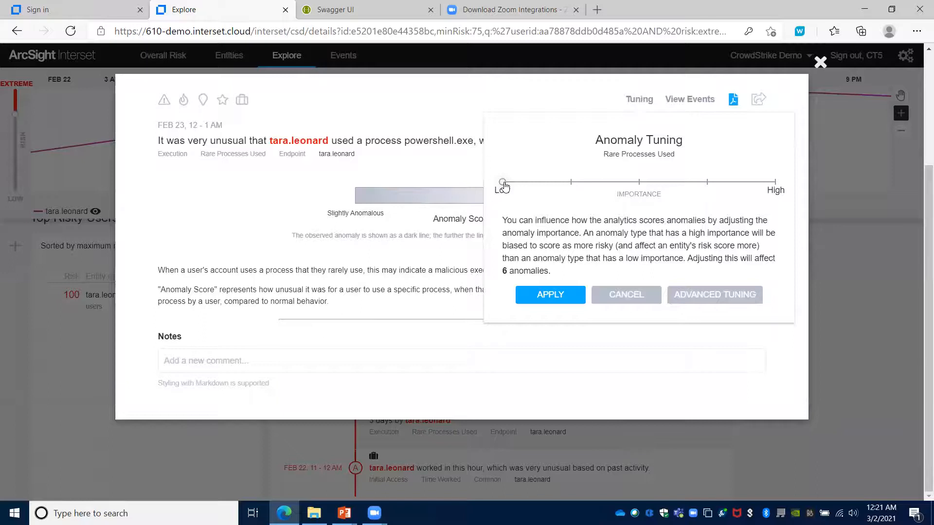
pyautogui.moveTo(504, 182); pyautogui.dragTo(774, 181)
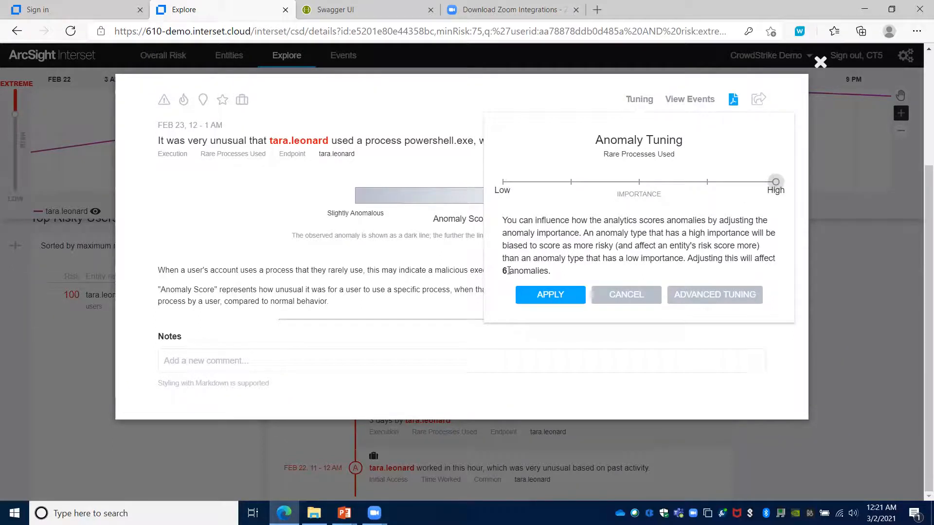
pyautogui.moveTo(559, 276)
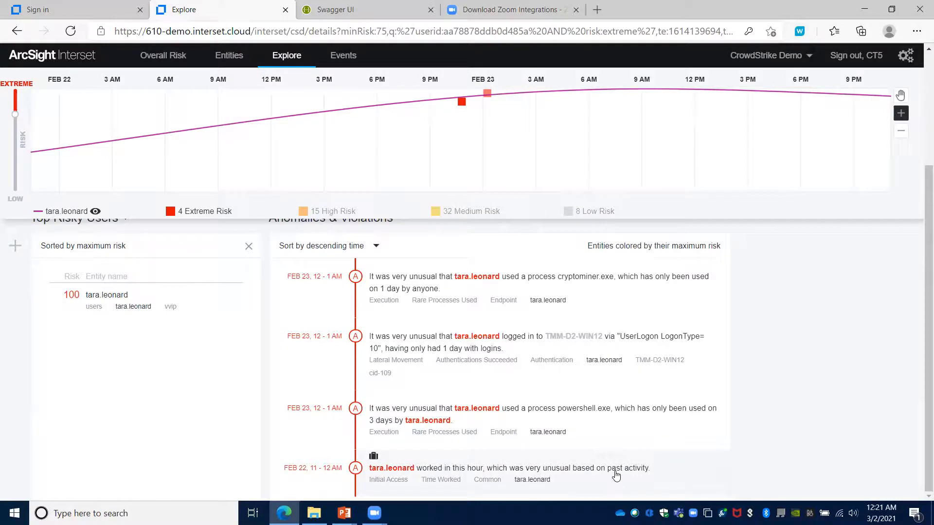
# Open the February 22 unusual working-hour anomaly with its 24-hour activity clock.
pyautogui.click(509, 467)
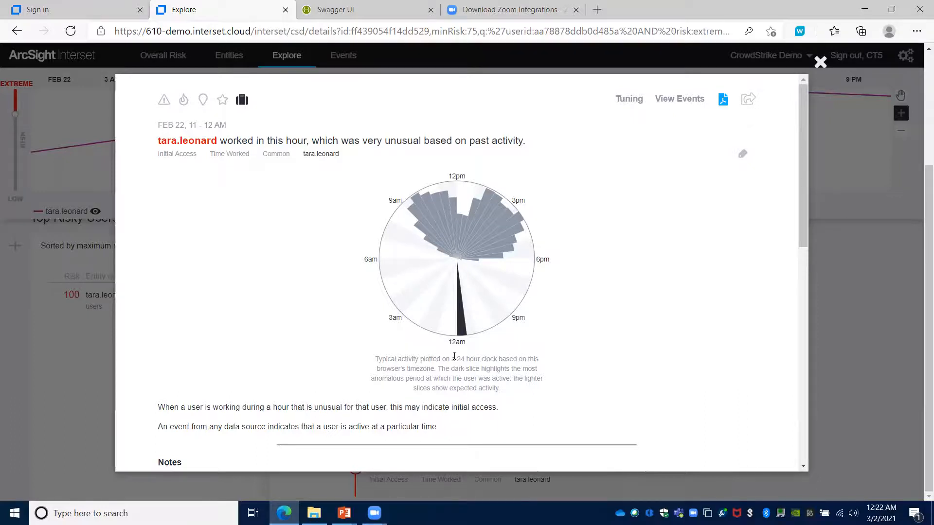
pyautogui.moveTo(462, 357)
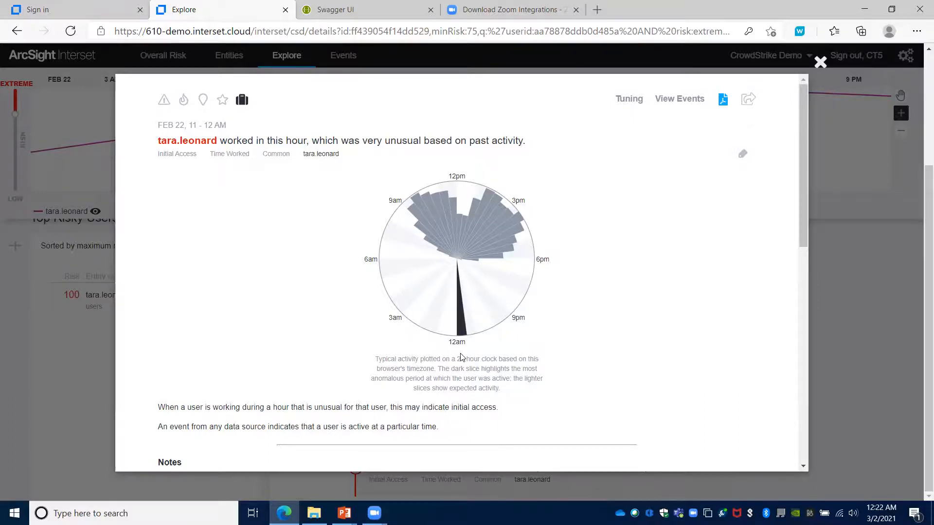
pyautogui.moveTo(485, 272)
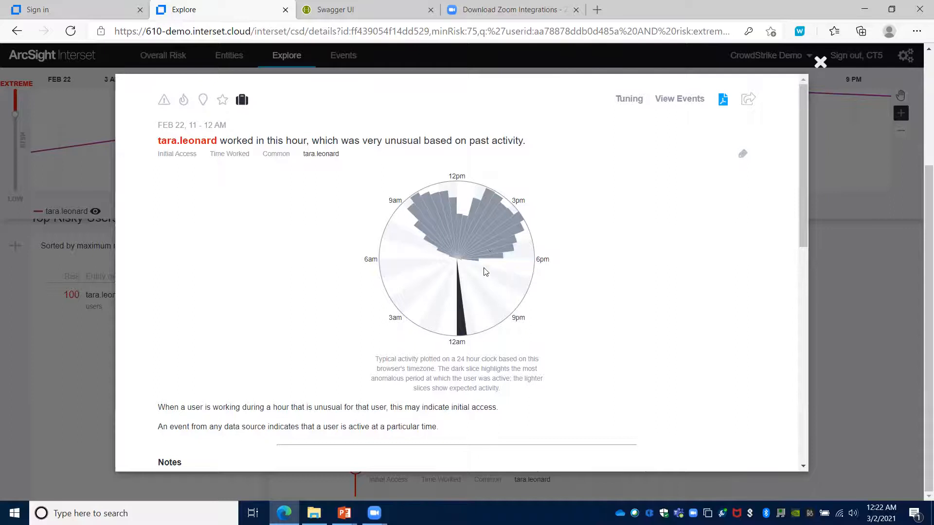
pyautogui.moveTo(475, 265)
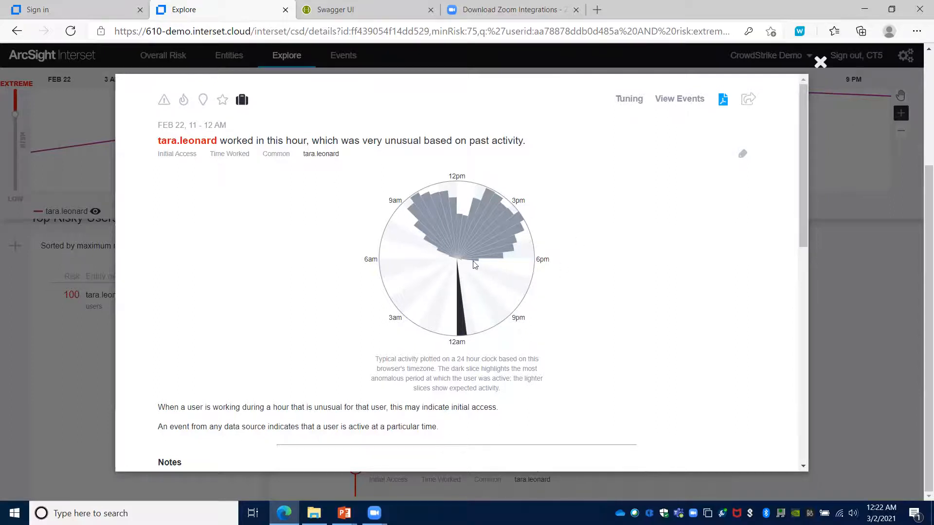
pyautogui.moveTo(588, 265)
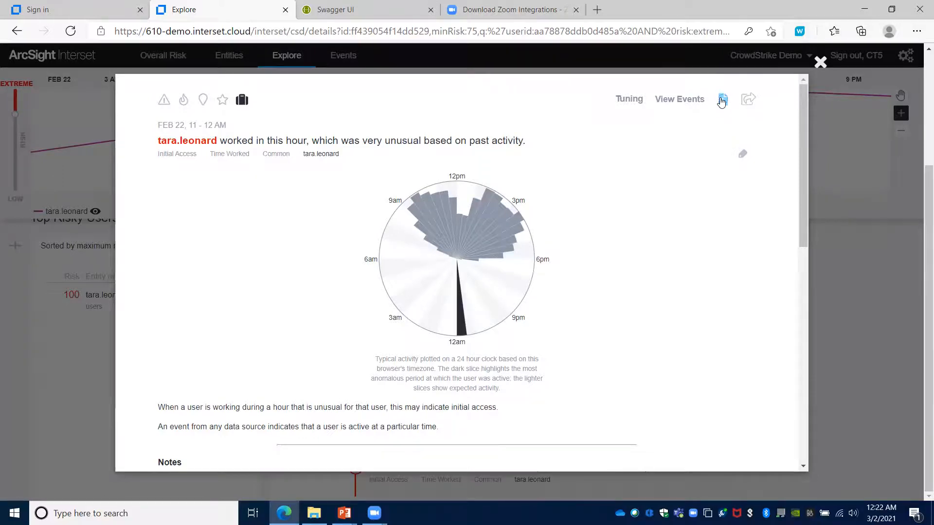
# Export the working-hour anomaly details as a PDF and read it in Edge.
pyautogui.click(722, 99)
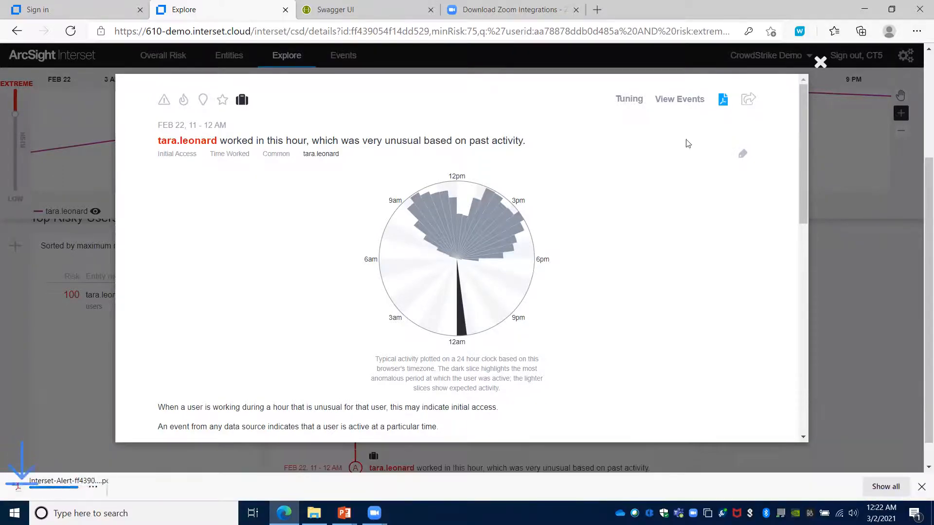
pyautogui.moveTo(70, 480)
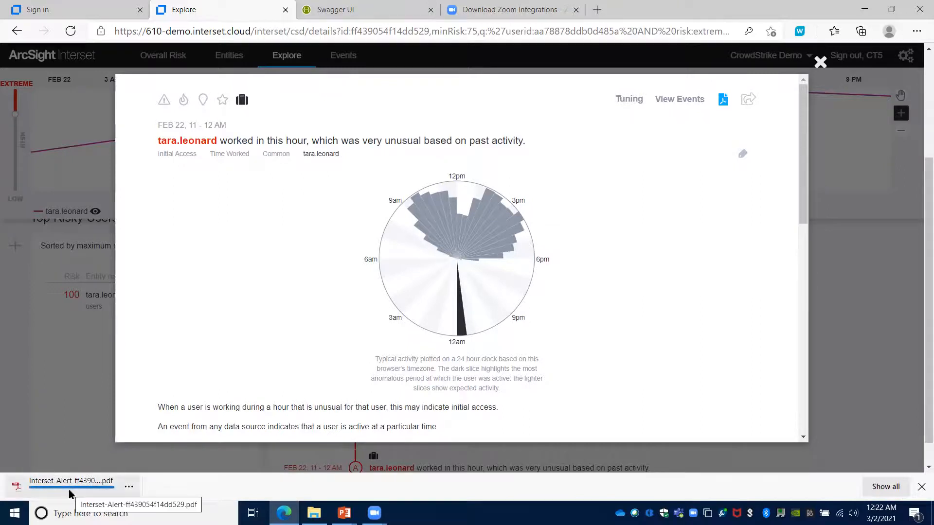
pyautogui.click(71, 480)
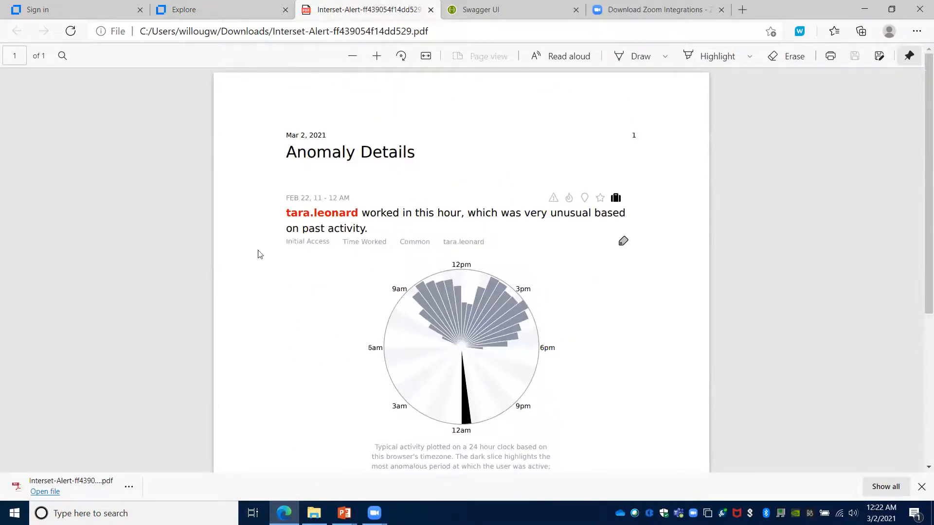
pyautogui.scroll(-3)
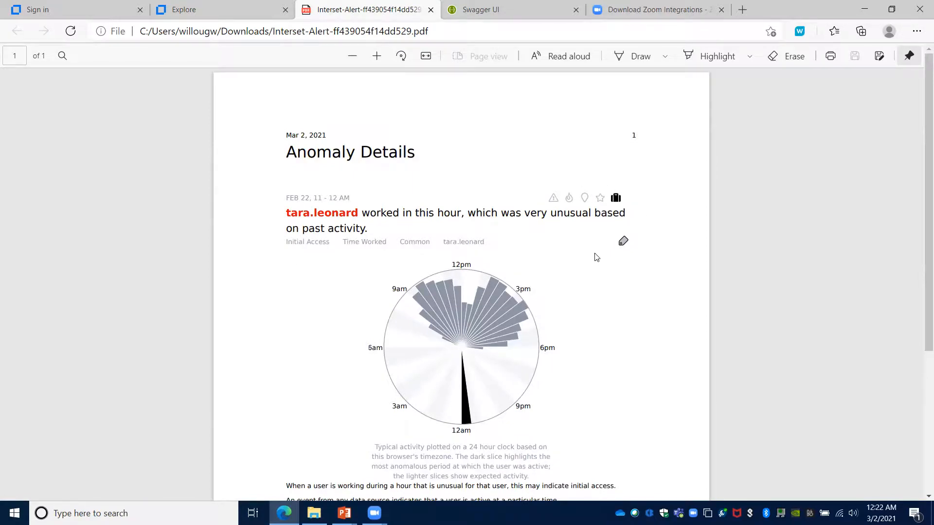
pyautogui.scroll(-3)
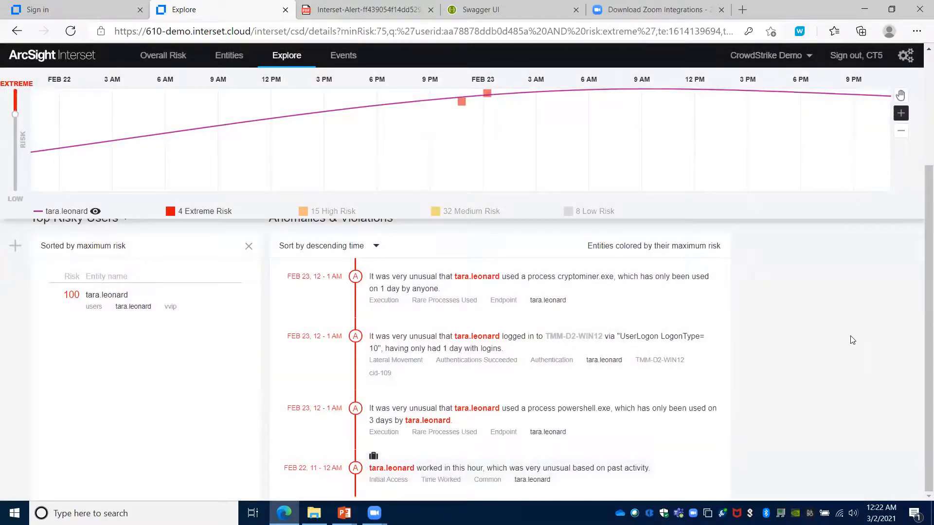
pyautogui.scroll(-3)
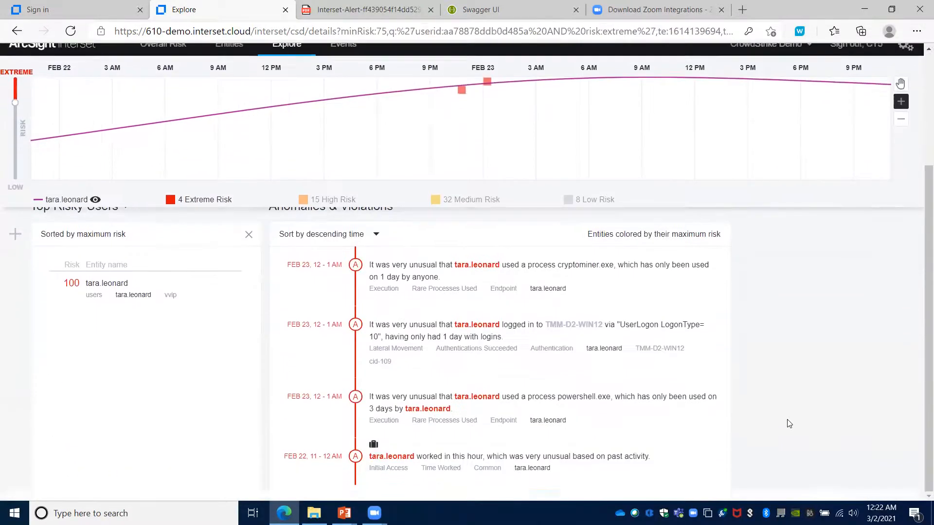
pyautogui.scroll(-3)
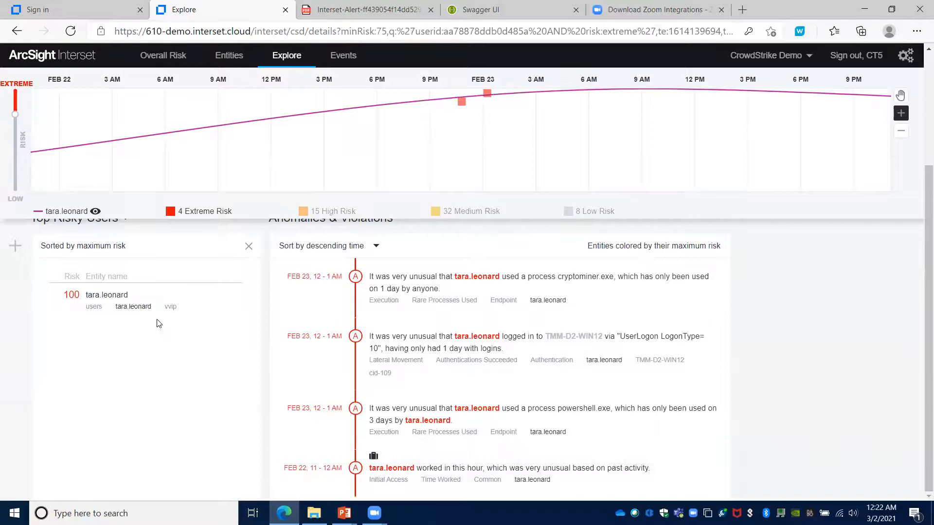
pyautogui.click(229, 55)
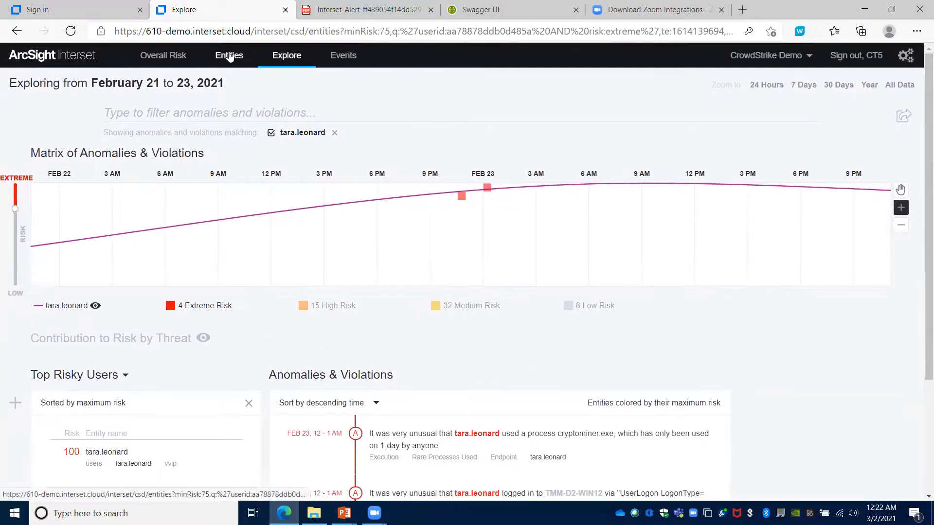
# Show the Entities page and scroll through Top Risky Entities, led by OTTAWADC.interset.com at 96.
pyautogui.click(228, 55)
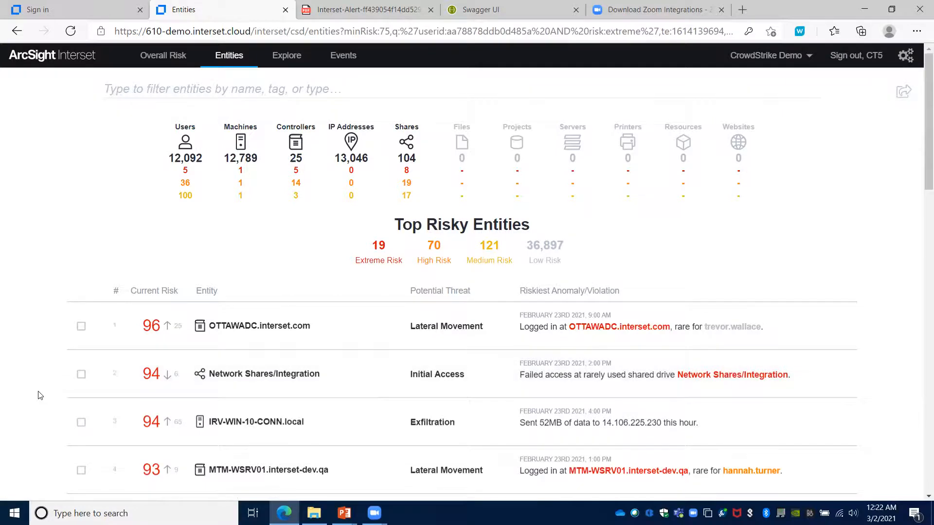
pyautogui.scroll(-3)
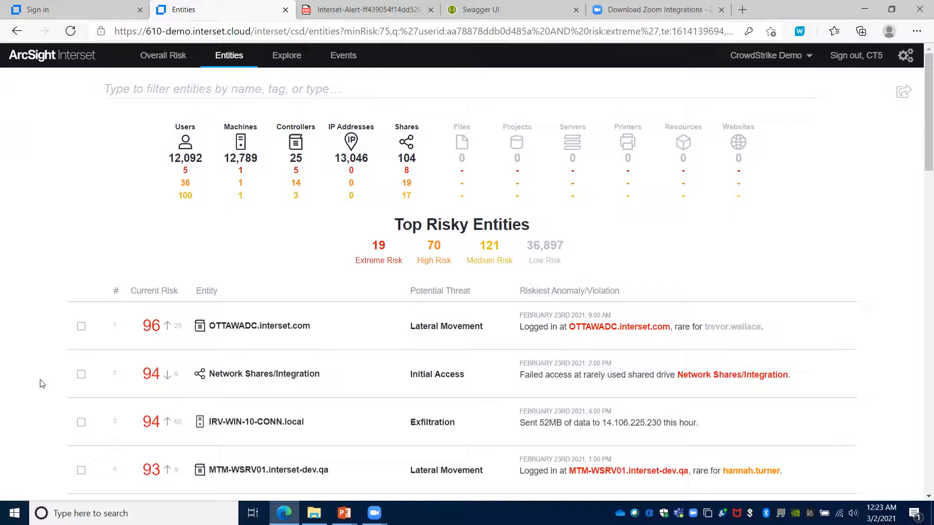
pyautogui.moveTo(53, 269)
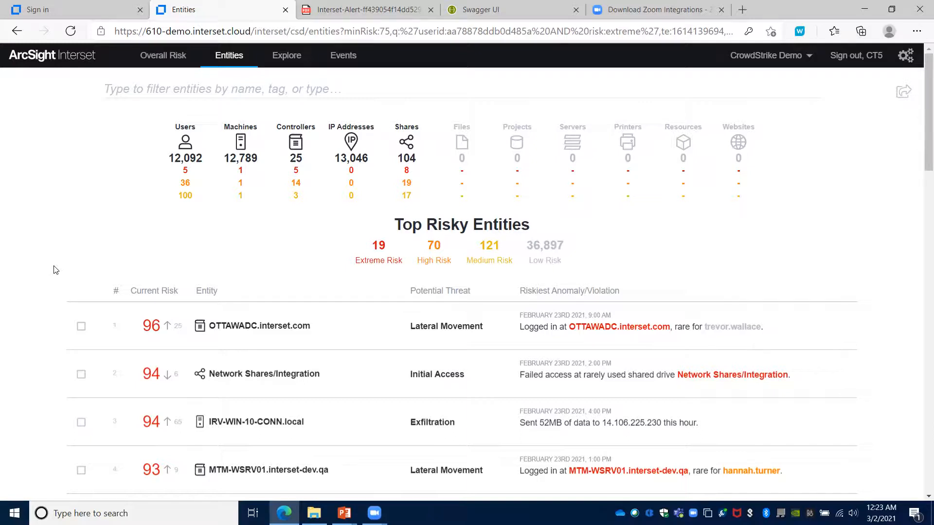
pyautogui.moveTo(173, 316)
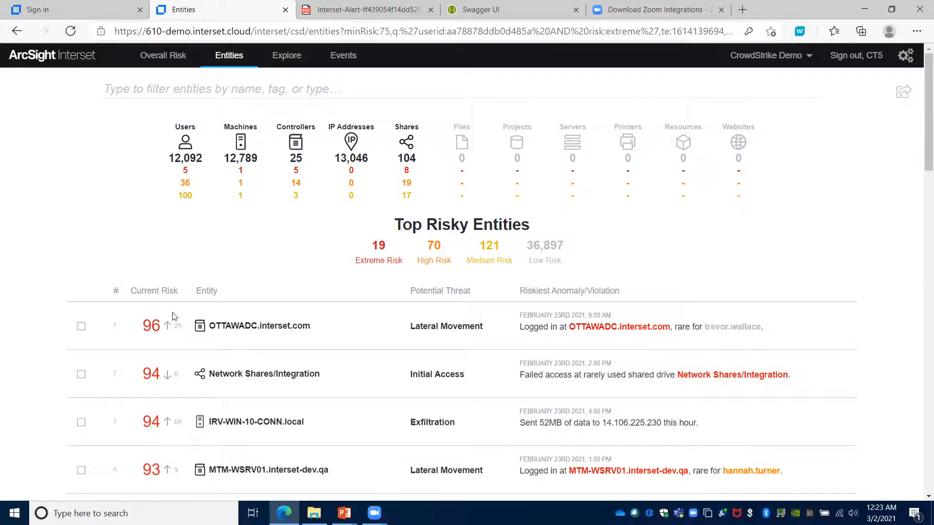
pyautogui.moveTo(178, 111)
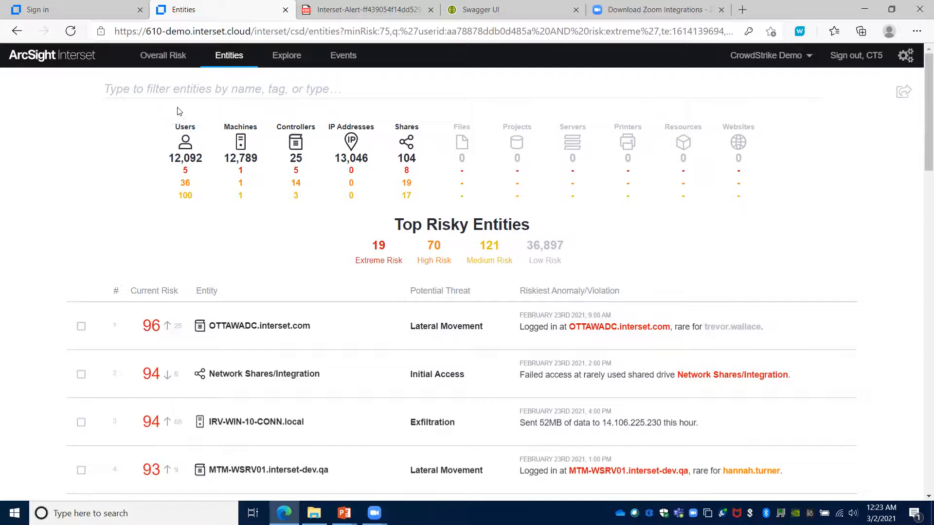
# Review the Overall Risk dashboard's 19 extreme-risk entities, risk trend and top five riskiest users.
pyautogui.click(162, 55)
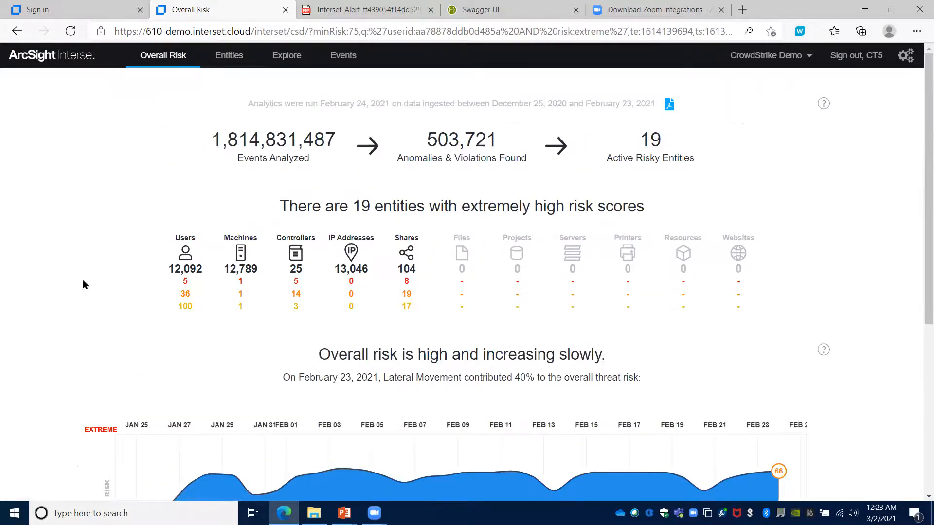
pyautogui.scroll(-3)
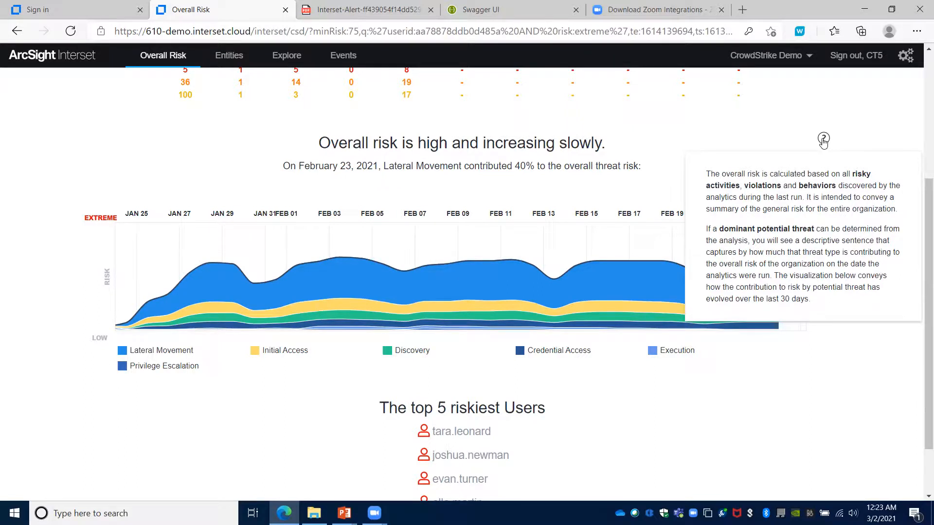
pyautogui.moveTo(547, 181)
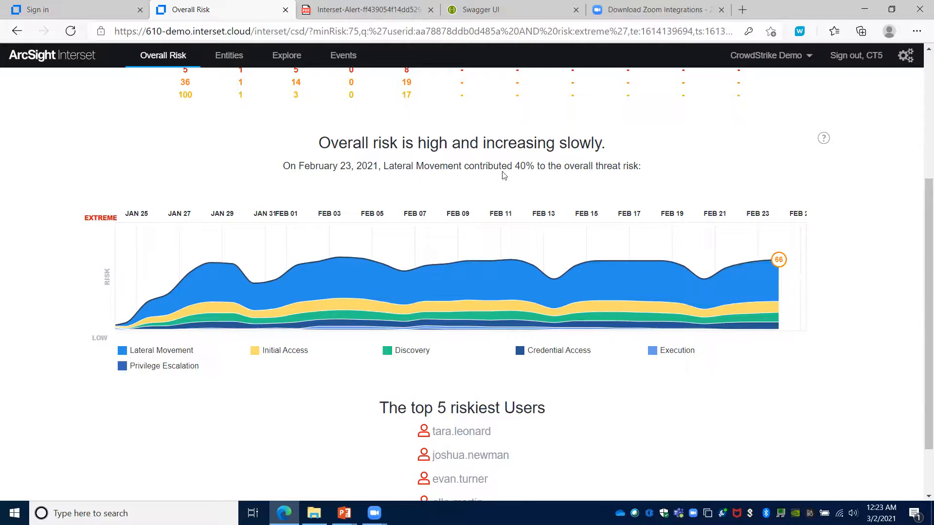
pyautogui.moveTo(625, 140)
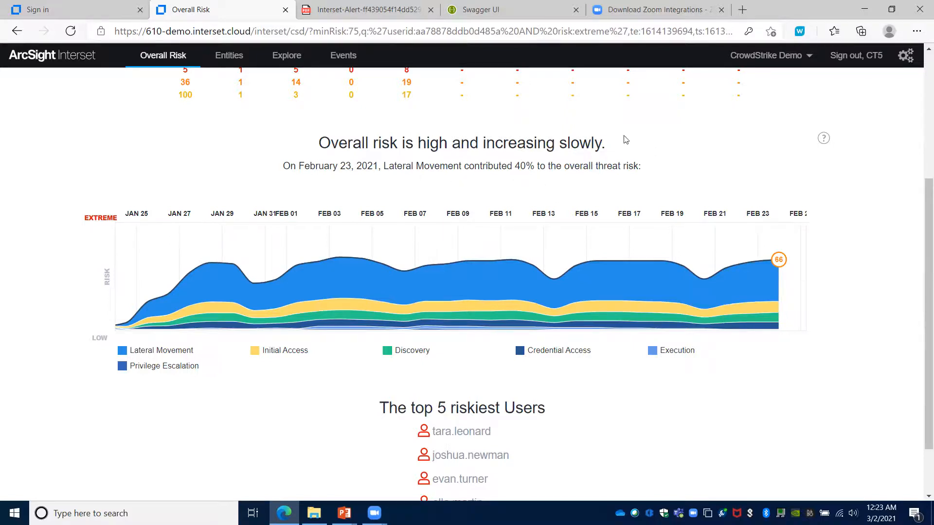
pyautogui.moveTo(687, 289)
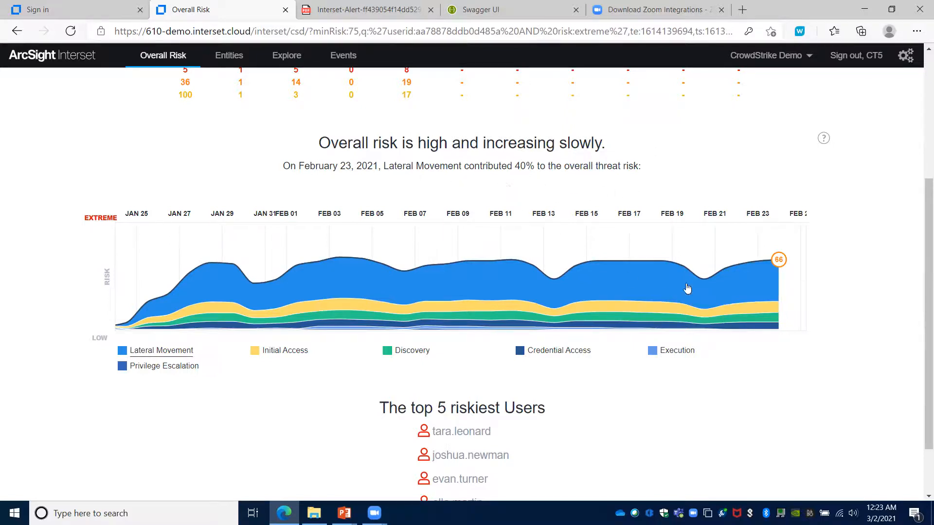
pyautogui.moveTo(851, 321)
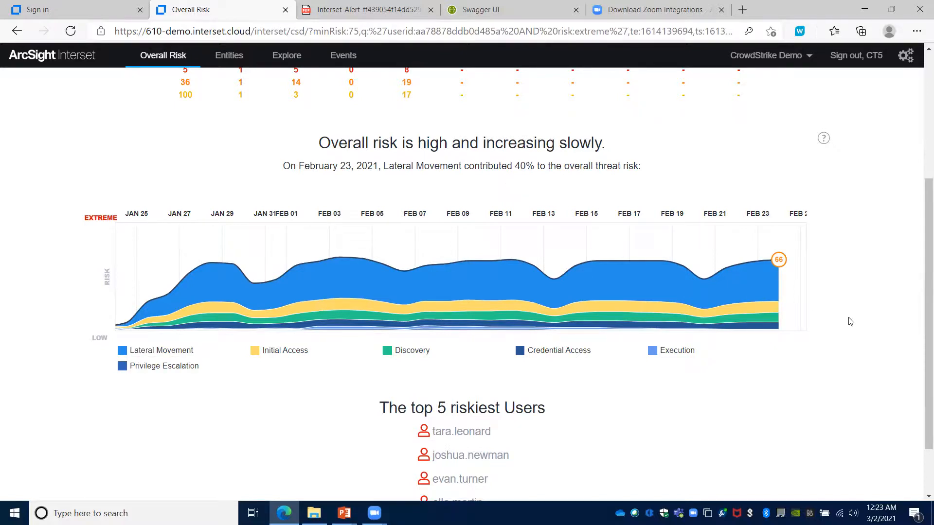
pyautogui.scroll(-3)
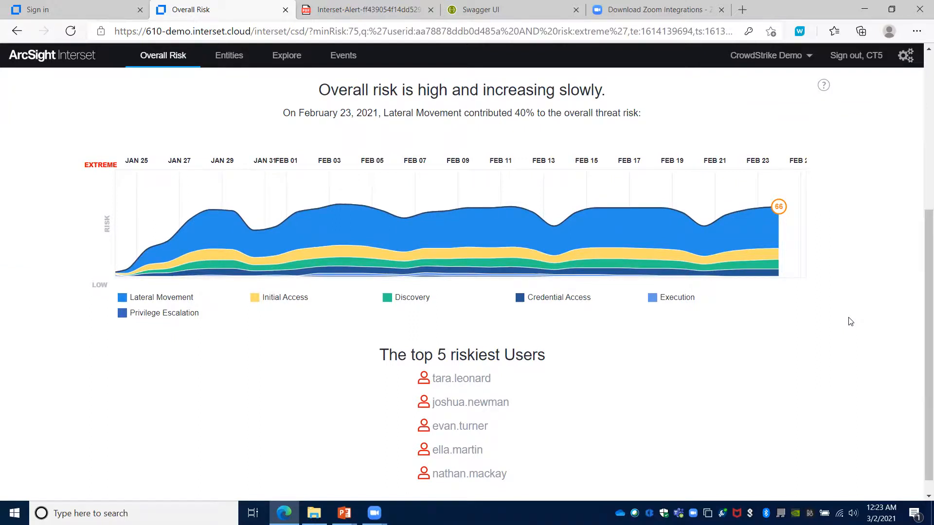
pyautogui.moveTo(851, 284)
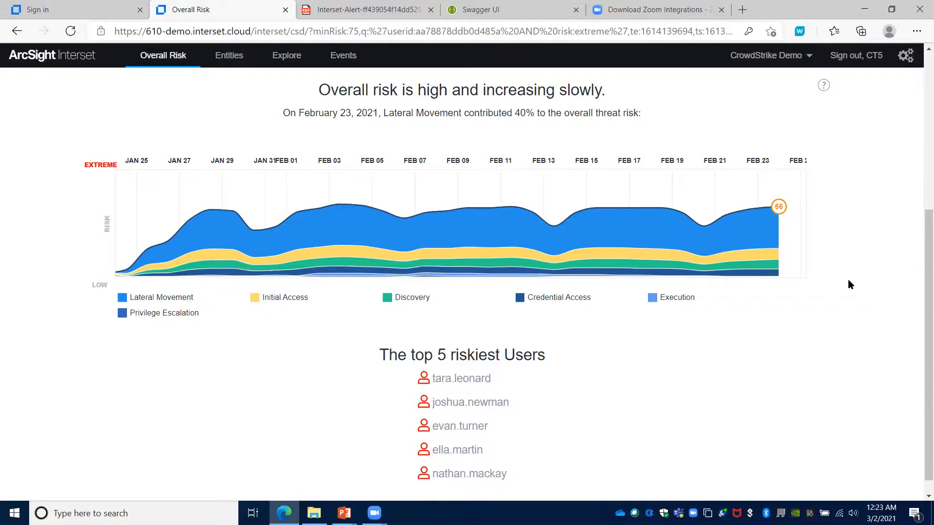
pyautogui.scroll(-3)
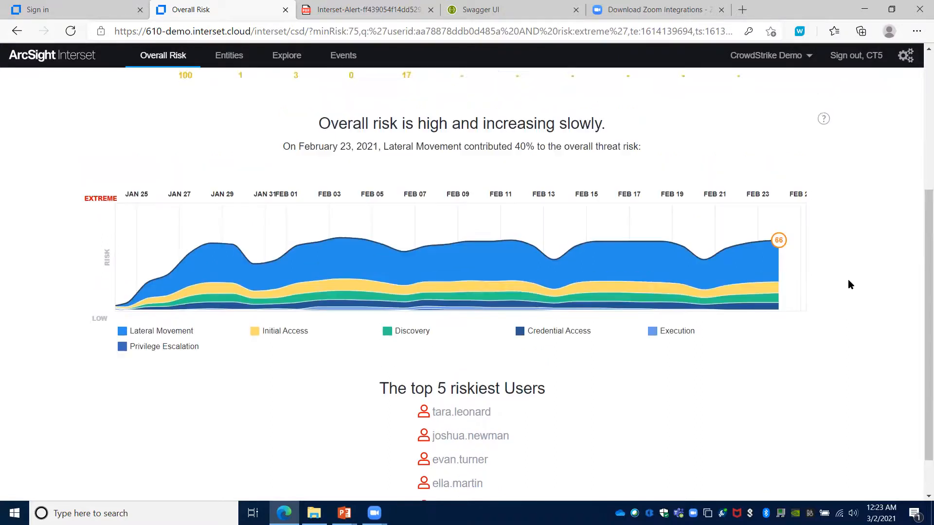
pyautogui.scroll(3)
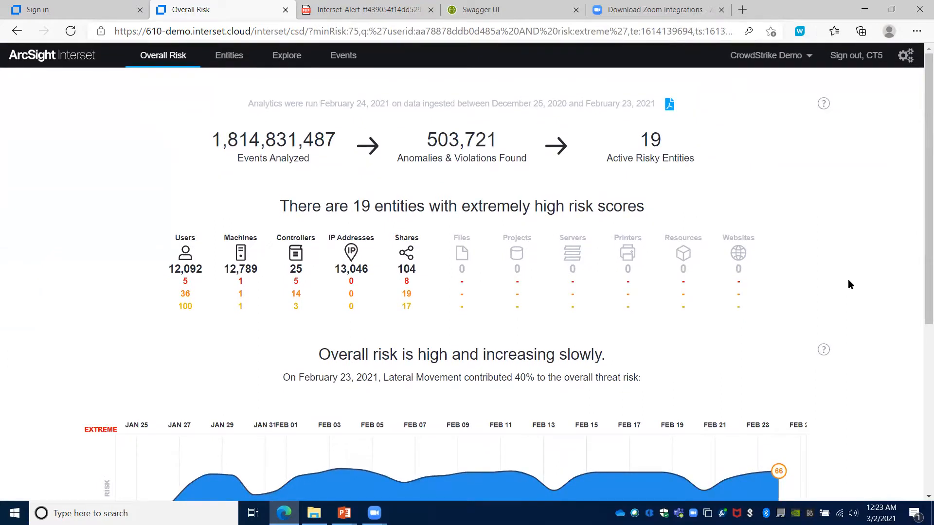
pyautogui.moveTo(871, 241)
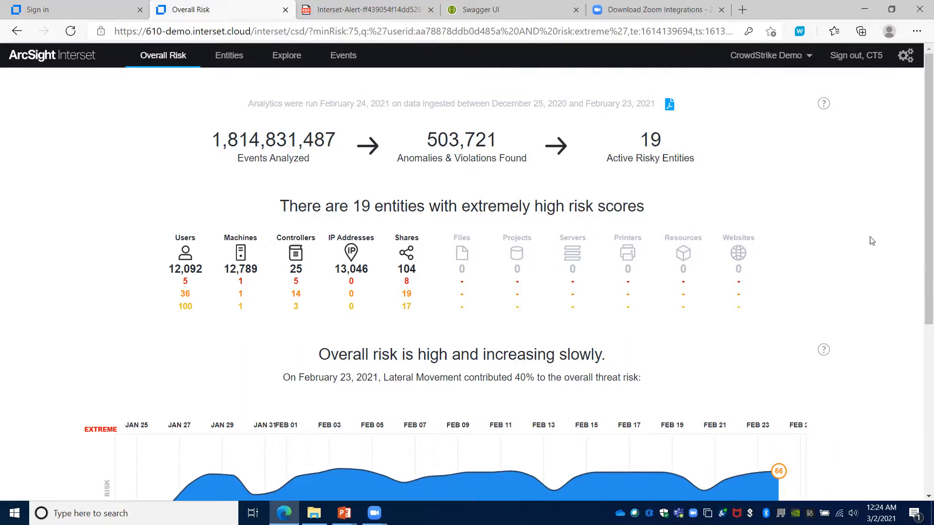
pyautogui.scroll(-3)
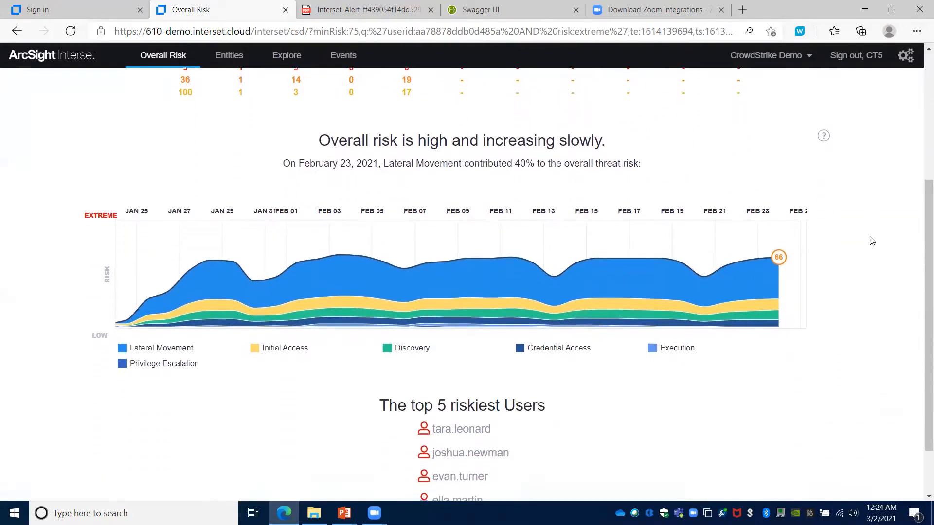
pyautogui.scroll(-3)
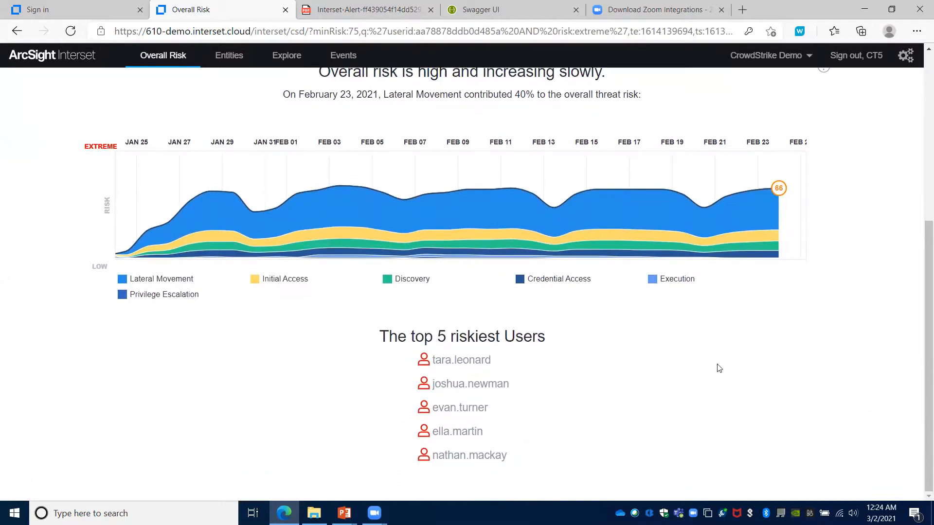
pyautogui.moveTo(860, 207)
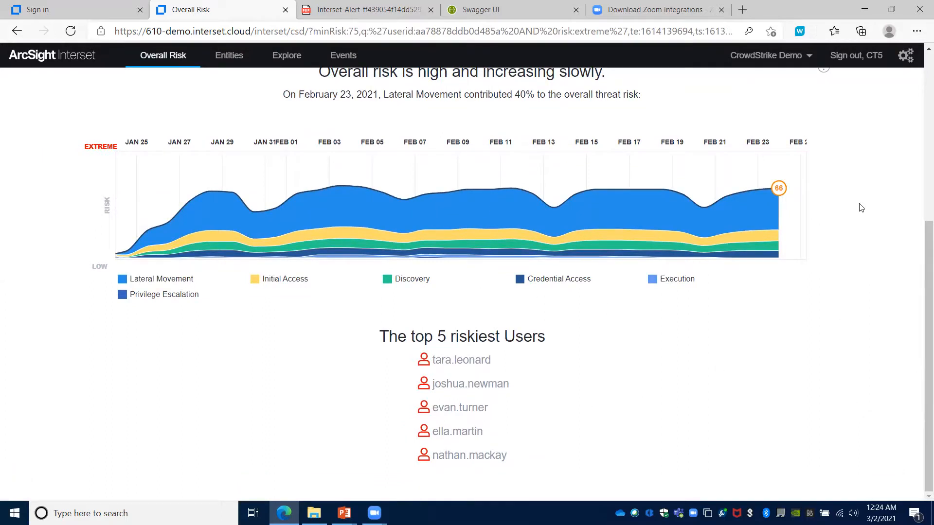
pyautogui.moveTo(473, 130)
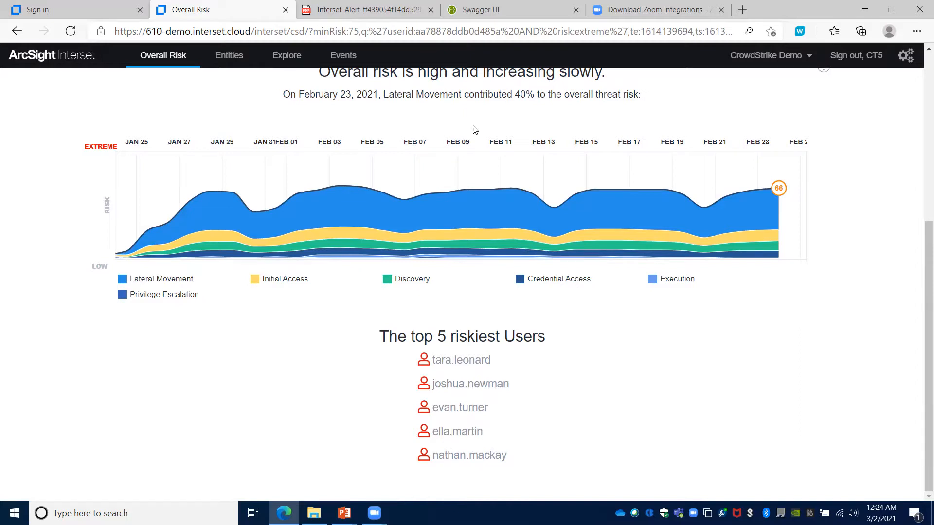